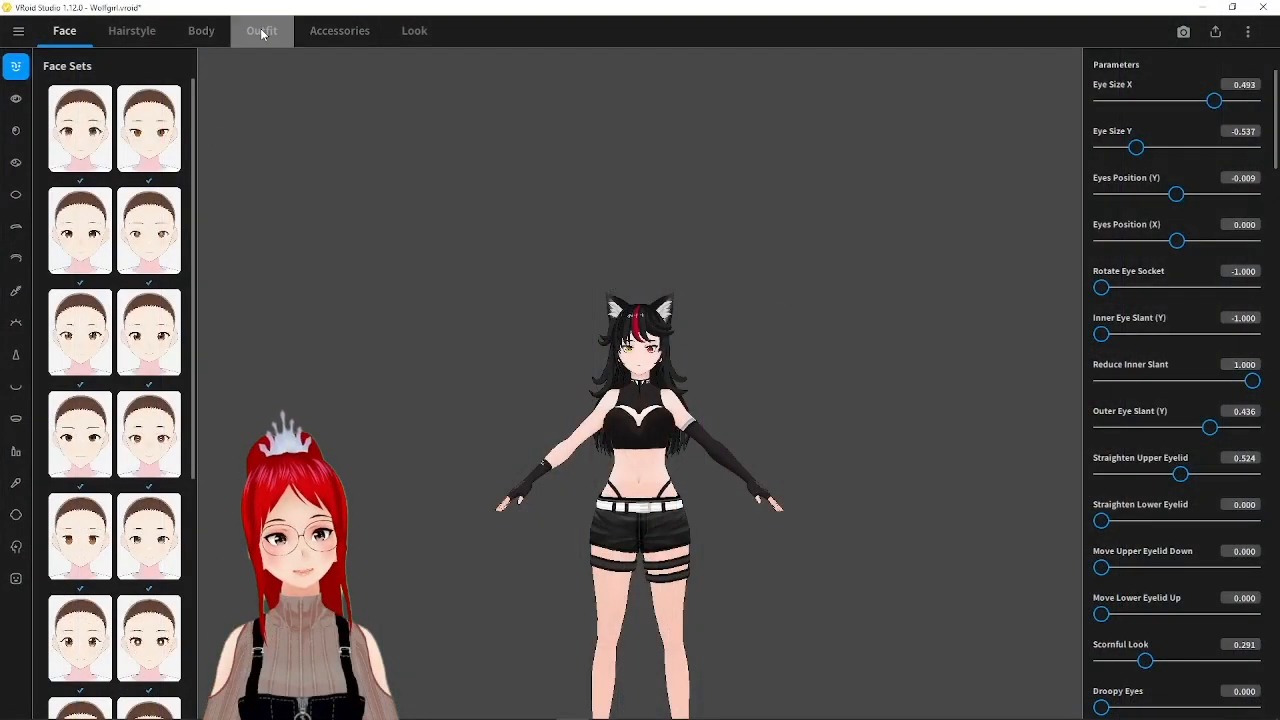
# Create a new custom Inner Top from the Body Suit template in the Outfit editor
pyautogui.click(260, 30)
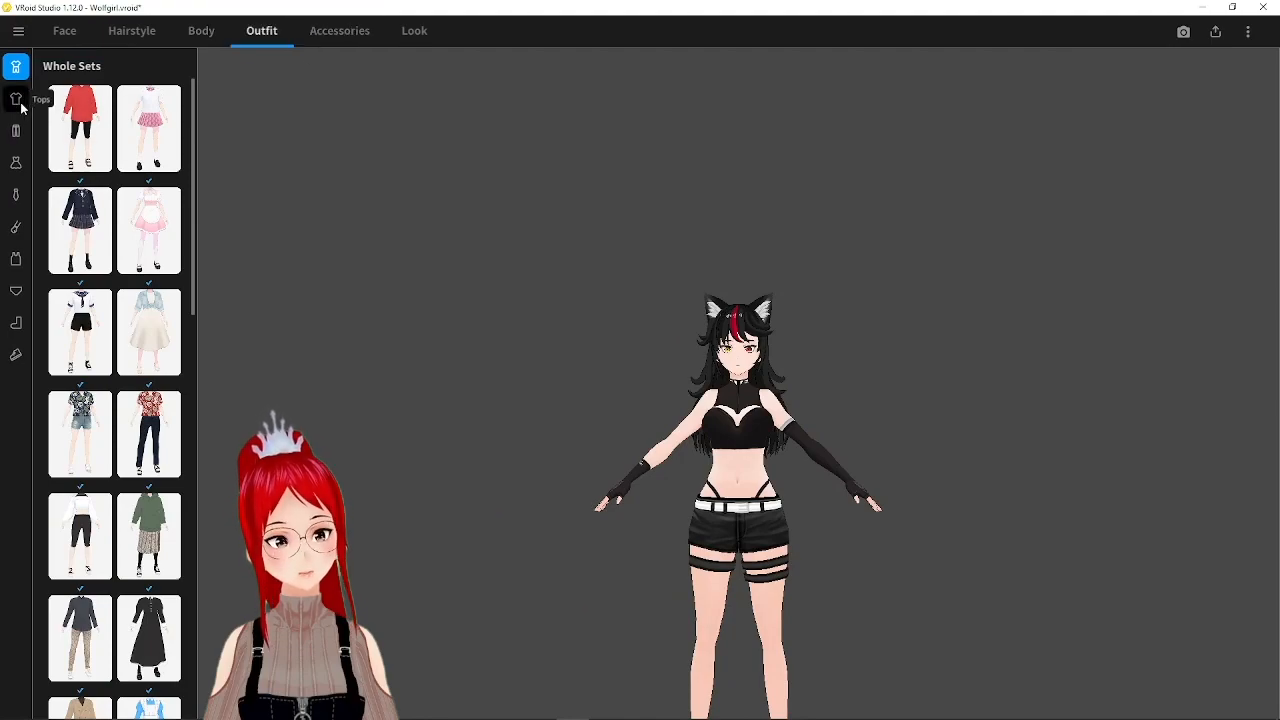
pyautogui.click(16, 260)
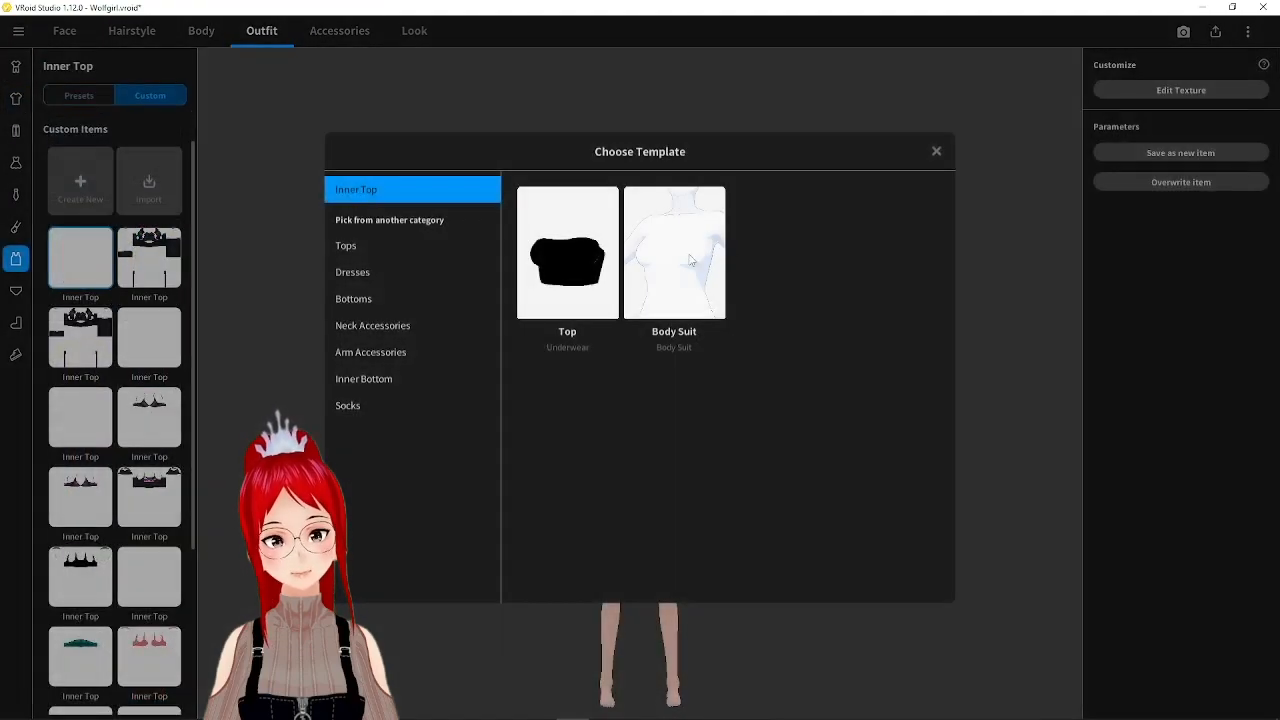
pyautogui.click(674, 252)
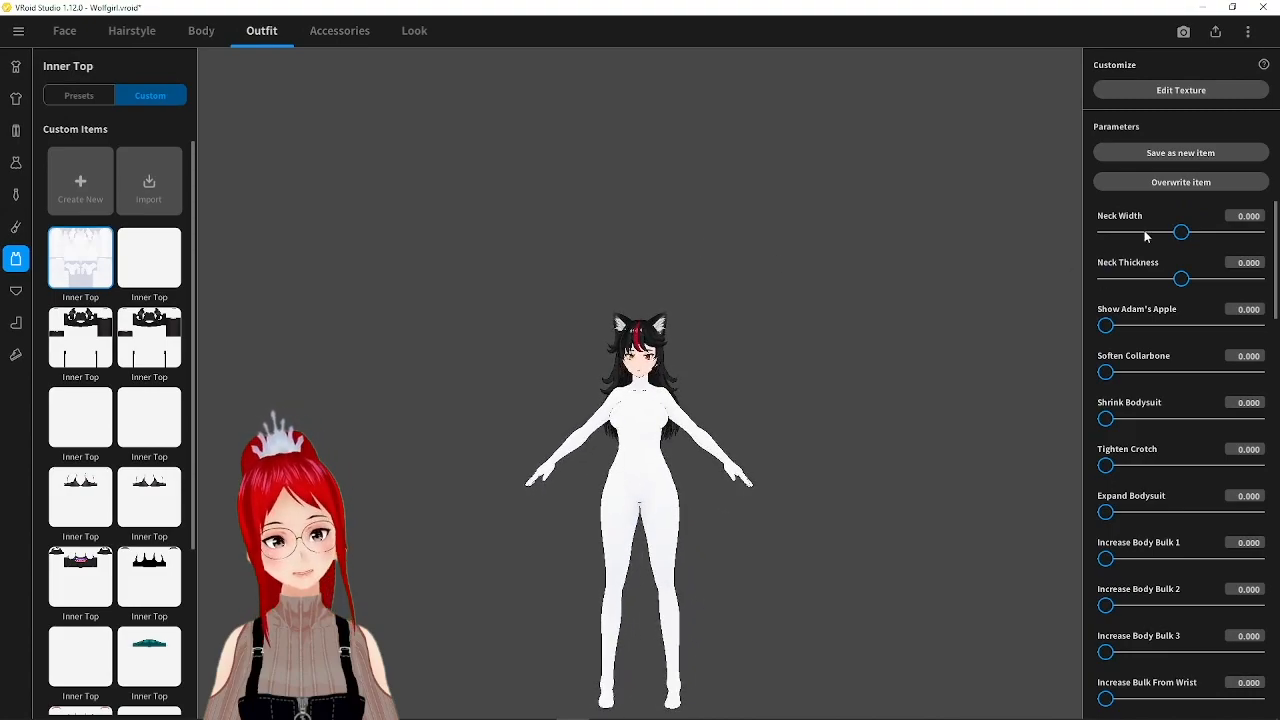
# Max the bodysuit's Neck Width, Neck Thickness and Soften Collarbone to 100
pyautogui.moveTo(1180, 232); pyautogui.dragTo(1196, 232)
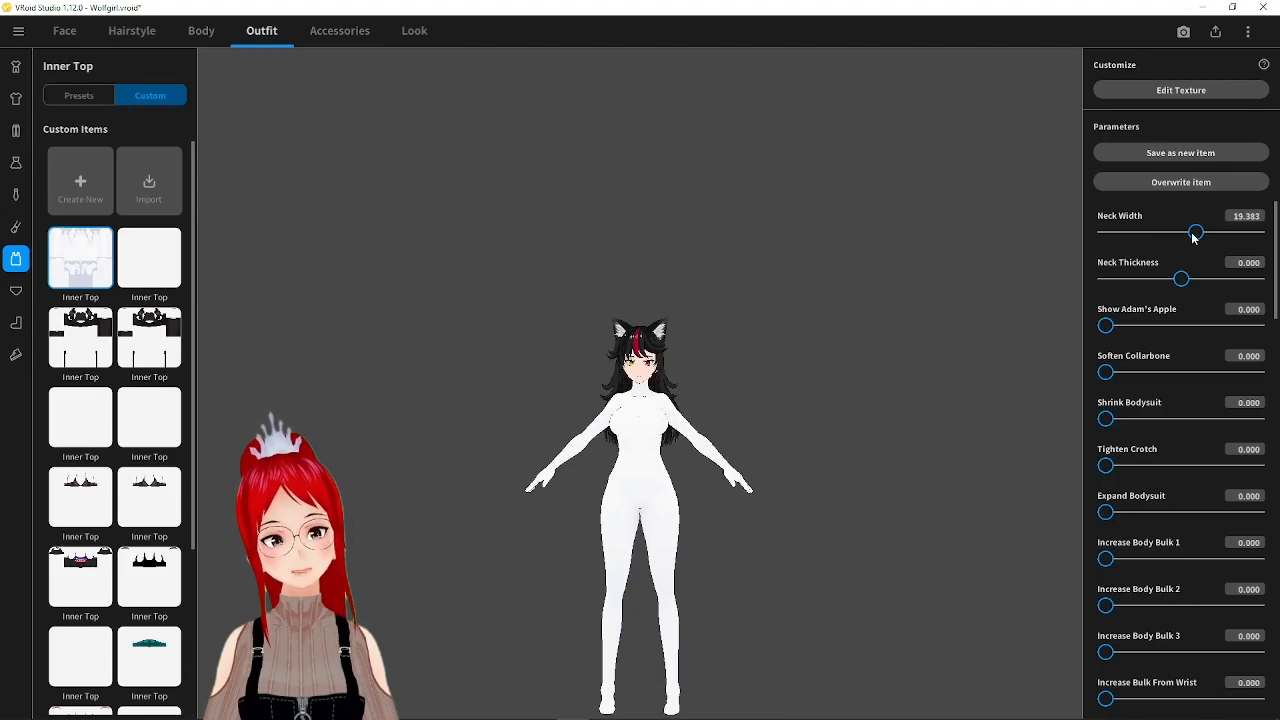
pyautogui.moveTo(1196, 232); pyautogui.dragTo(1258, 232)
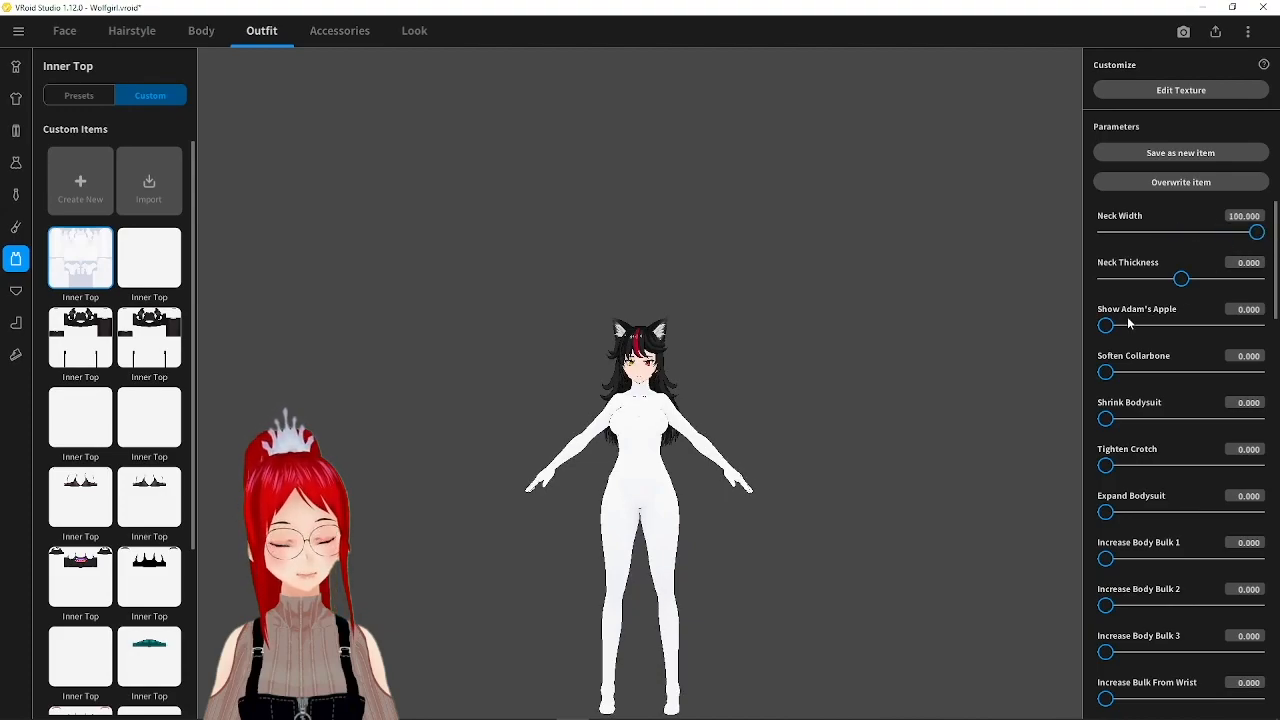
pyautogui.moveTo(1182, 278); pyautogui.dragTo(1258, 278)
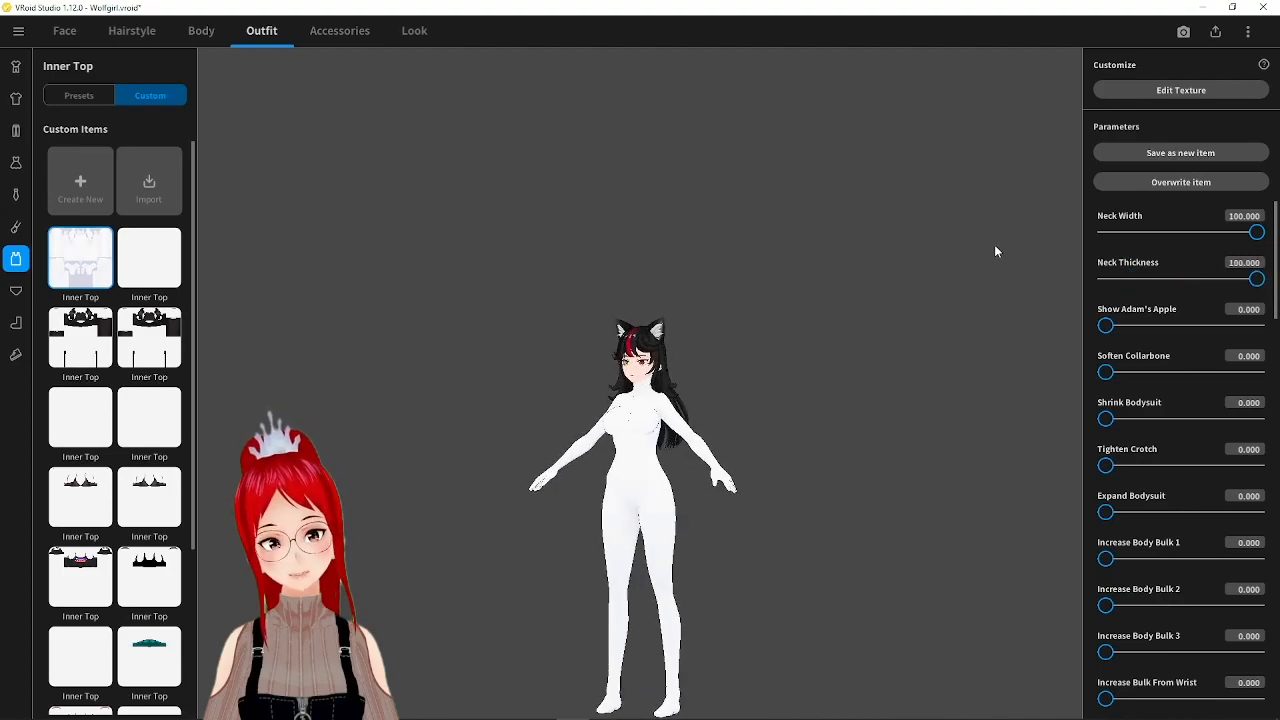
pyautogui.moveTo(1106, 372); pyautogui.dragTo(1116, 372)
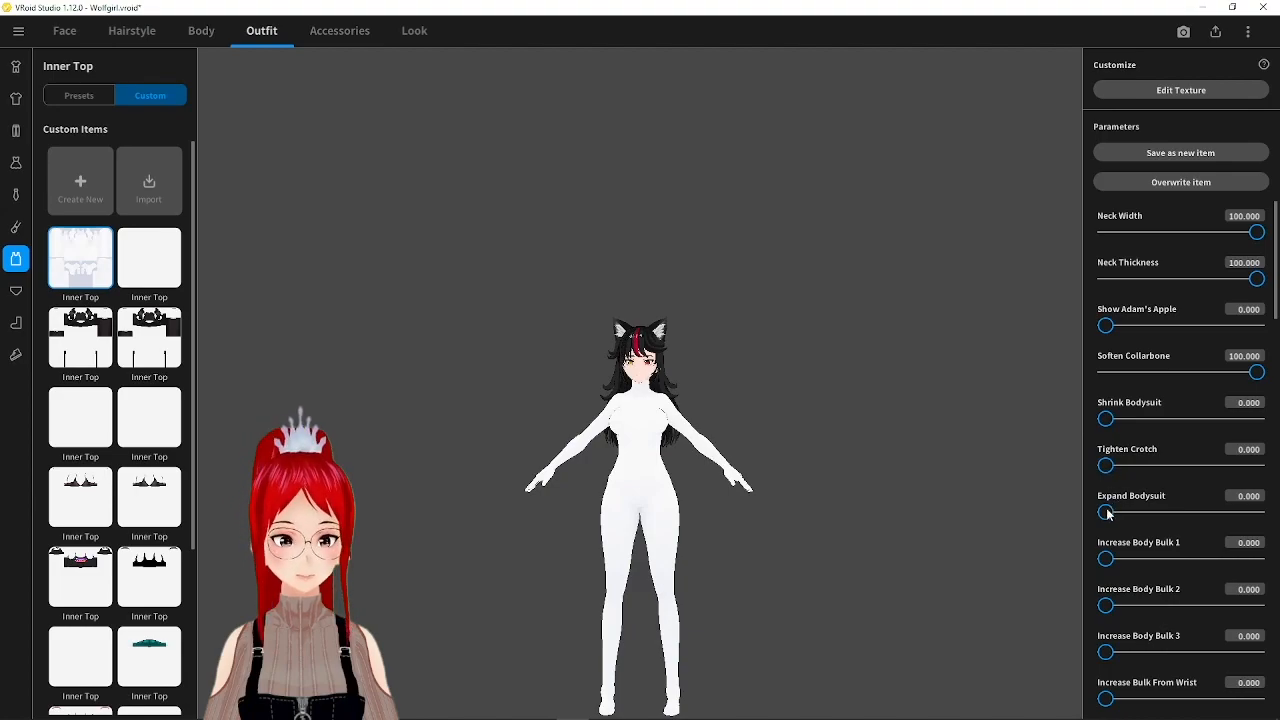
# Set Expand Bodysuit to about 46 and Increase Body Bulk 1 to 100
pyautogui.moveTo(1106, 512); pyautogui.dragTo(1258, 512)
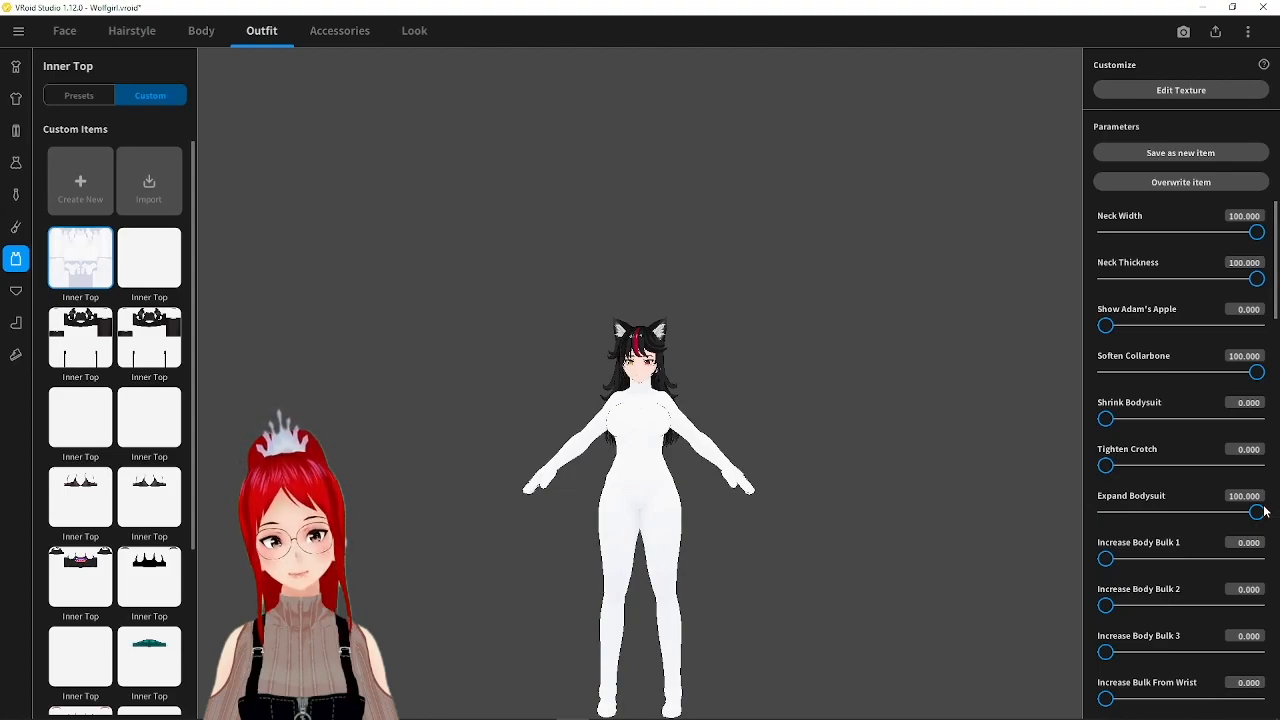
pyautogui.moveTo(1256, 512); pyautogui.dragTo(1180, 512)
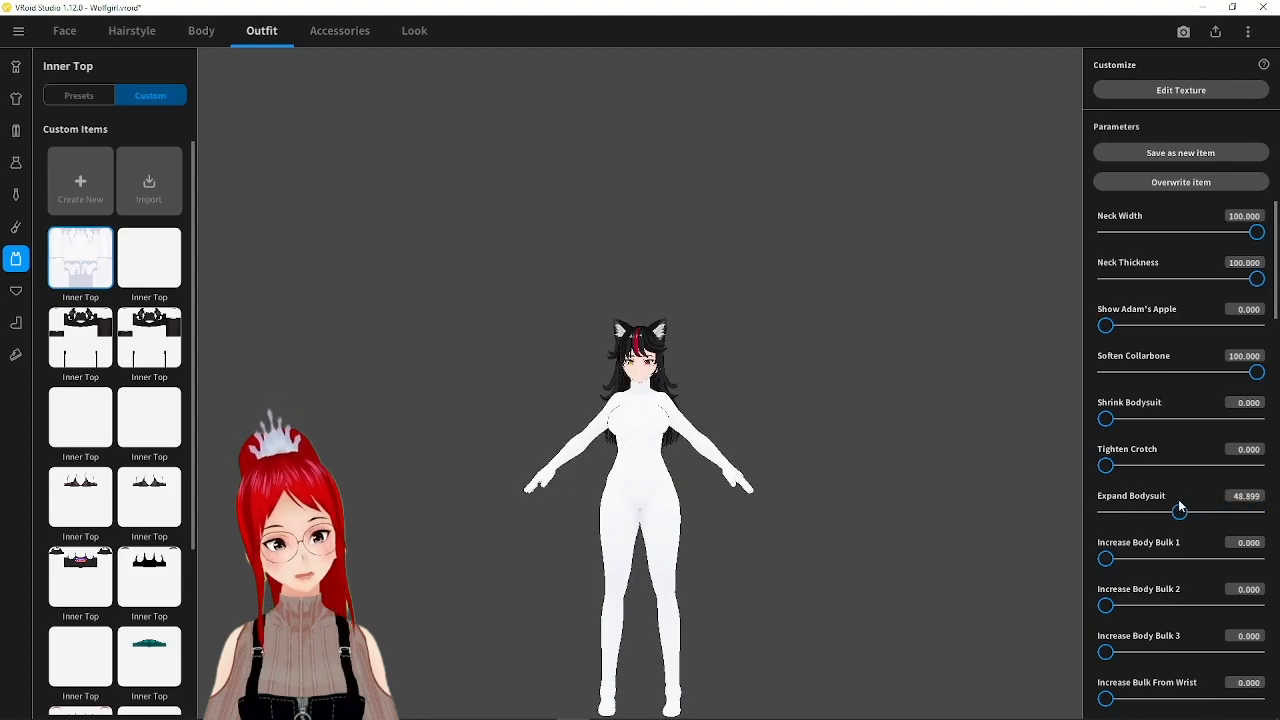
pyautogui.moveTo(1180, 512); pyautogui.dragTo(1176, 512)
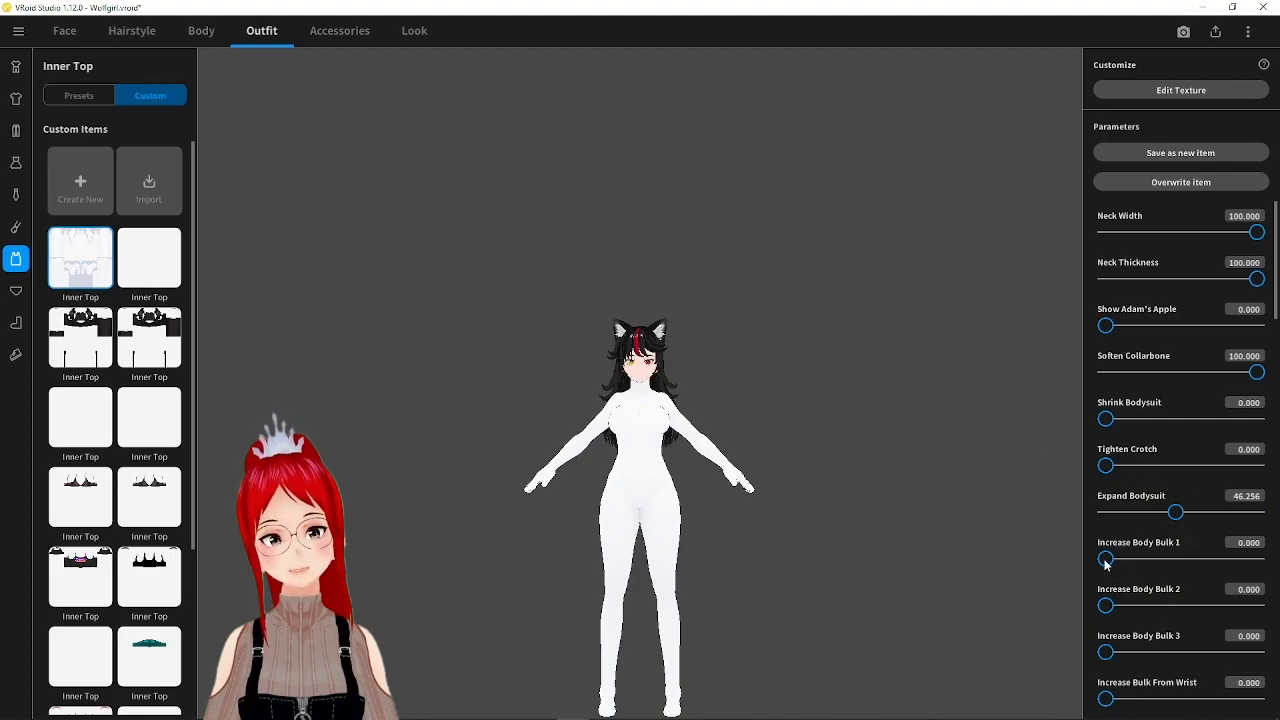
pyautogui.moveTo(1106, 560); pyautogui.dragTo(1256, 560)
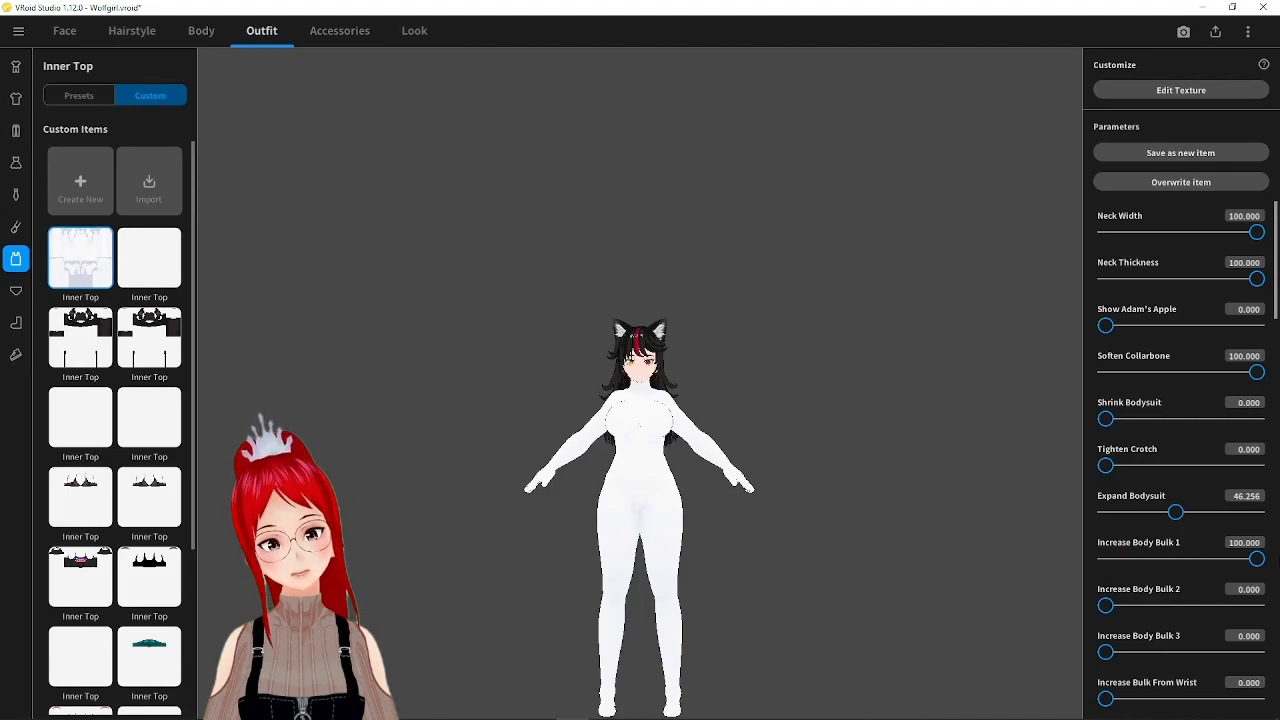
pyautogui.moveTo(744, 376)
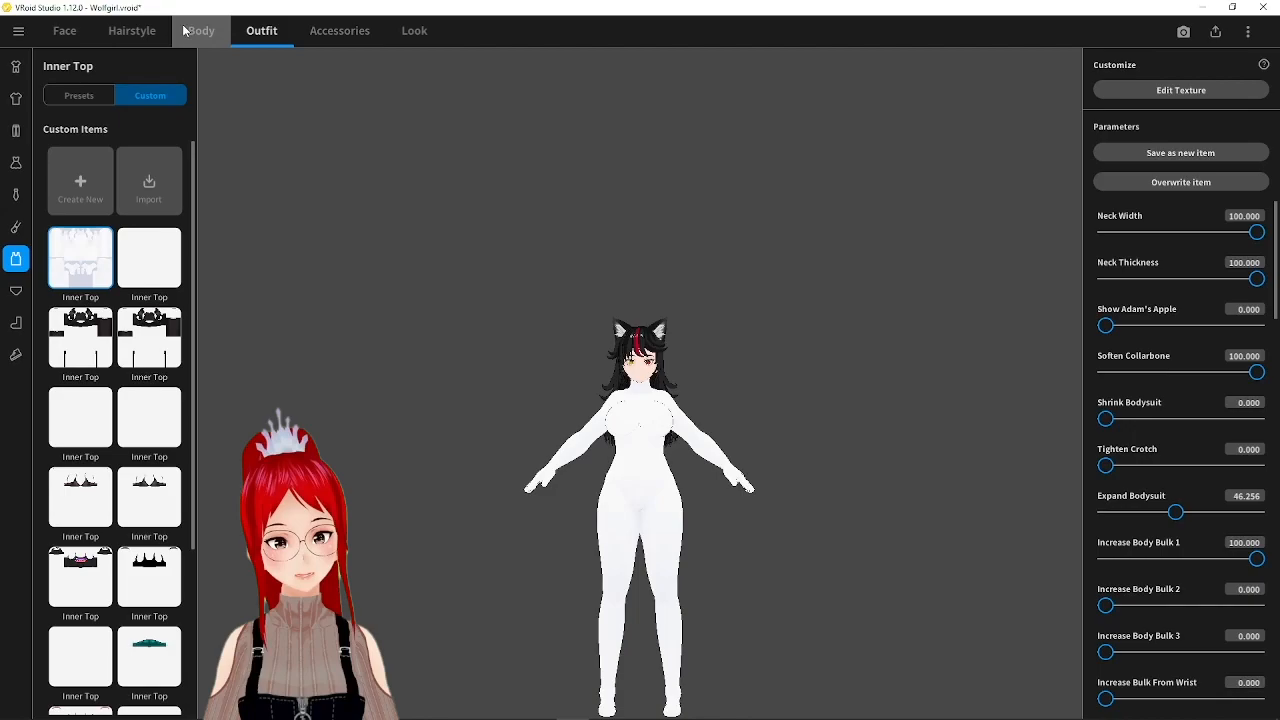
# Shorten the avatar near minimum height, shrink body size, enlarge the head and shorten the neck
pyautogui.click(200, 30)
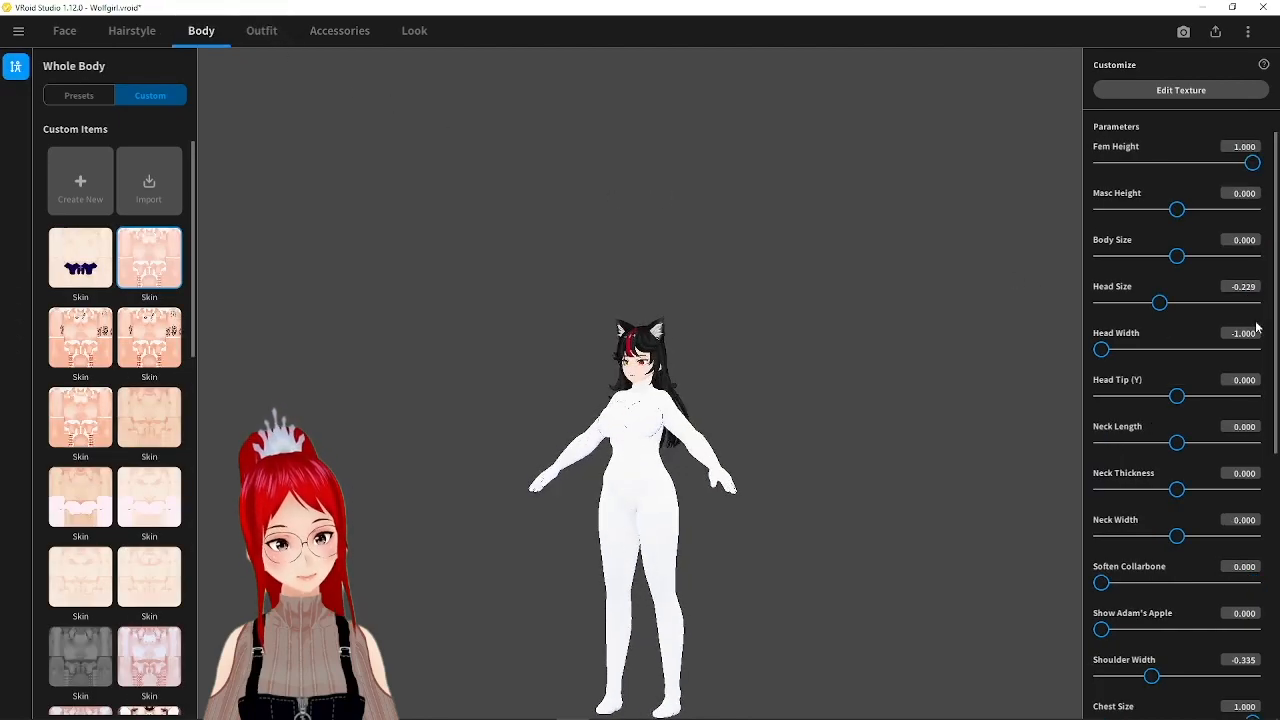
pyautogui.moveTo(1252, 162); pyautogui.dragTo(1118, 162)
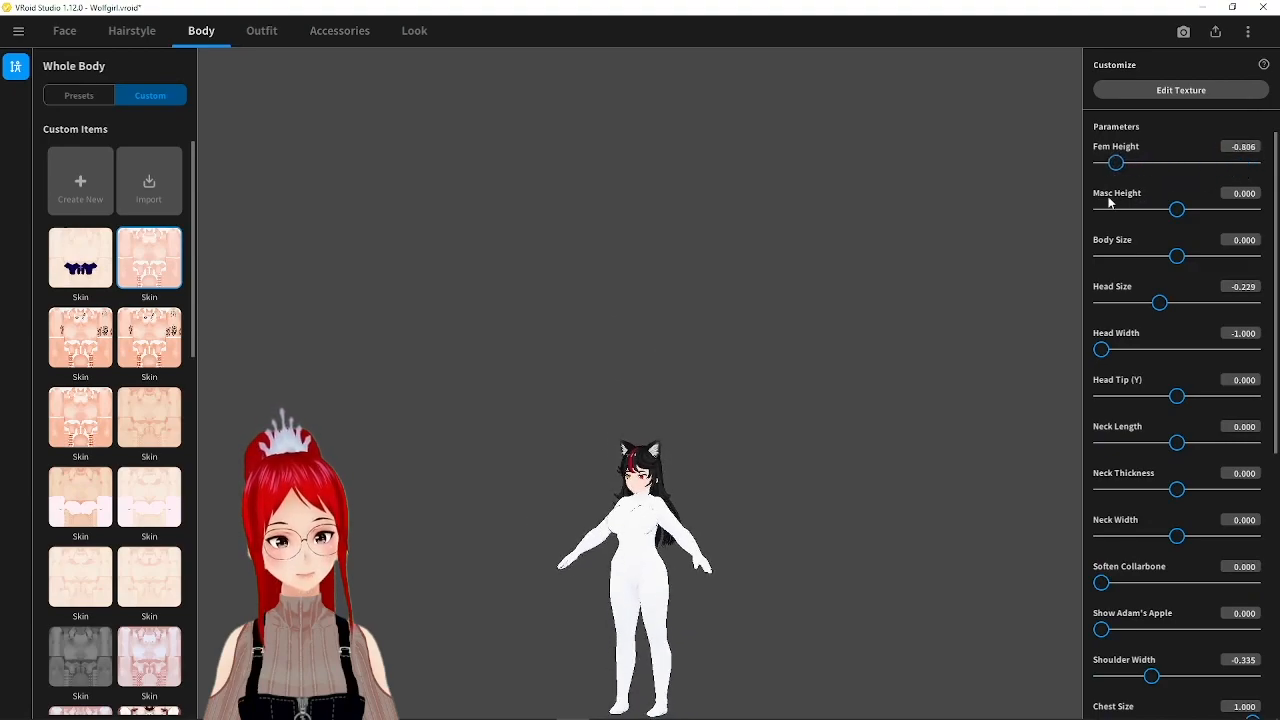
pyautogui.moveTo(1116, 162); pyautogui.dragTo(1104, 162)
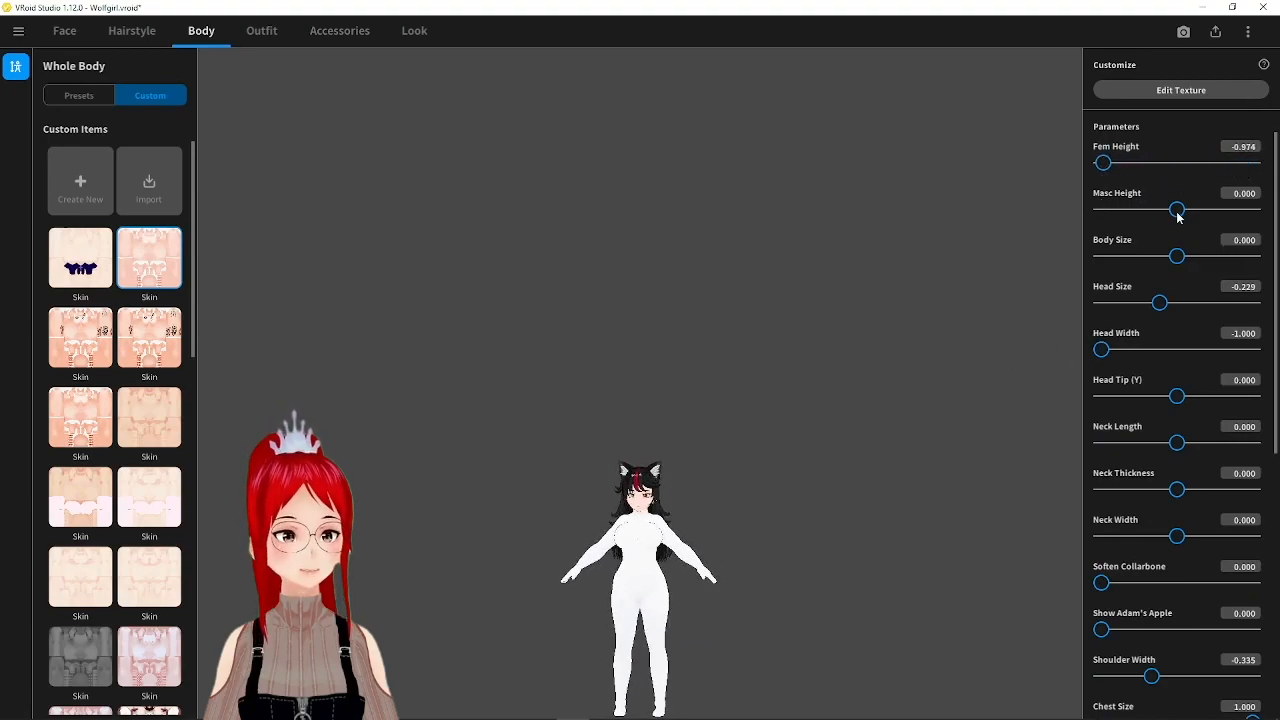
pyautogui.moveTo(1178, 256); pyautogui.dragTo(1170, 256)
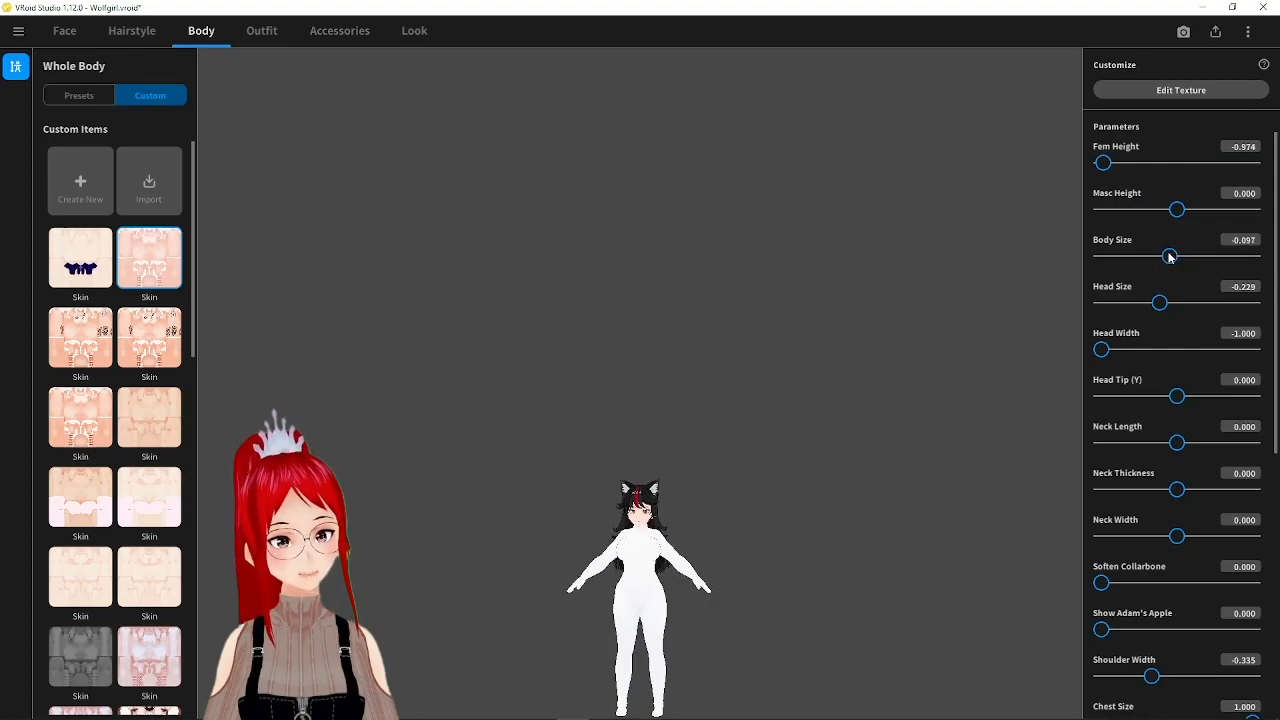
pyautogui.moveTo(1100, 348); pyautogui.dragTo(1120, 348)
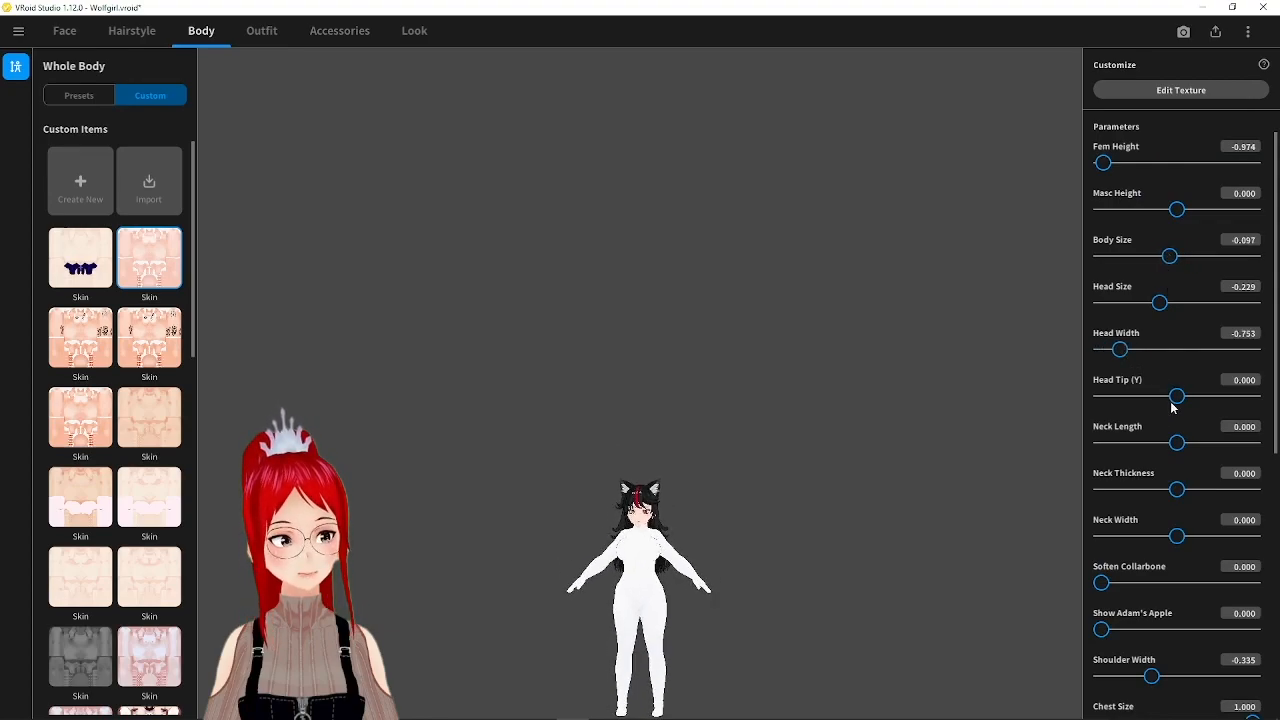
pyautogui.moveTo(1160, 302); pyautogui.dragTo(1196, 302)
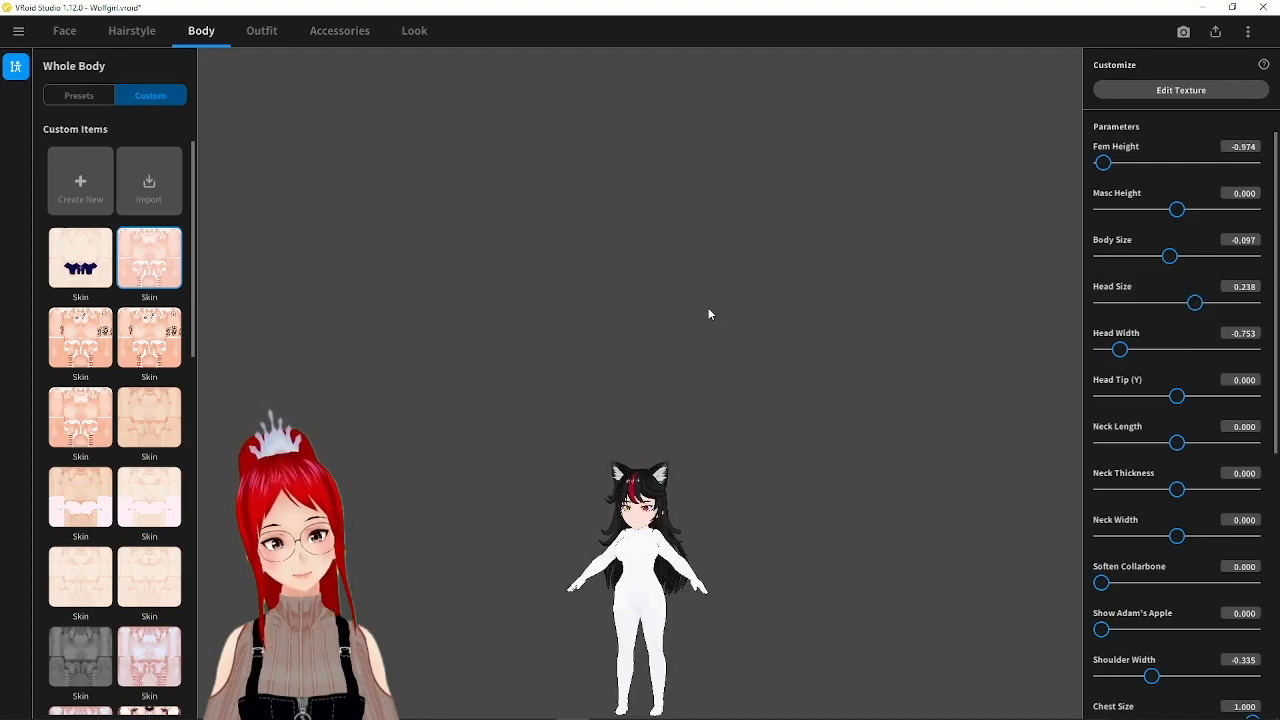
pyautogui.moveTo(748, 542)
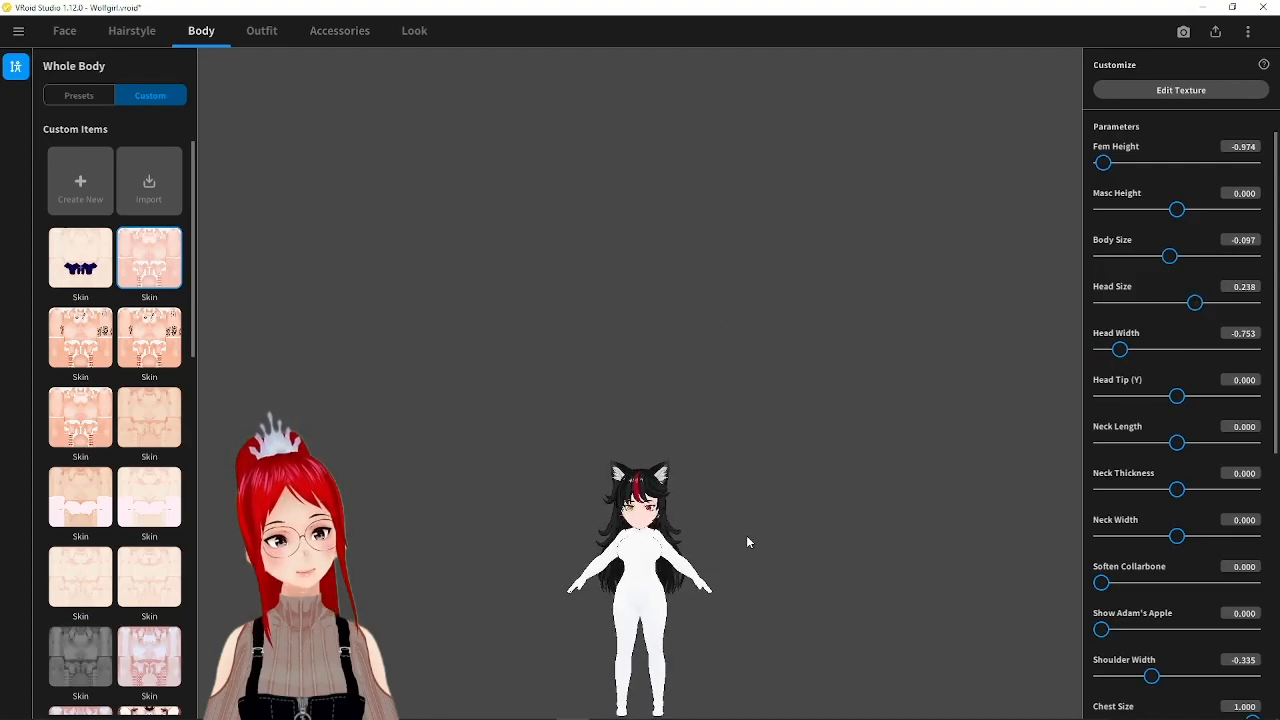
pyautogui.moveTo(1176, 442); pyautogui.dragTo(1144, 442)
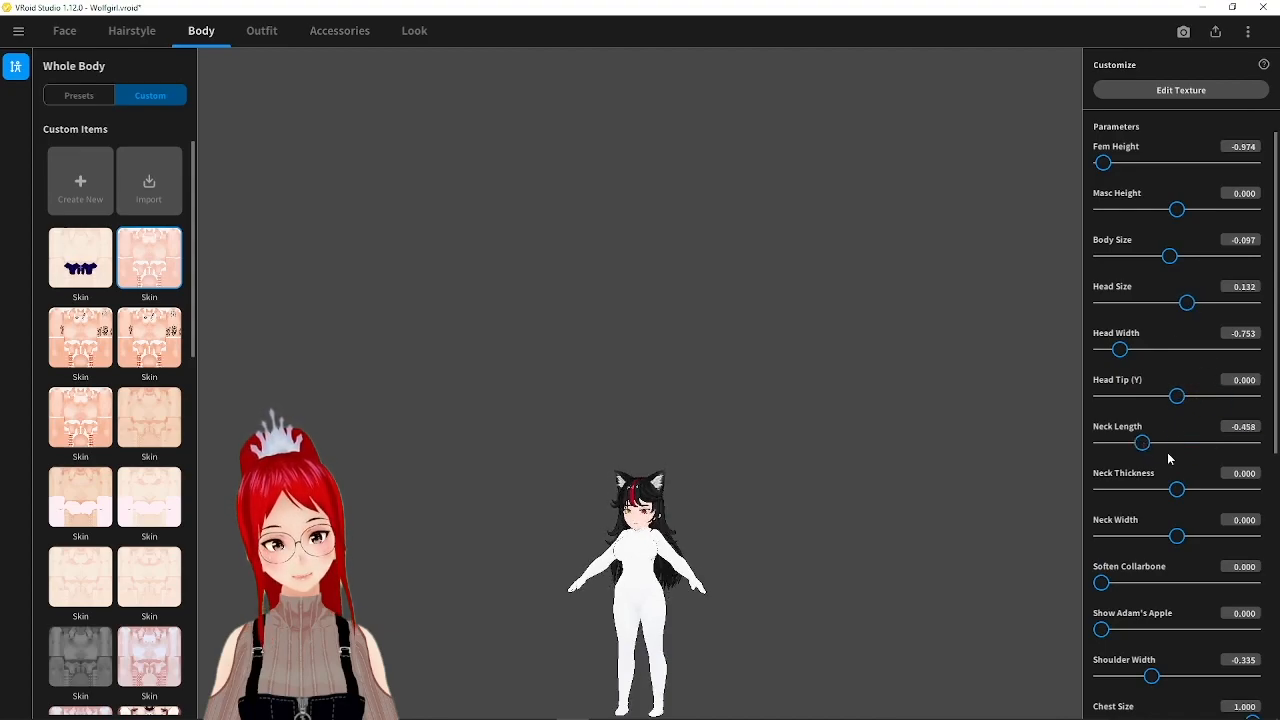
# Review the remaining body sliders and return to the bodysuit's outfit settings
pyautogui.scroll(-3)
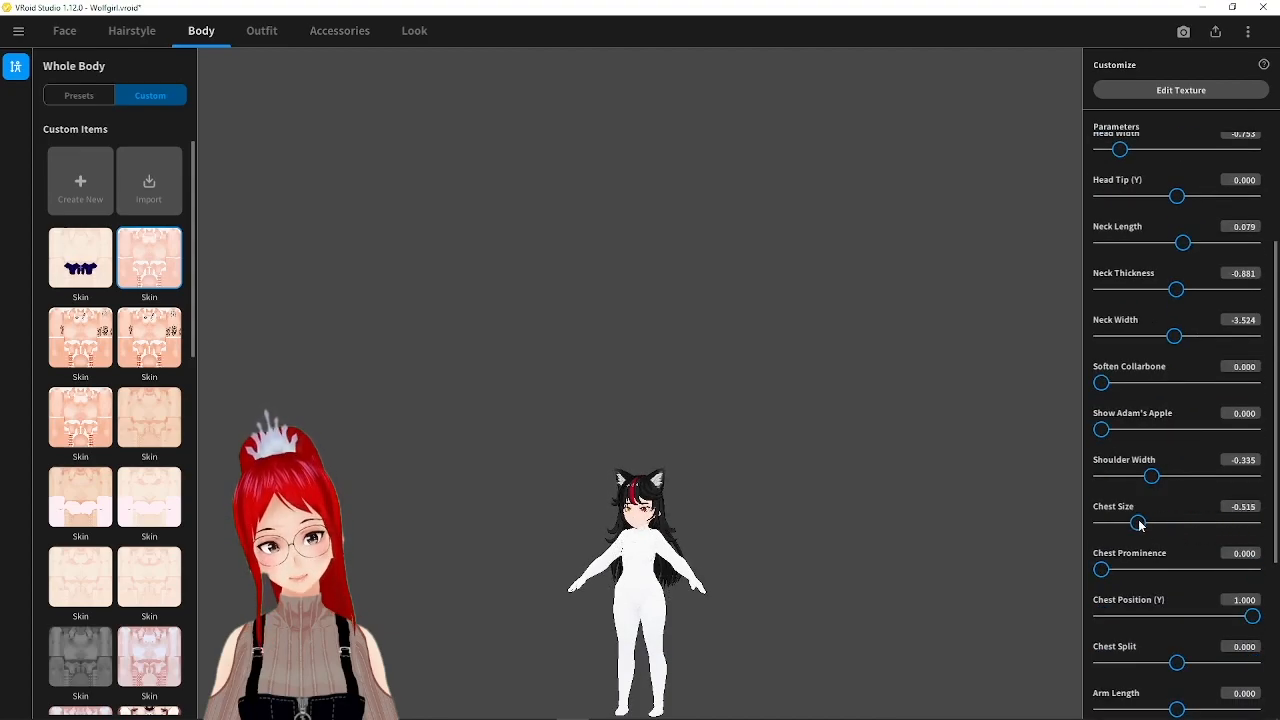
pyautogui.scroll(3)
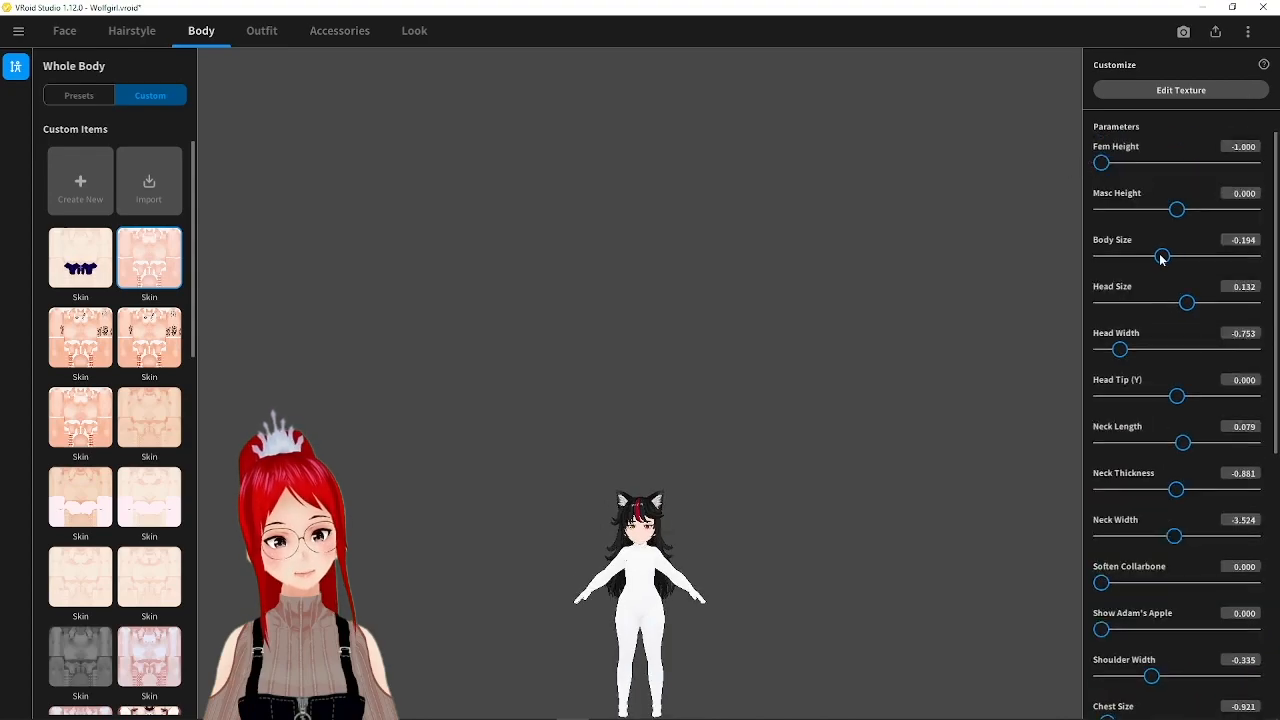
pyautogui.scroll(-3)
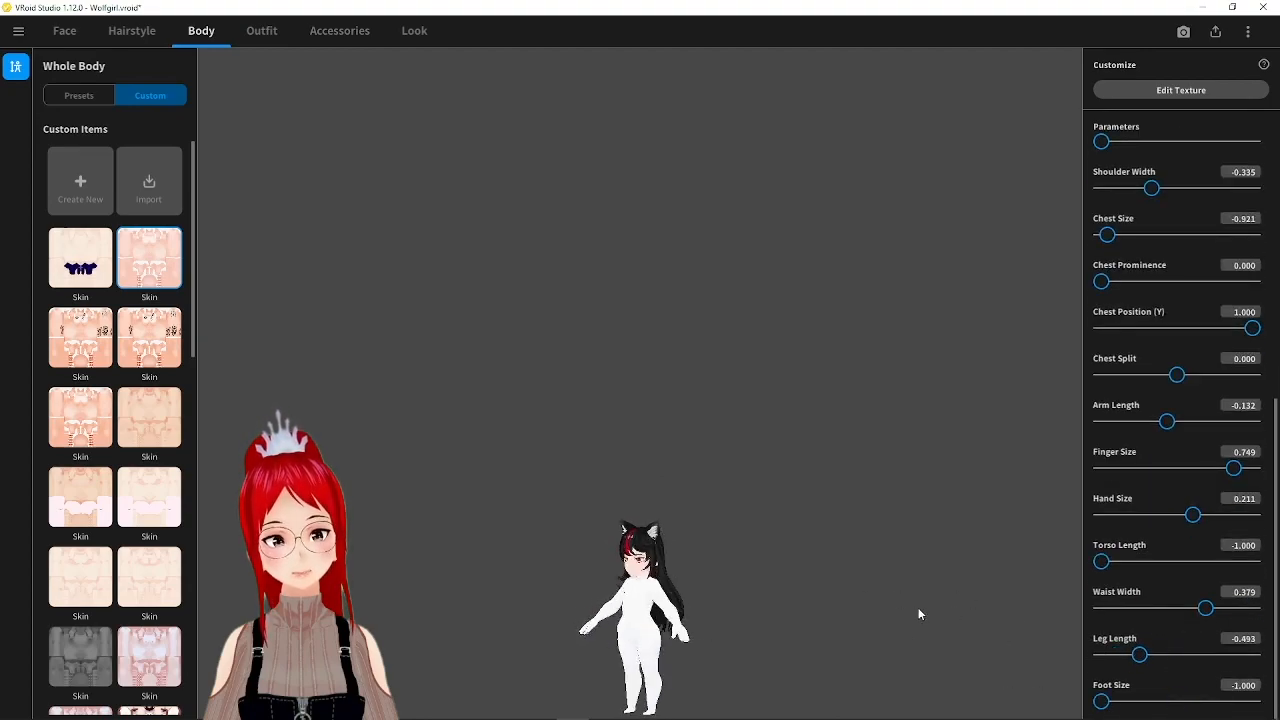
pyautogui.click(260, 30)
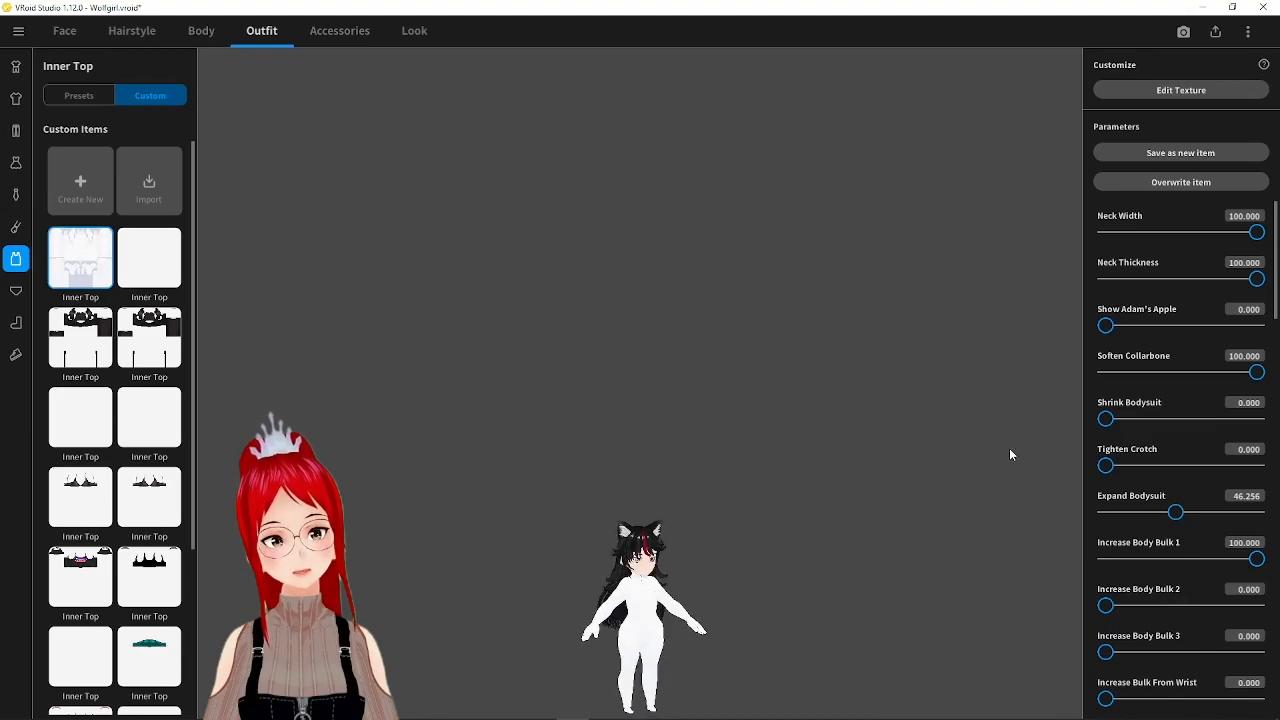
pyautogui.click(200, 30)
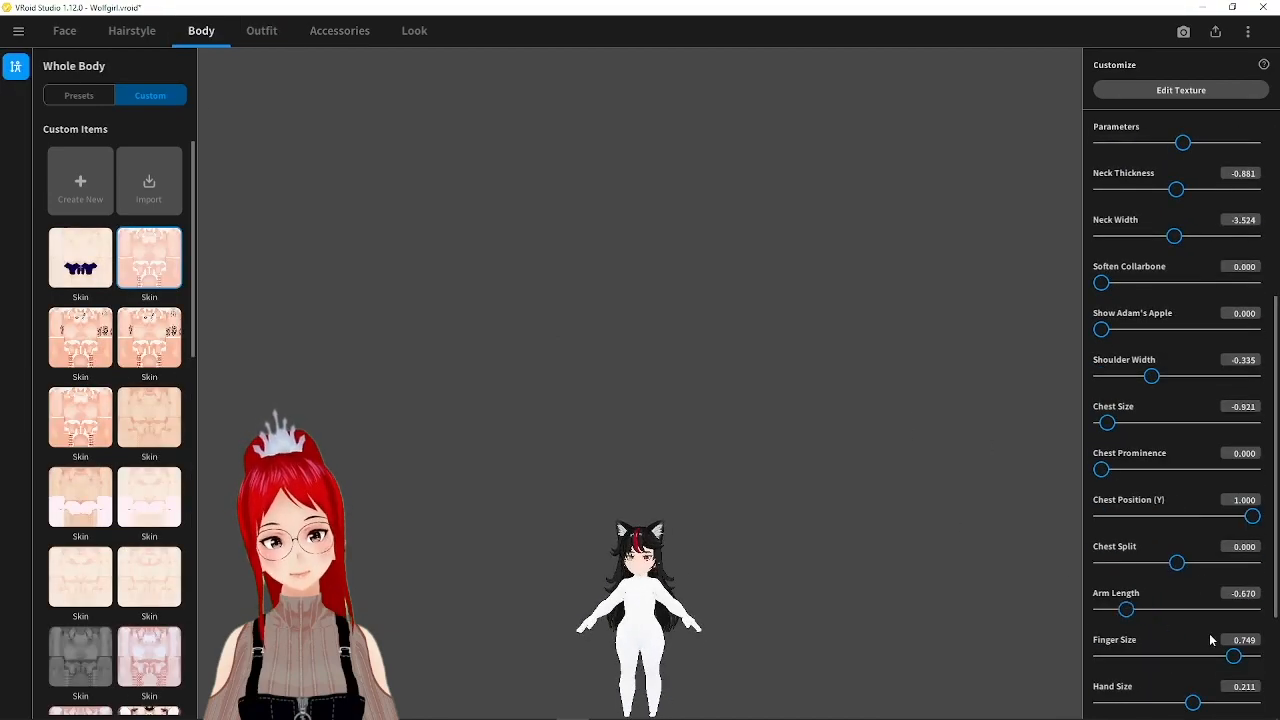
pyautogui.scroll(-3)
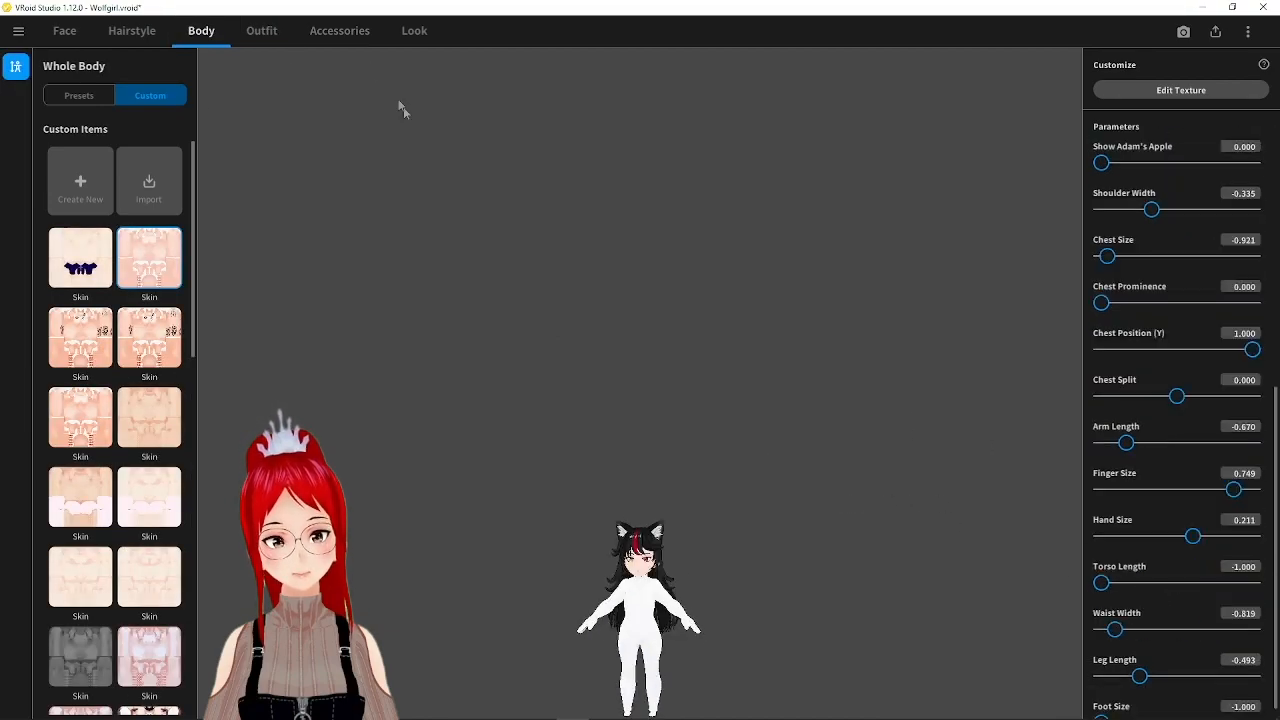
pyautogui.click(260, 30)
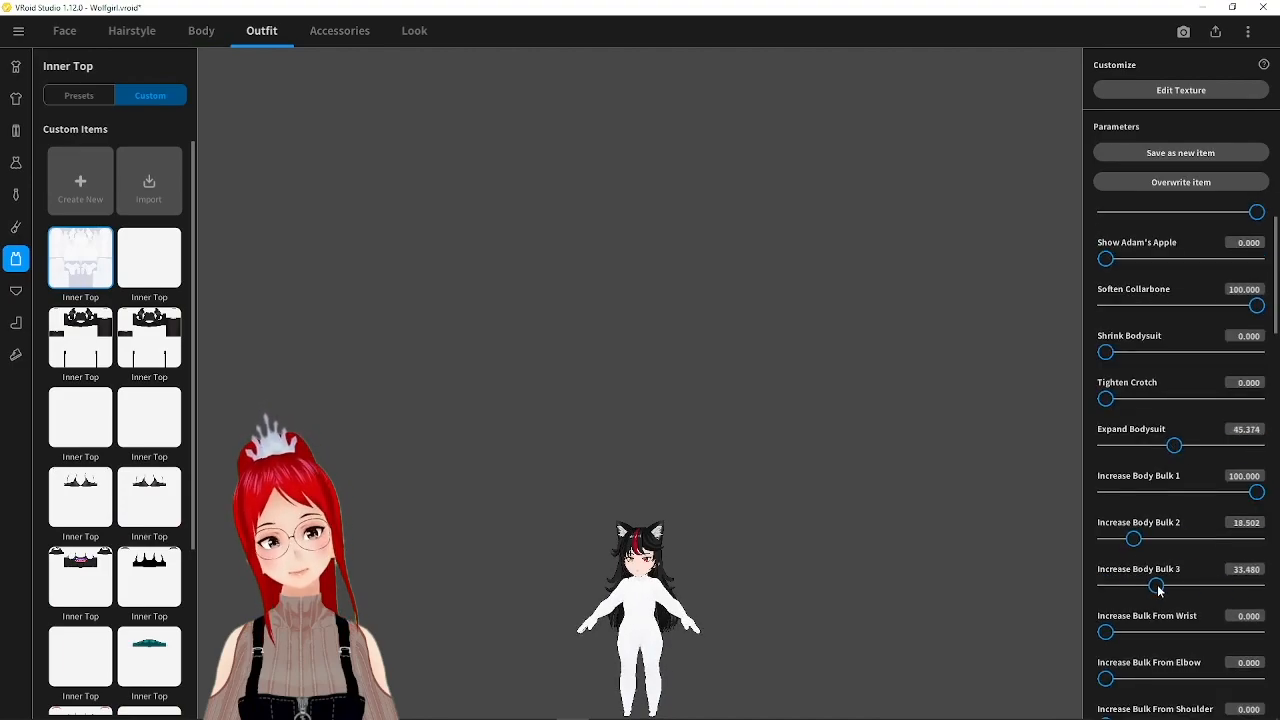
# Reset the bodysuit's third bulk level to zero and scroll through the knee and ankle bulk settings
pyautogui.moveTo(1156, 584); pyautogui.dragTo(1106, 584)
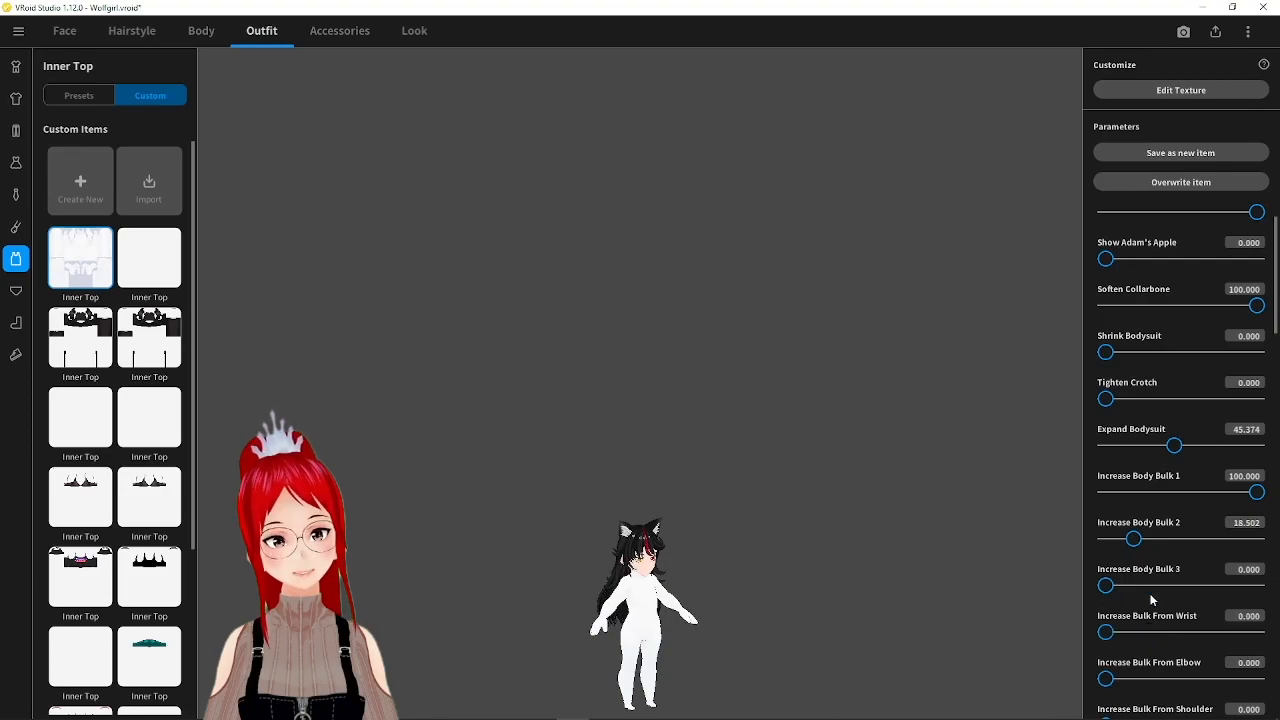
pyautogui.scroll(-3)
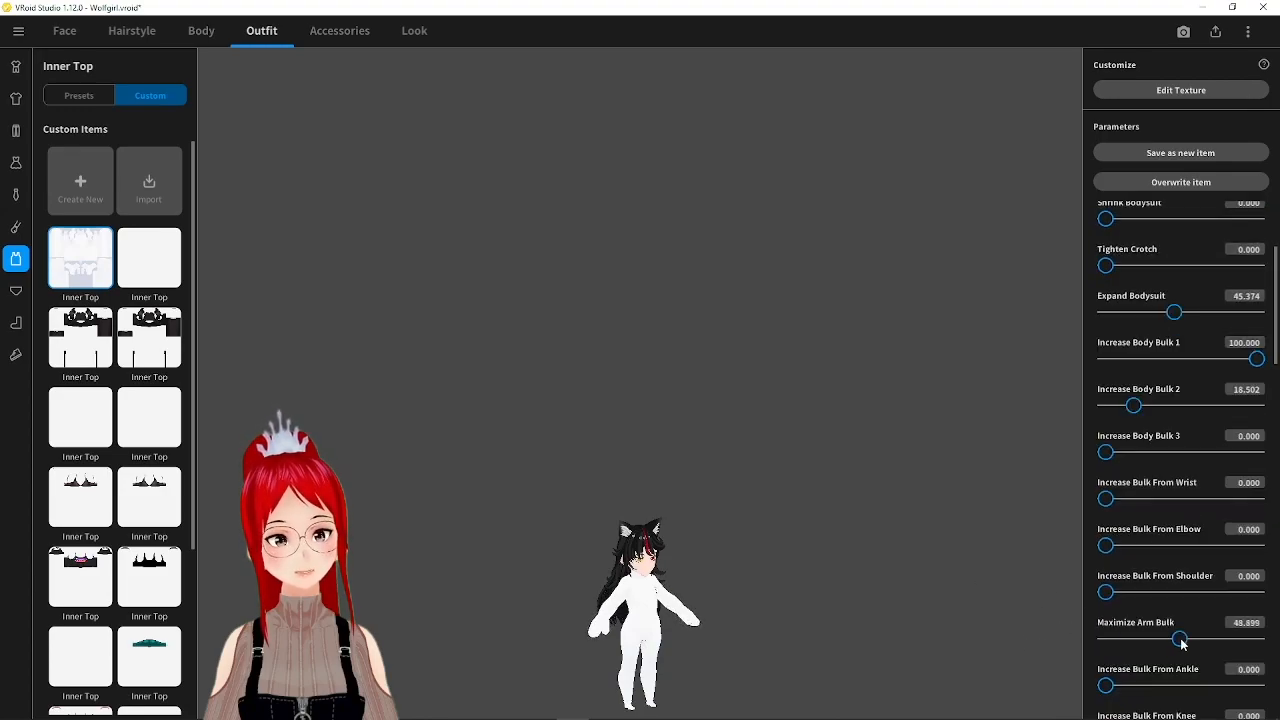
pyautogui.scroll(-3)
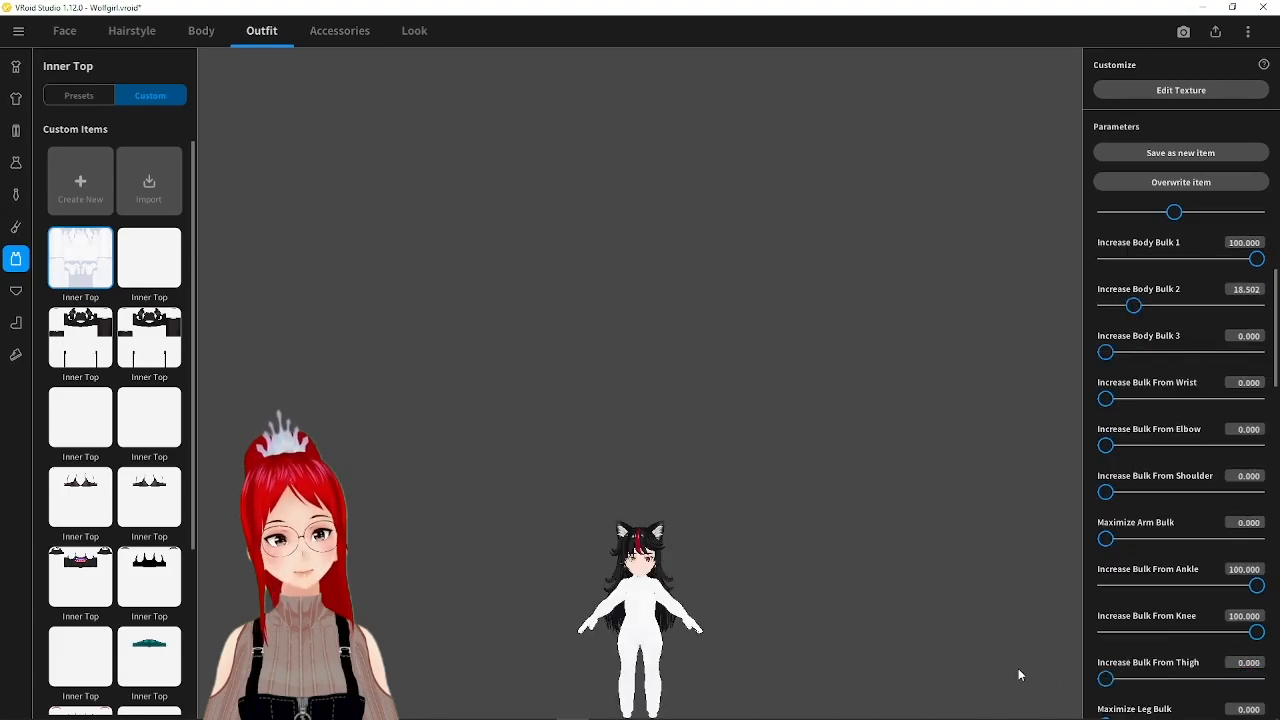
pyautogui.scroll(-3)
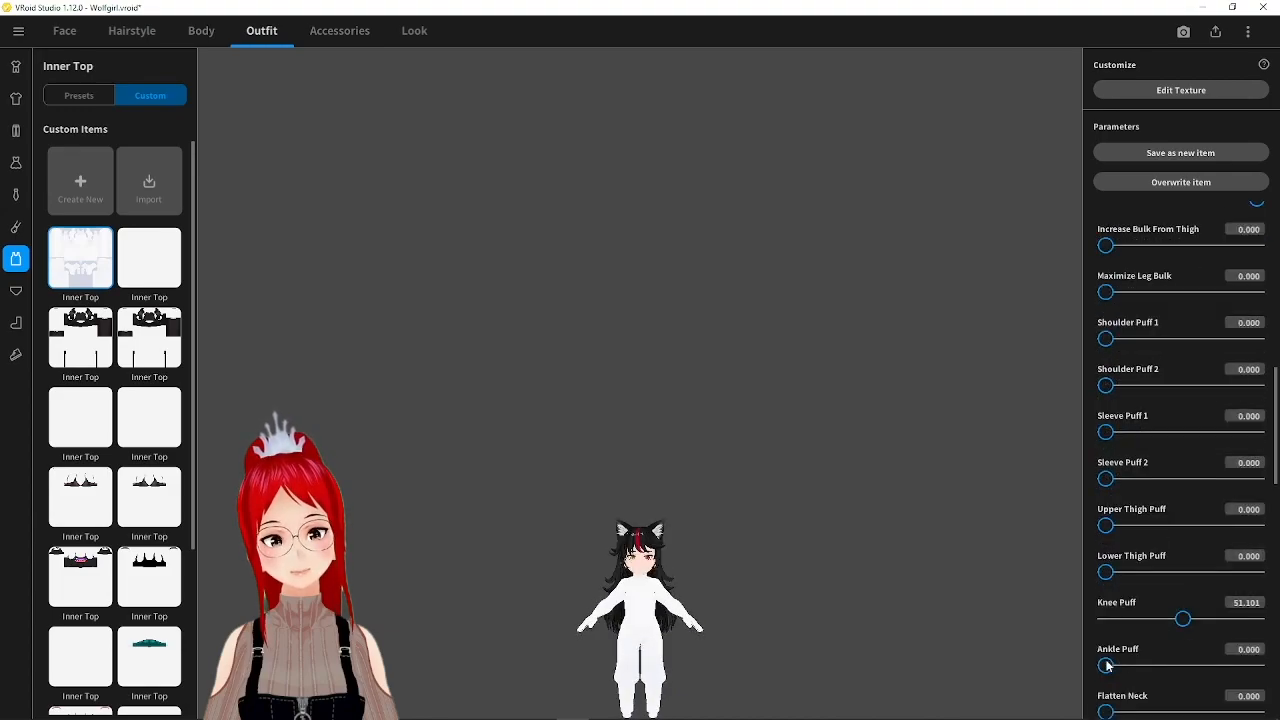
pyautogui.scroll(-3)
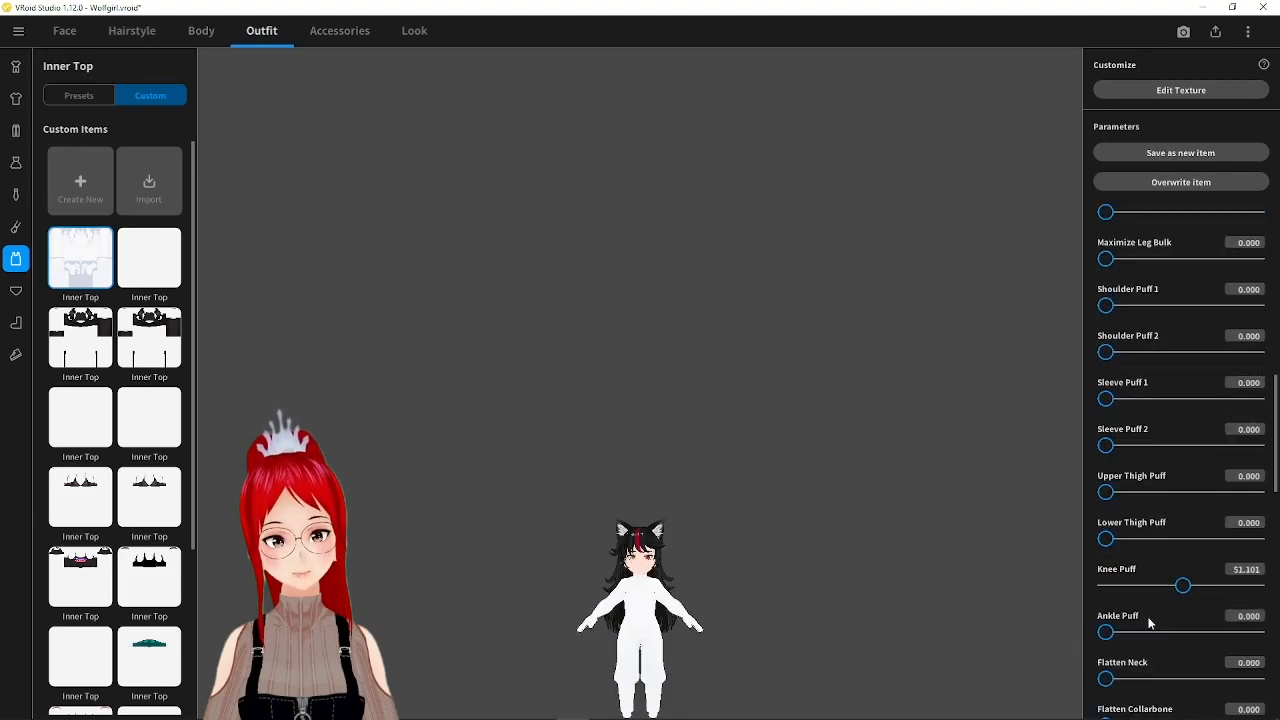
pyautogui.scroll(3)
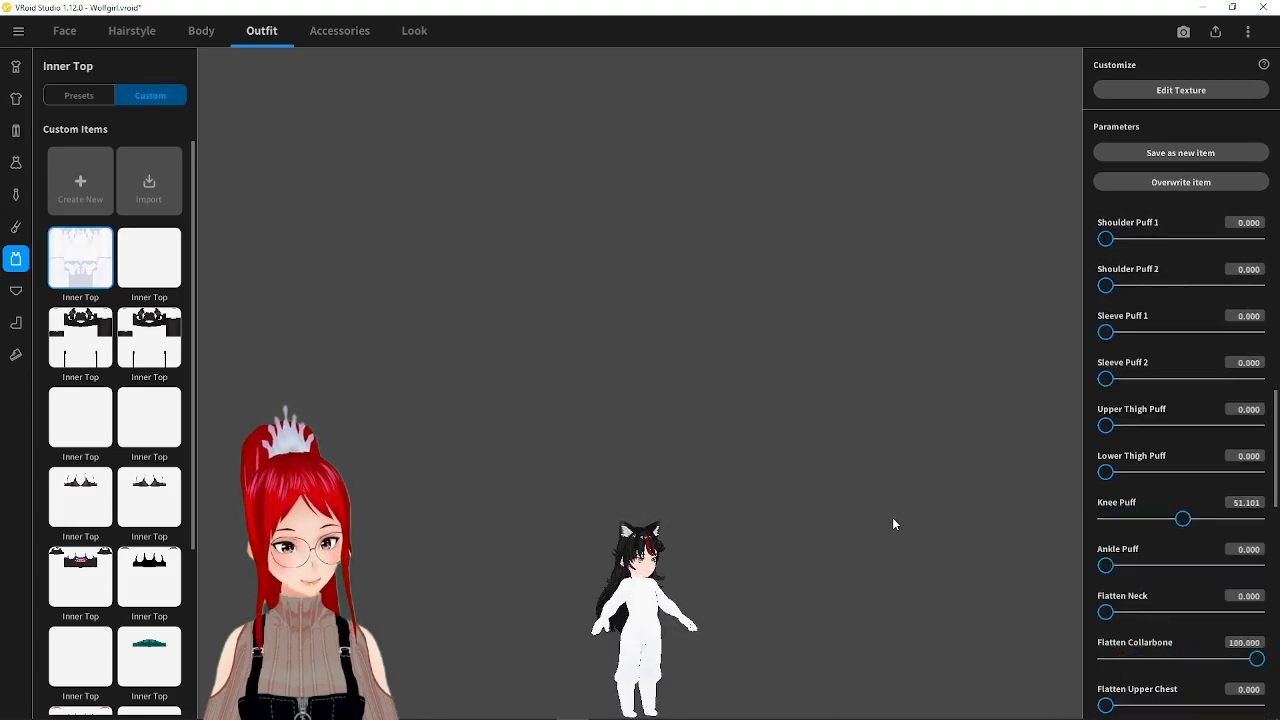
# Flatten the bodysuit's upper chest to 100 and test the Pectorals flattening sliders
pyautogui.scroll(-3)
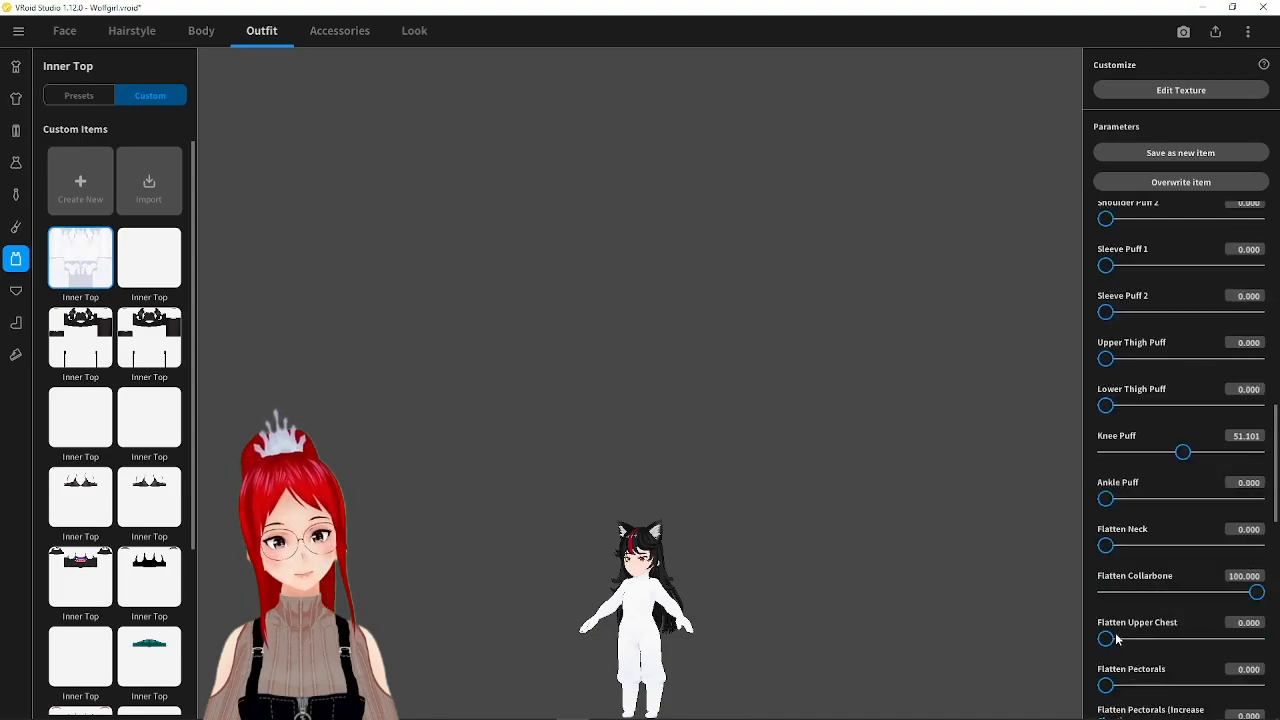
pyautogui.moveTo(1108, 638); pyautogui.dragTo(1258, 638)
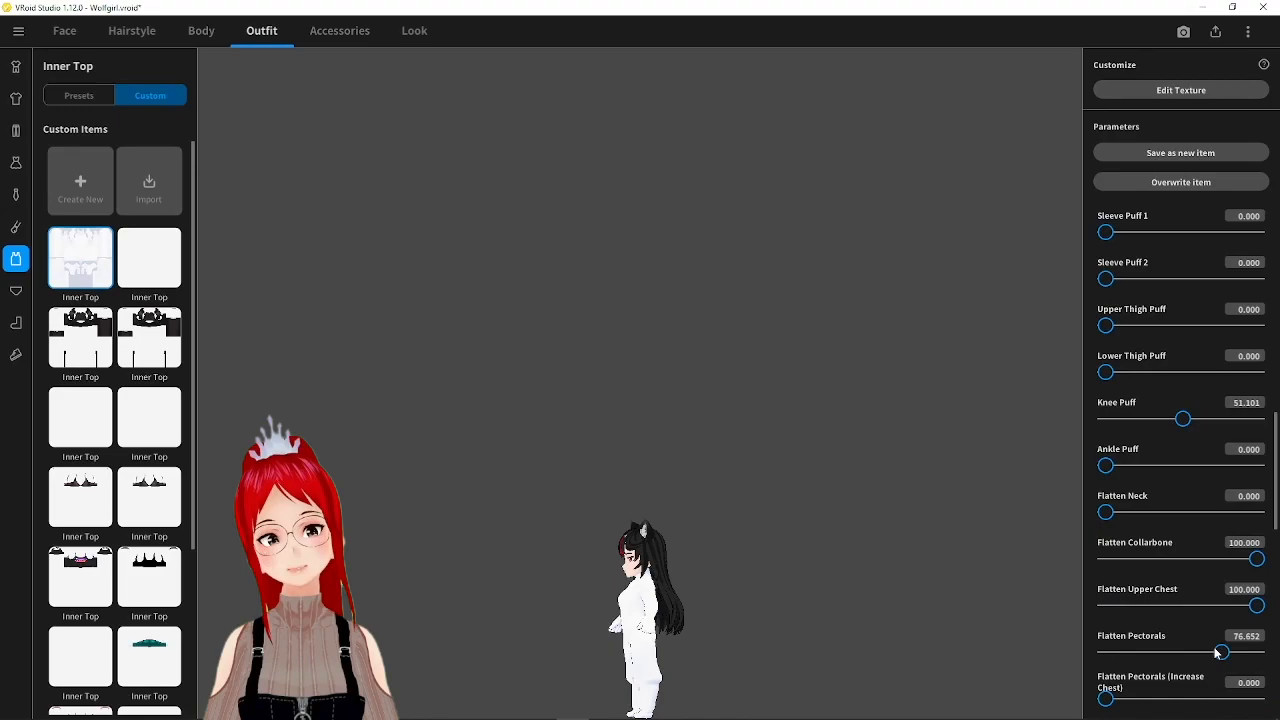
pyautogui.moveTo(1224, 652); pyautogui.dragTo(1108, 652)
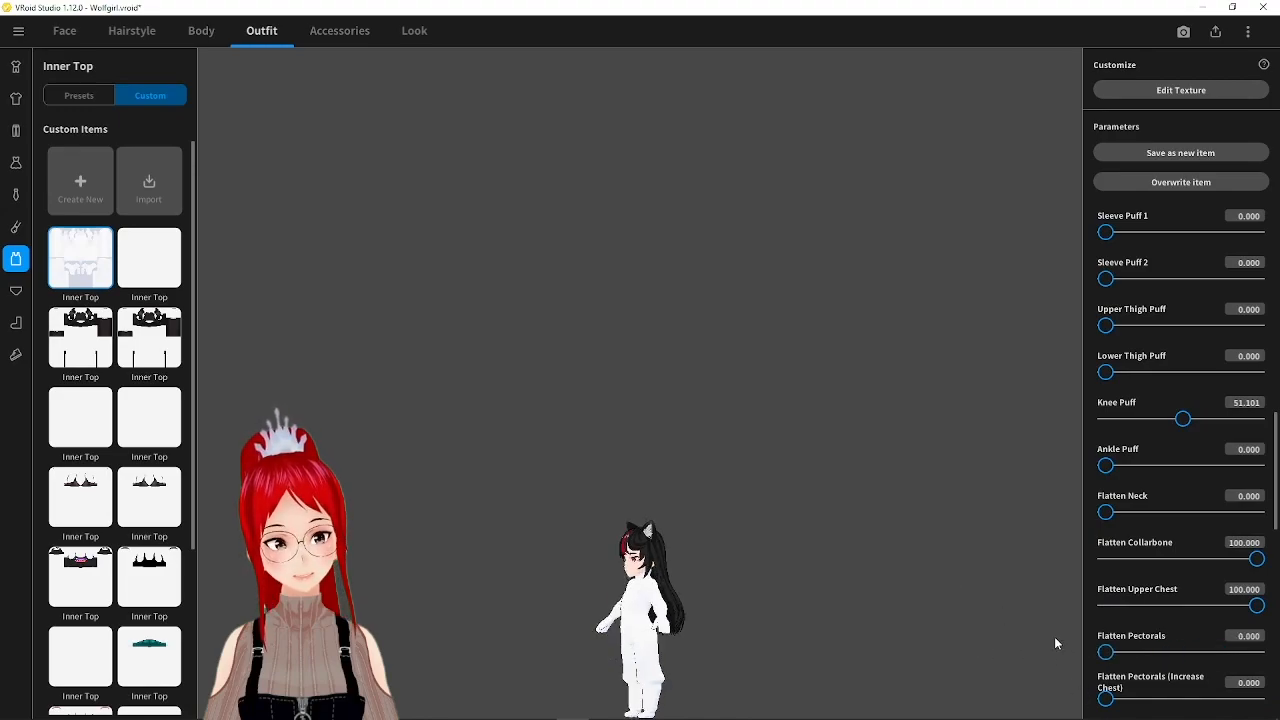
pyautogui.moveTo(1108, 700); pyautogui.dragTo(1148, 700)
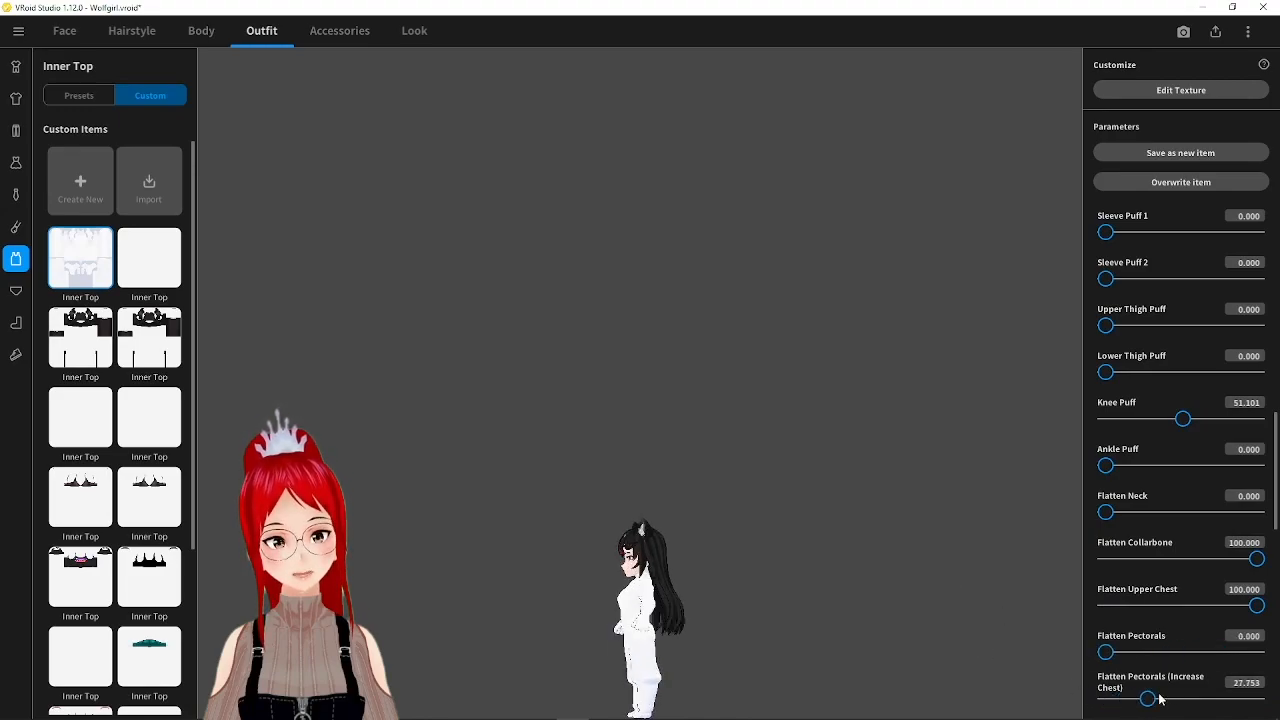
pyautogui.moveTo(1148, 698); pyautogui.dragTo(1200, 698)
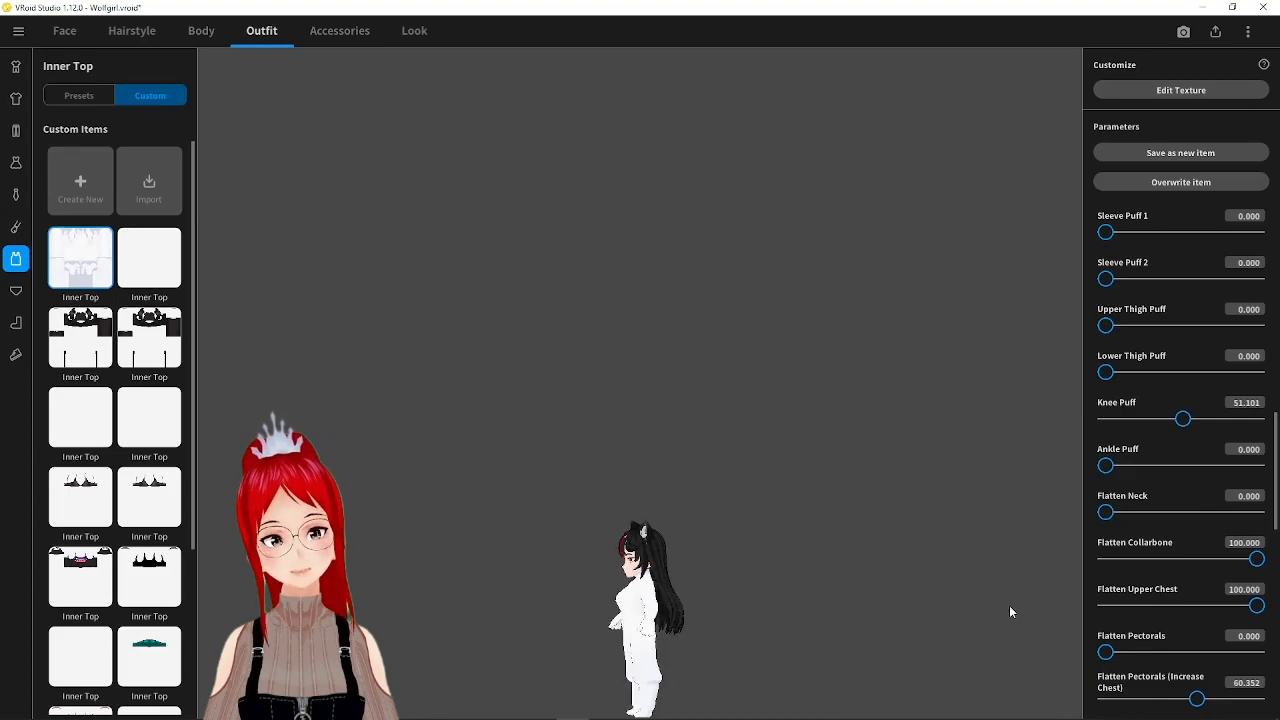
pyautogui.scroll(-3)
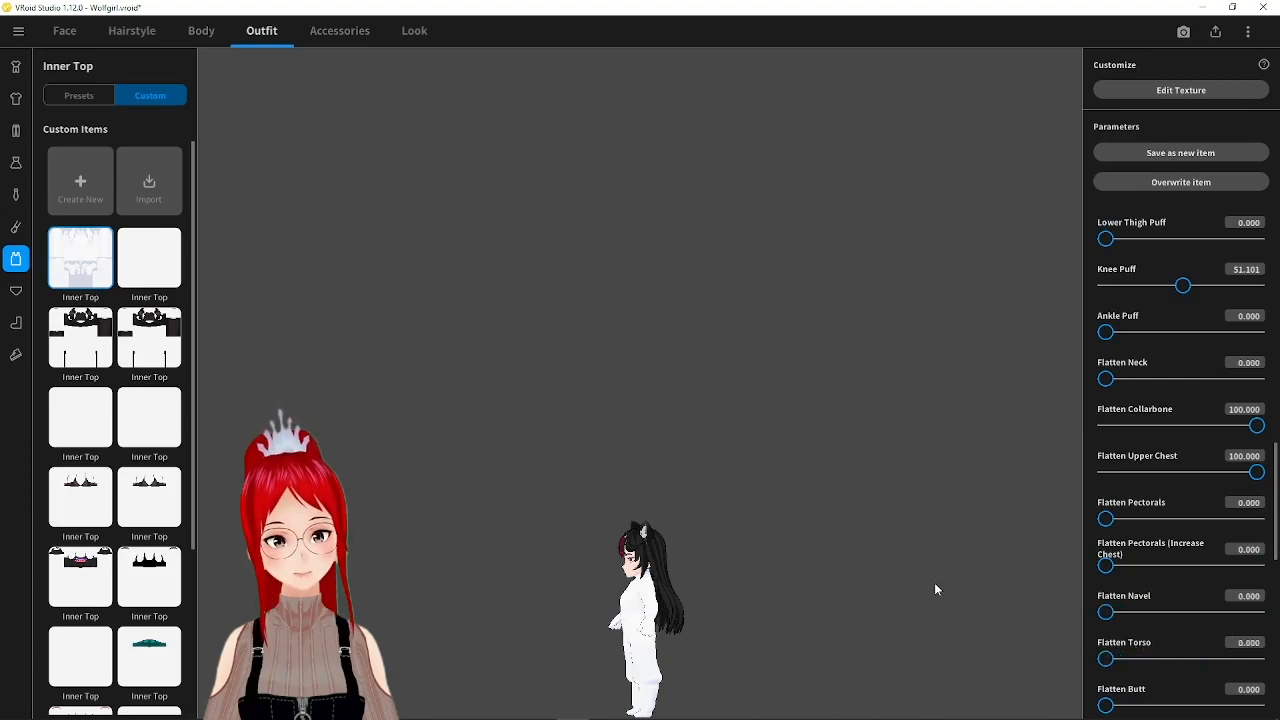
pyautogui.scroll(-3)
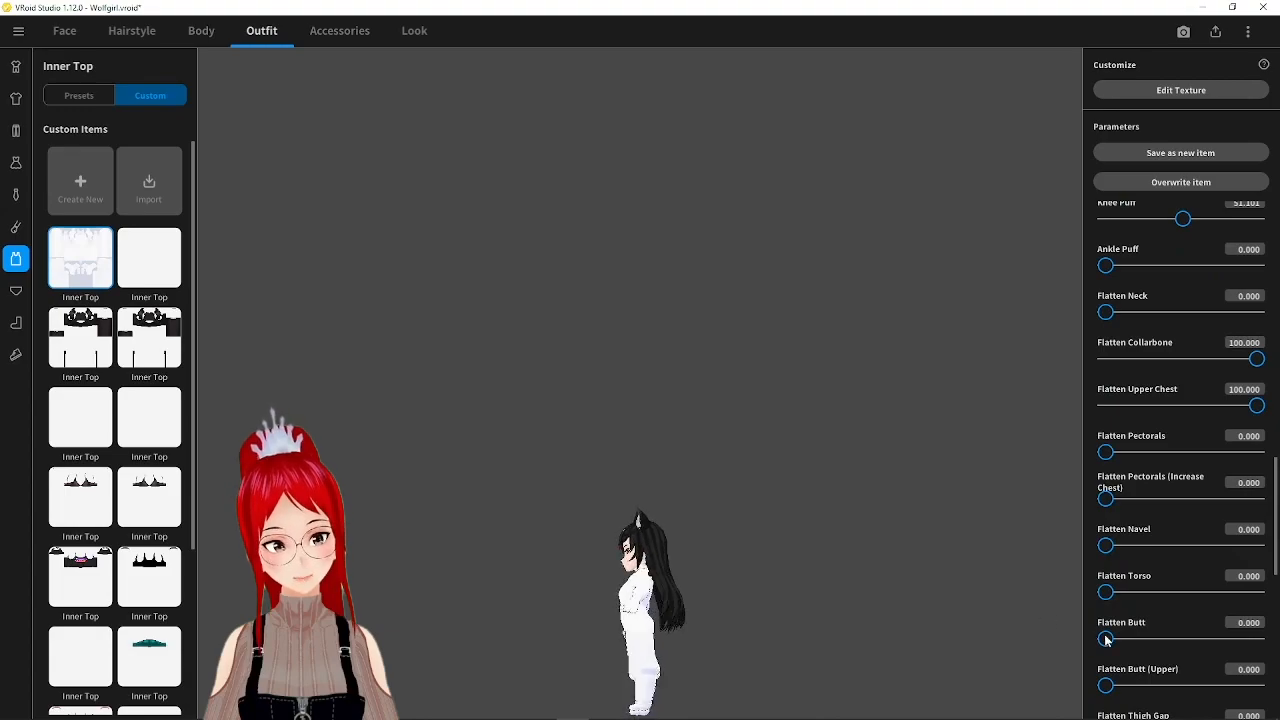
pyautogui.moveTo(1106, 638); pyautogui.dragTo(1212, 638)
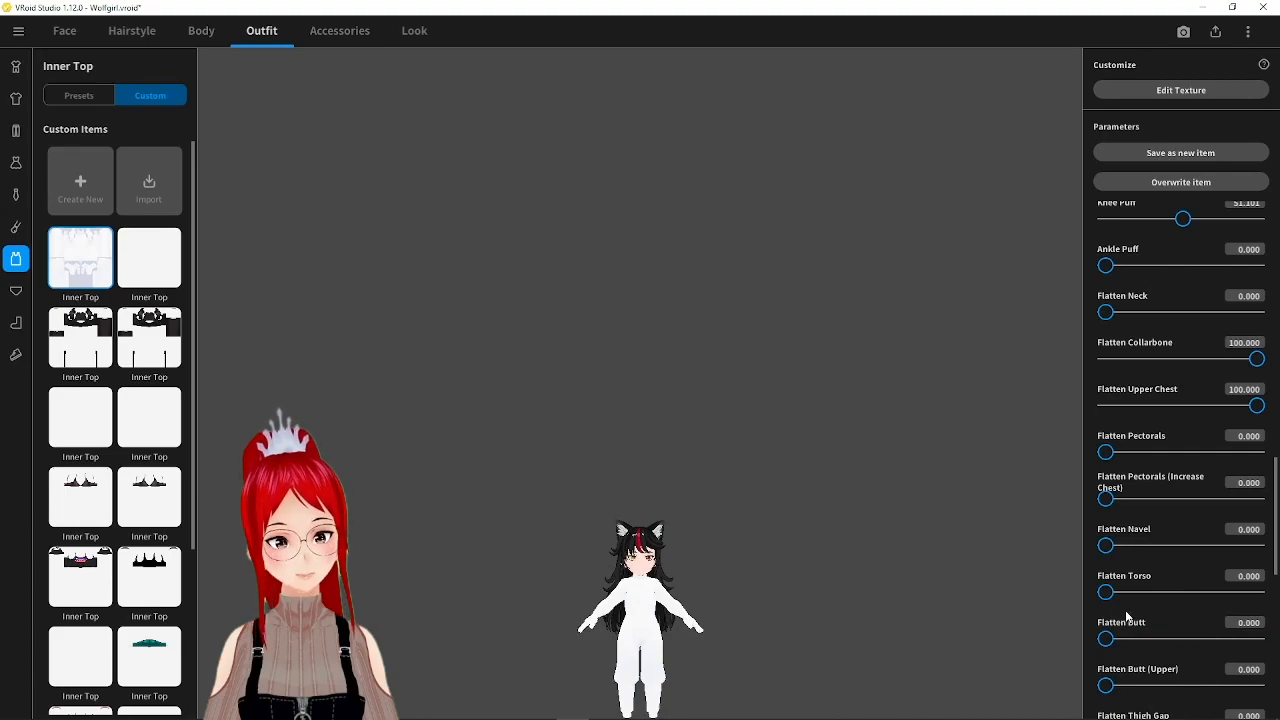
# Stretch the fingers fully, then set Round Feet and Taper Feet to 100
pyautogui.scroll(-3)
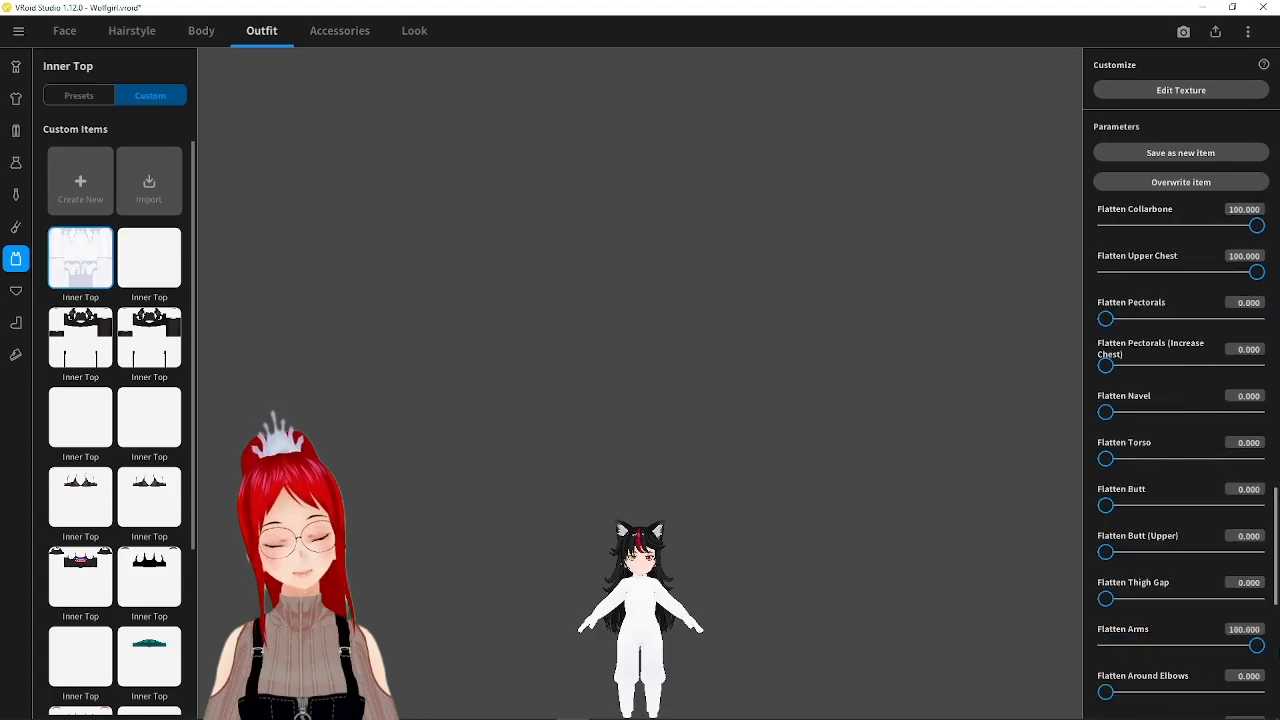
pyautogui.scroll(-3)
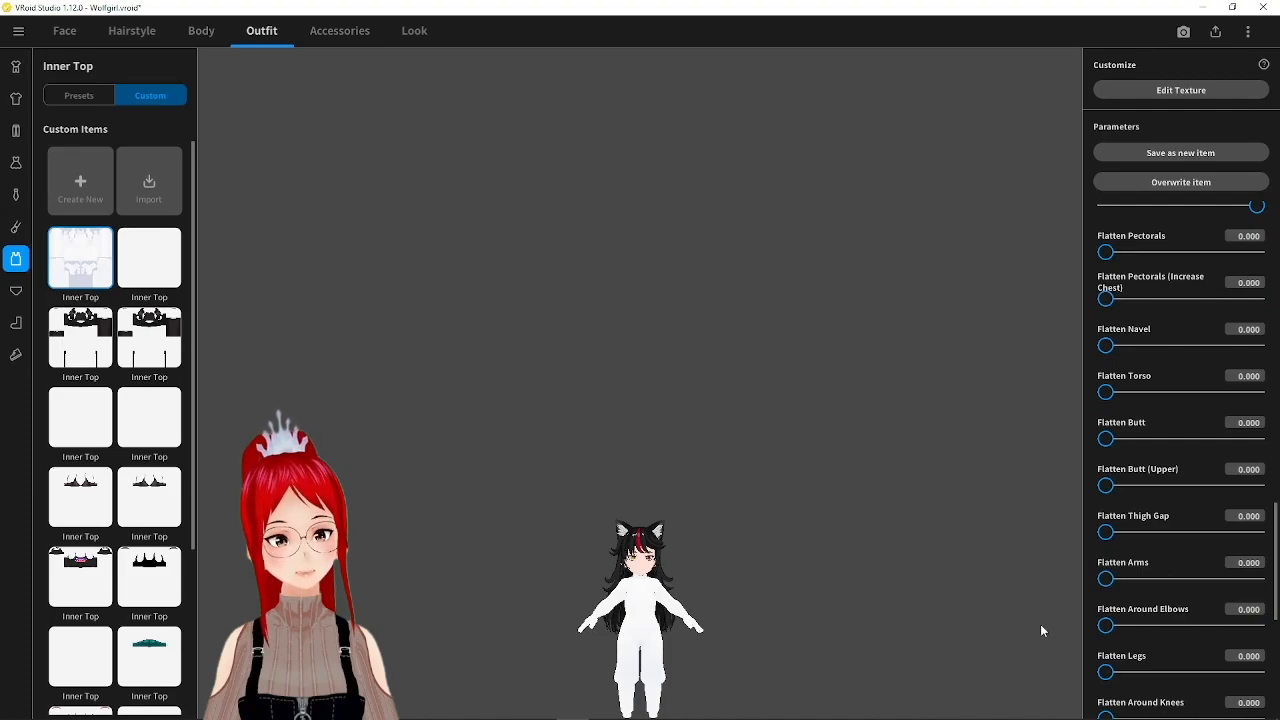
pyautogui.scroll(-3)
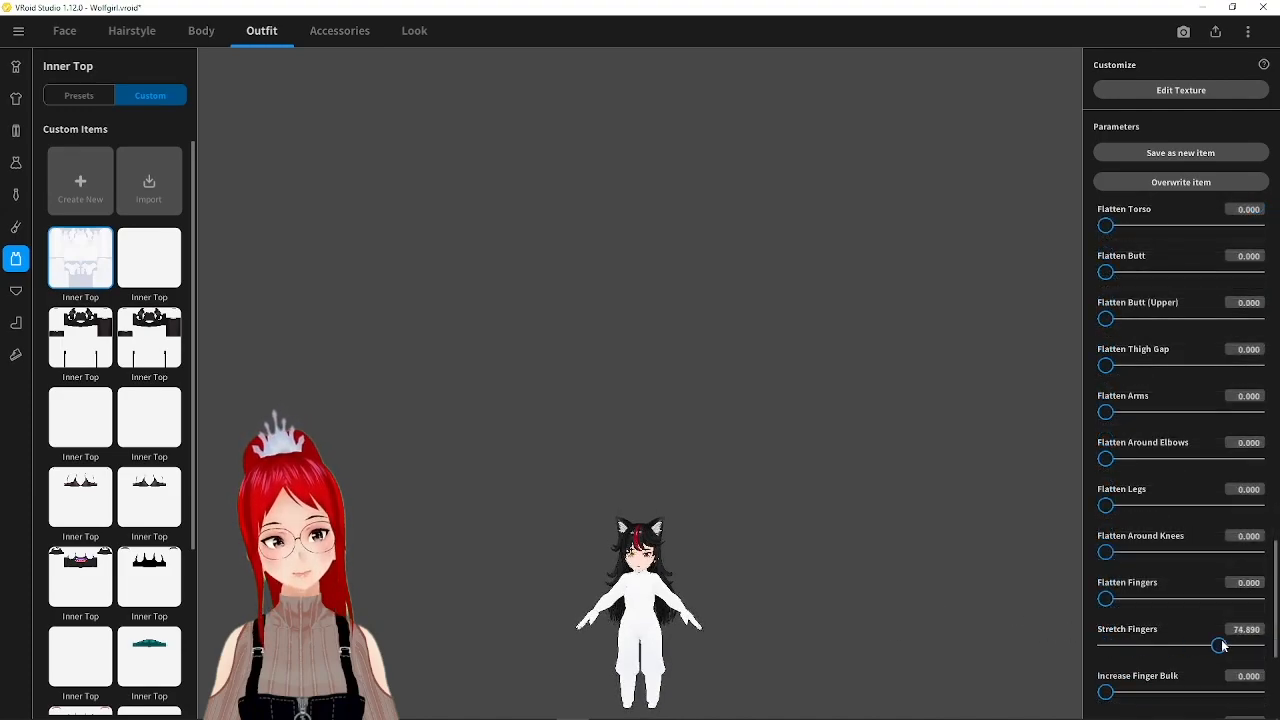
pyautogui.moveTo(1222, 644); pyautogui.dragTo(1258, 644)
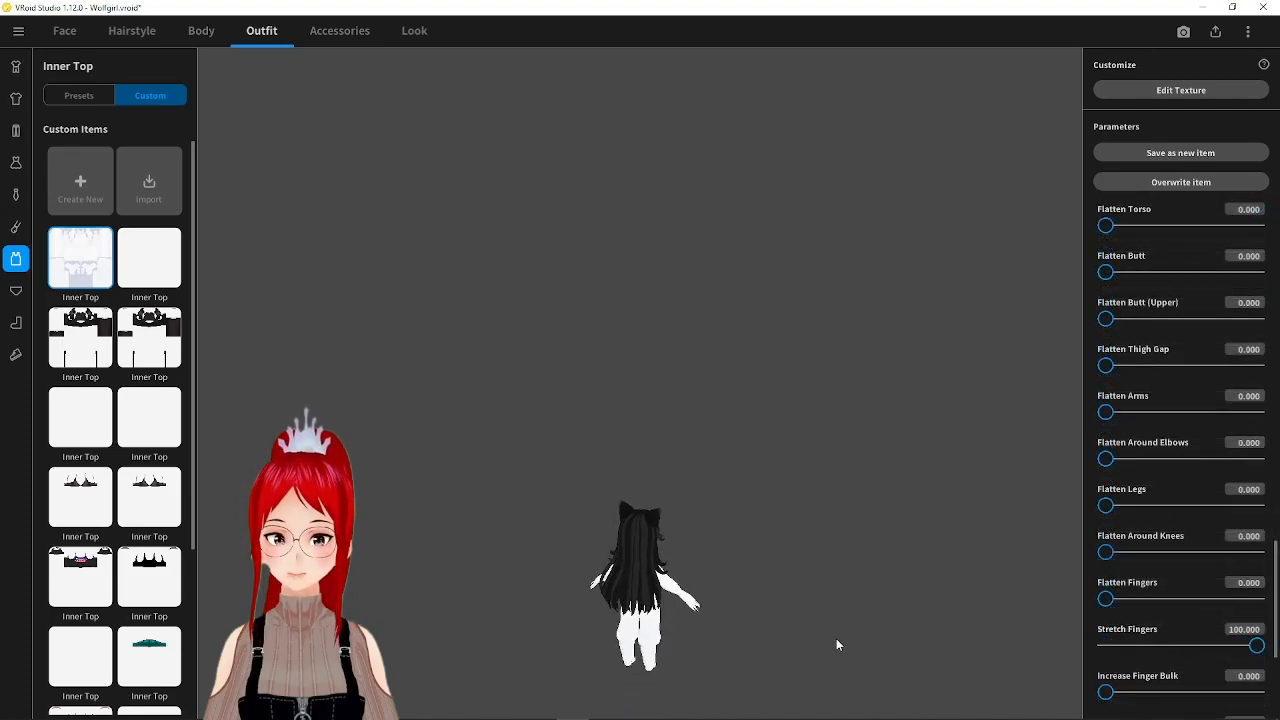
pyautogui.moveTo(1256, 644); pyautogui.dragTo(1108, 644)
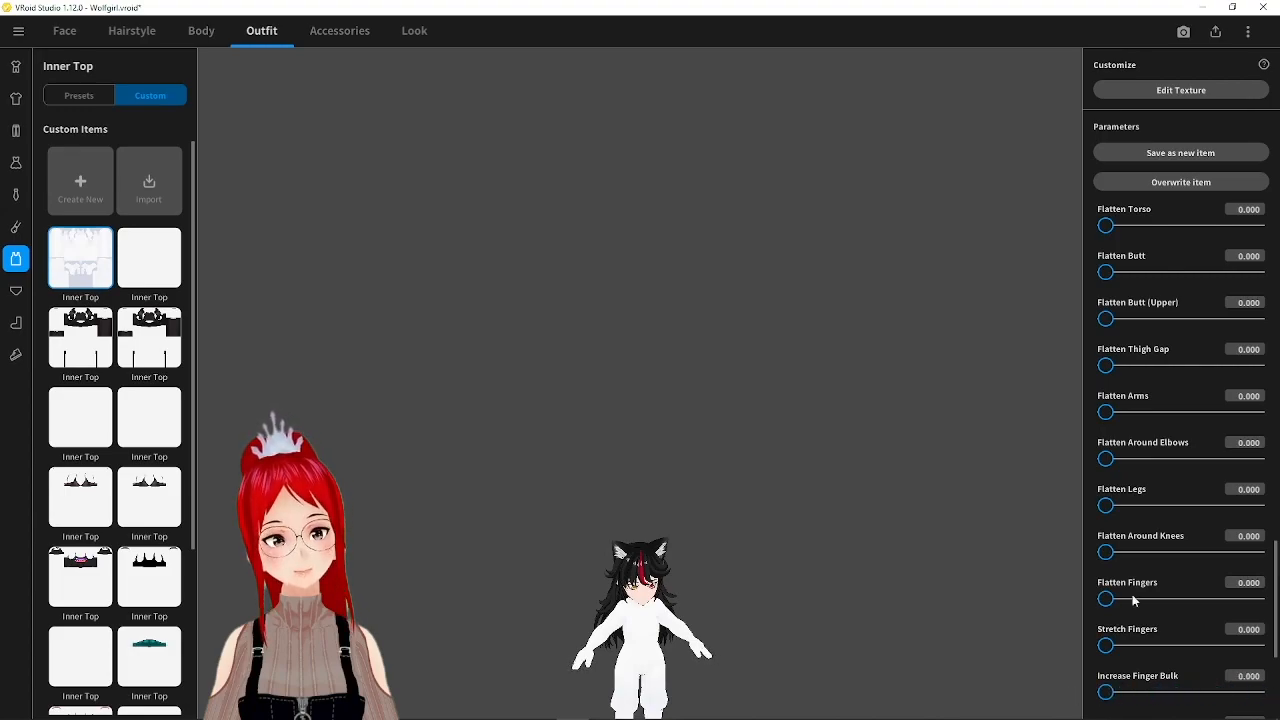
pyautogui.scroll(-3)
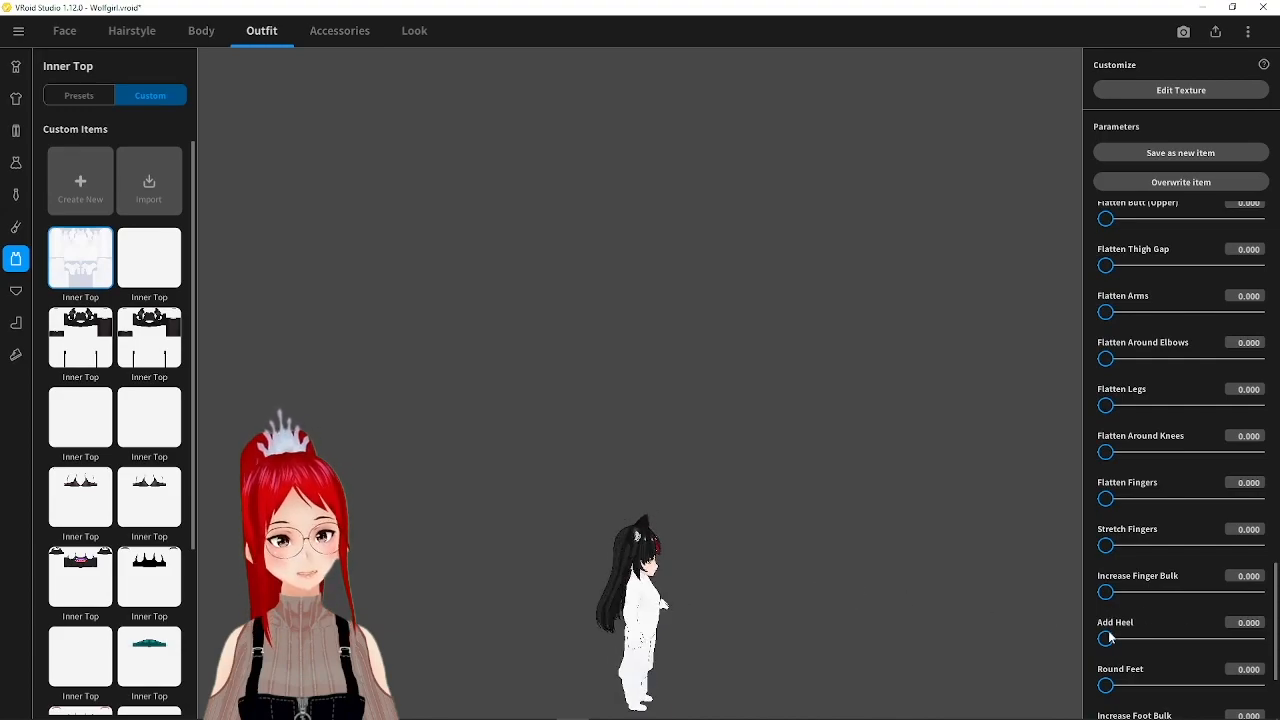
pyautogui.moveTo(968, 640)
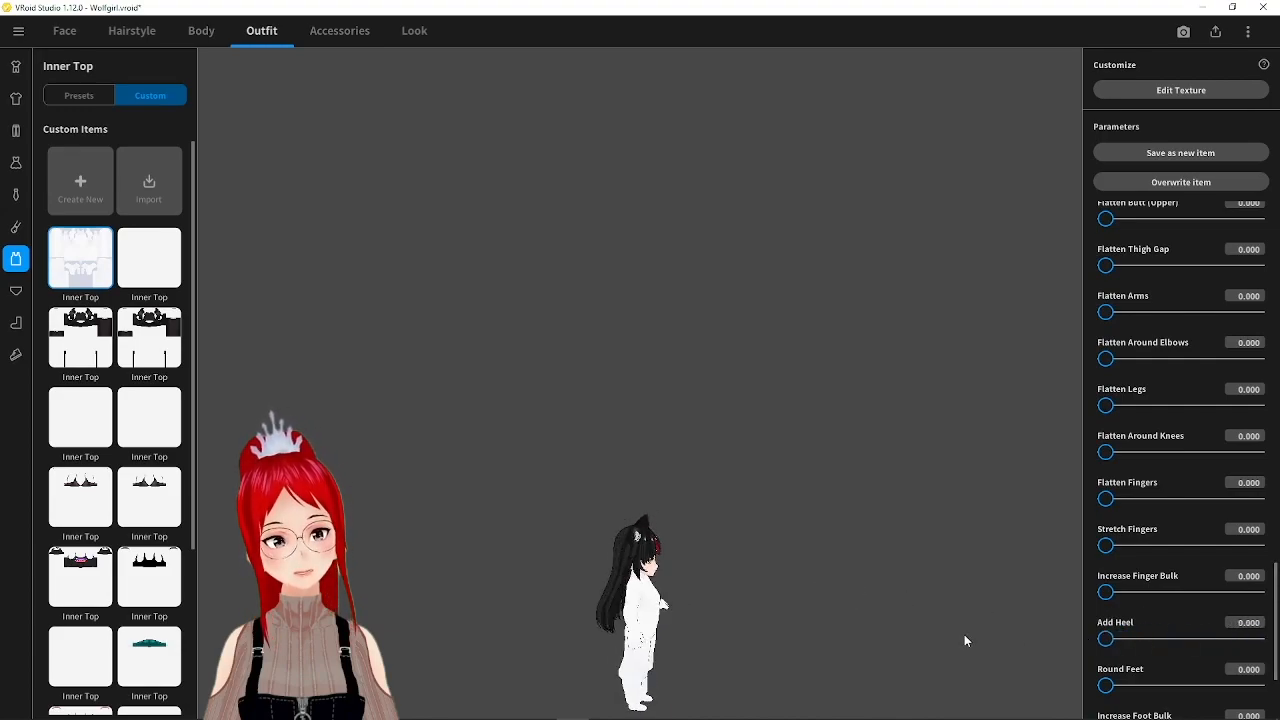
pyautogui.moveTo(1108, 684); pyautogui.dragTo(1270, 684)
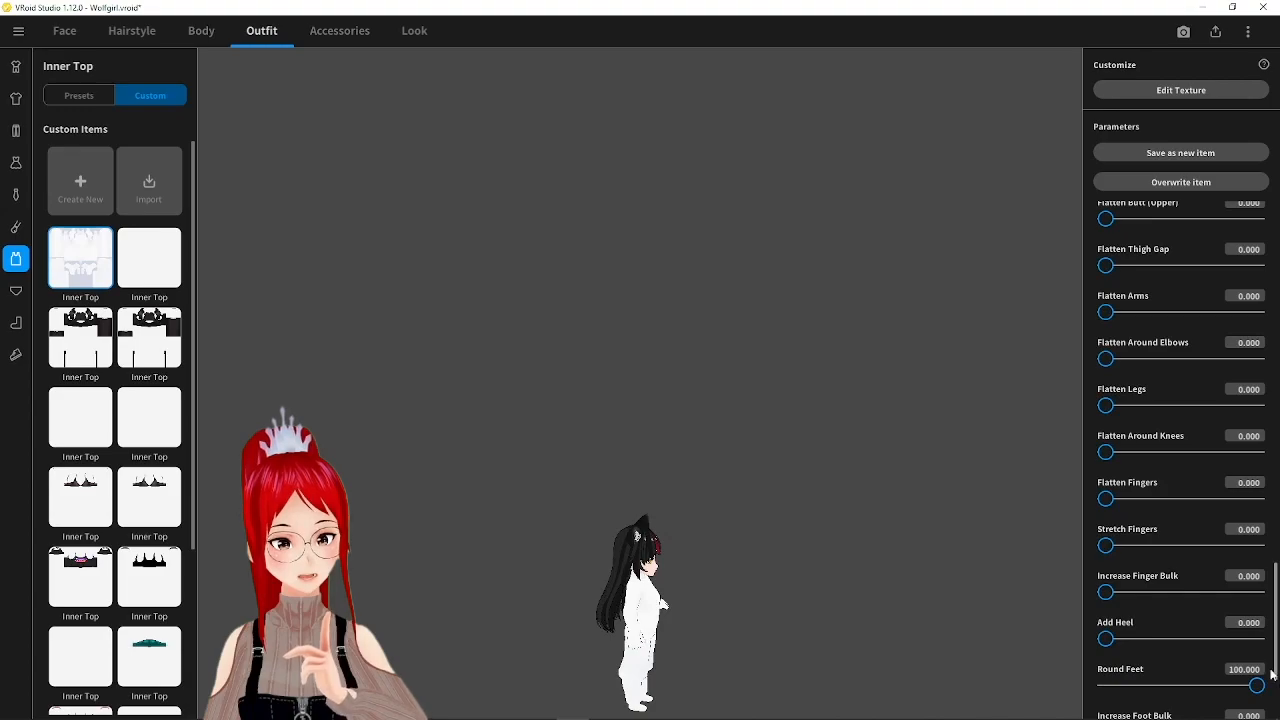
pyautogui.scroll(3)
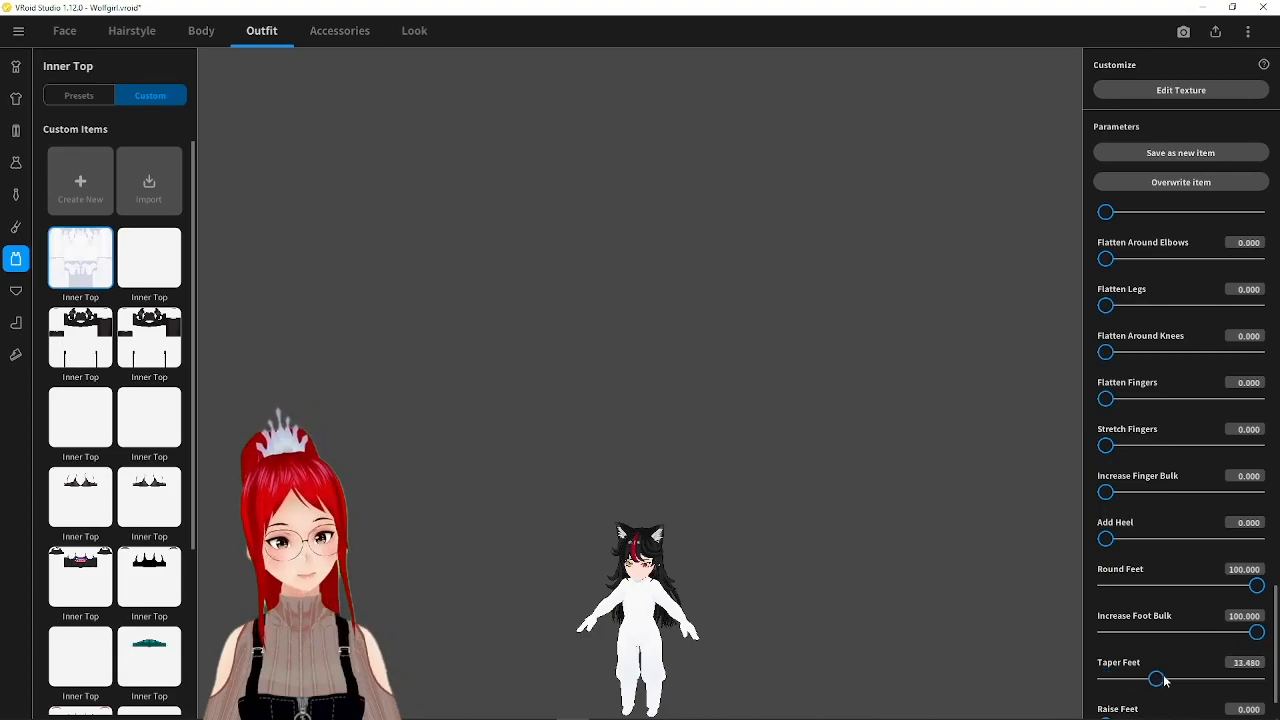
pyautogui.moveTo(1160, 680); pyautogui.dragTo(1258, 680)
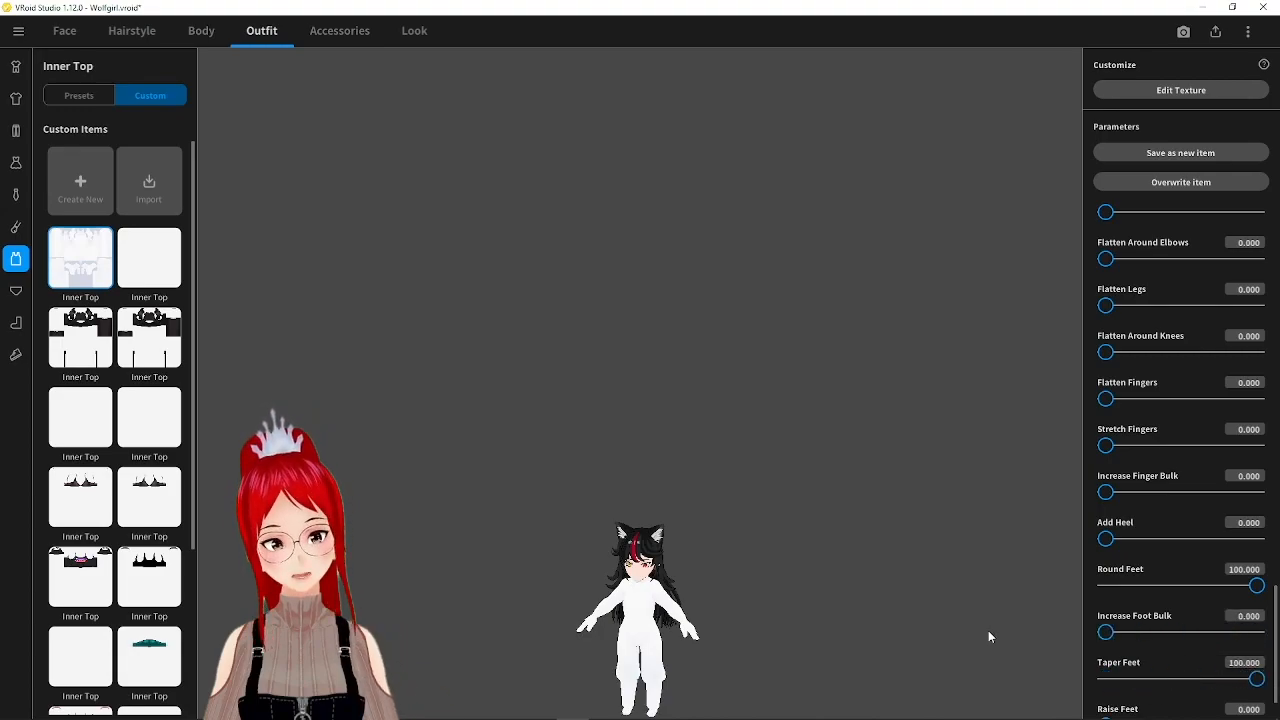
pyautogui.scroll(-3)
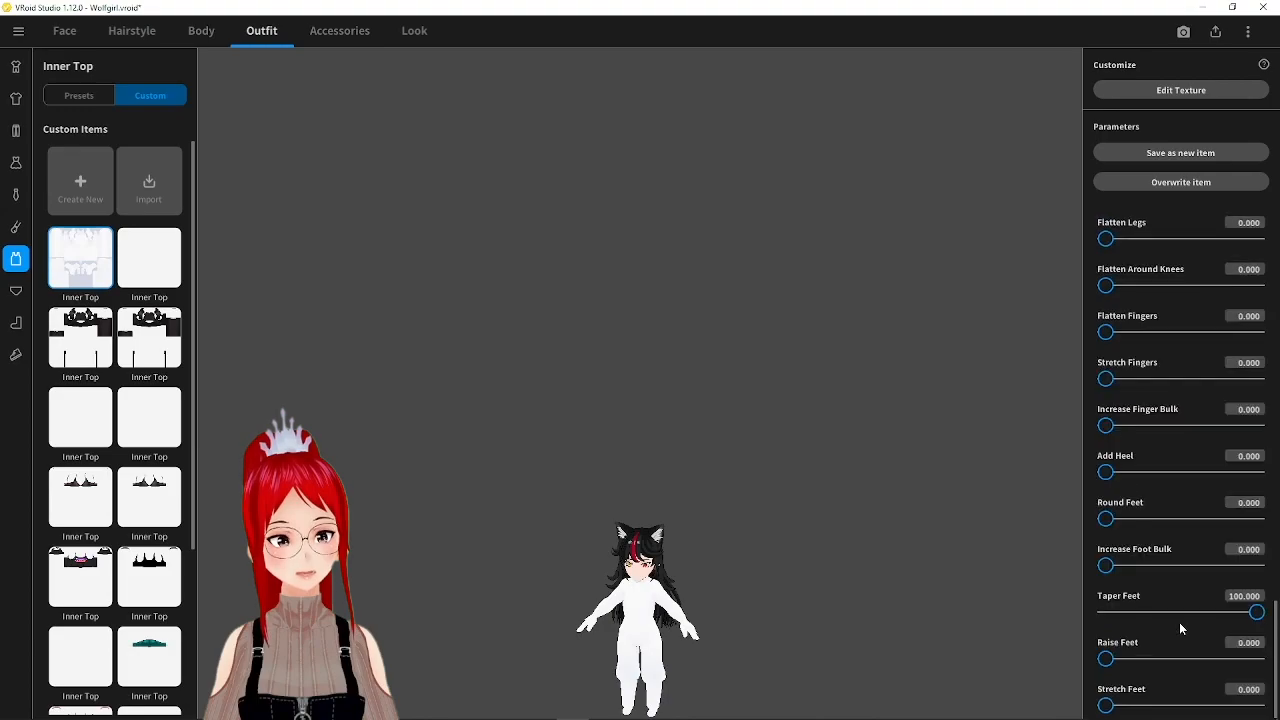
pyautogui.click(1180, 90)
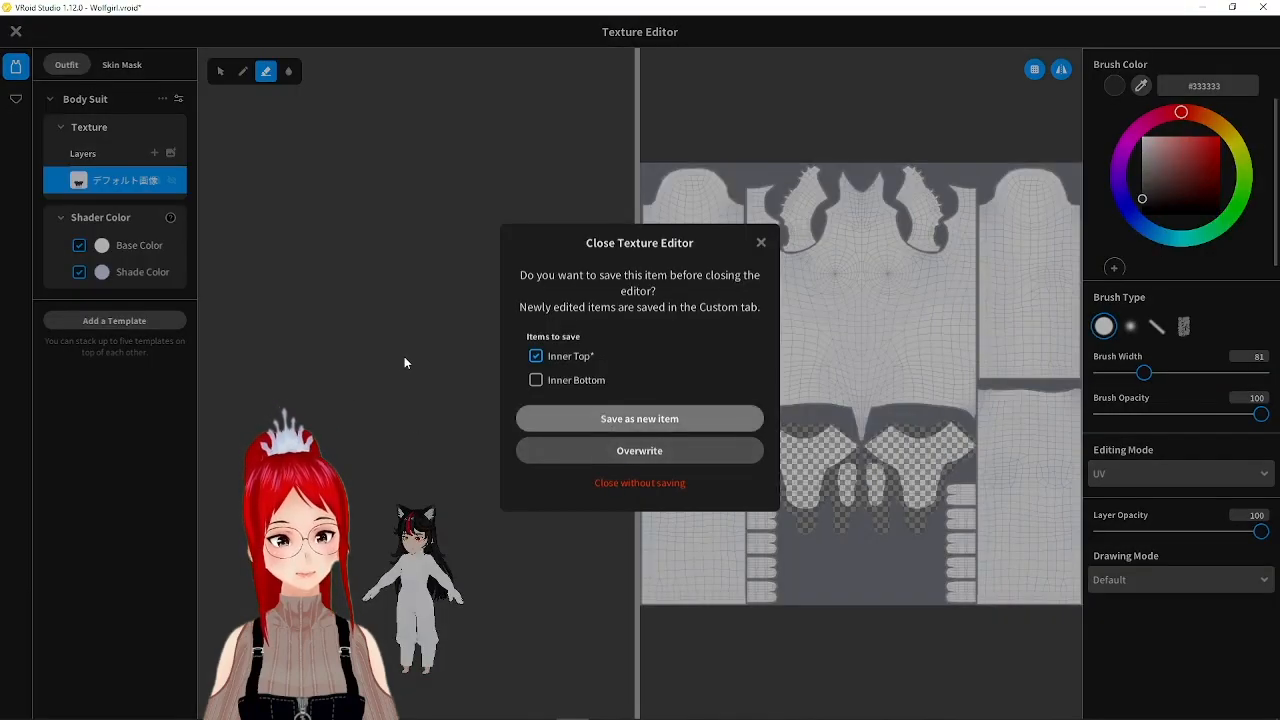
# Dismiss the save prompt and close the texture editor back to the Outfit tab
pyautogui.click(640, 482)
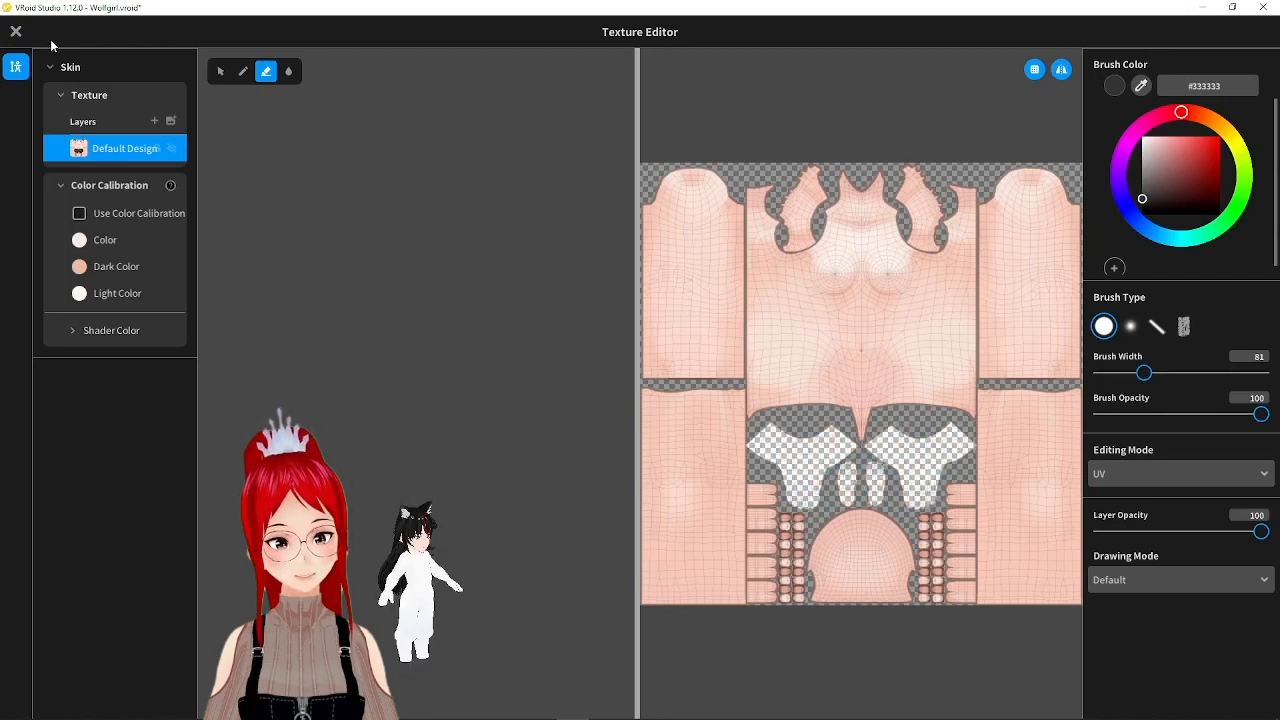
pyautogui.click(16, 32)
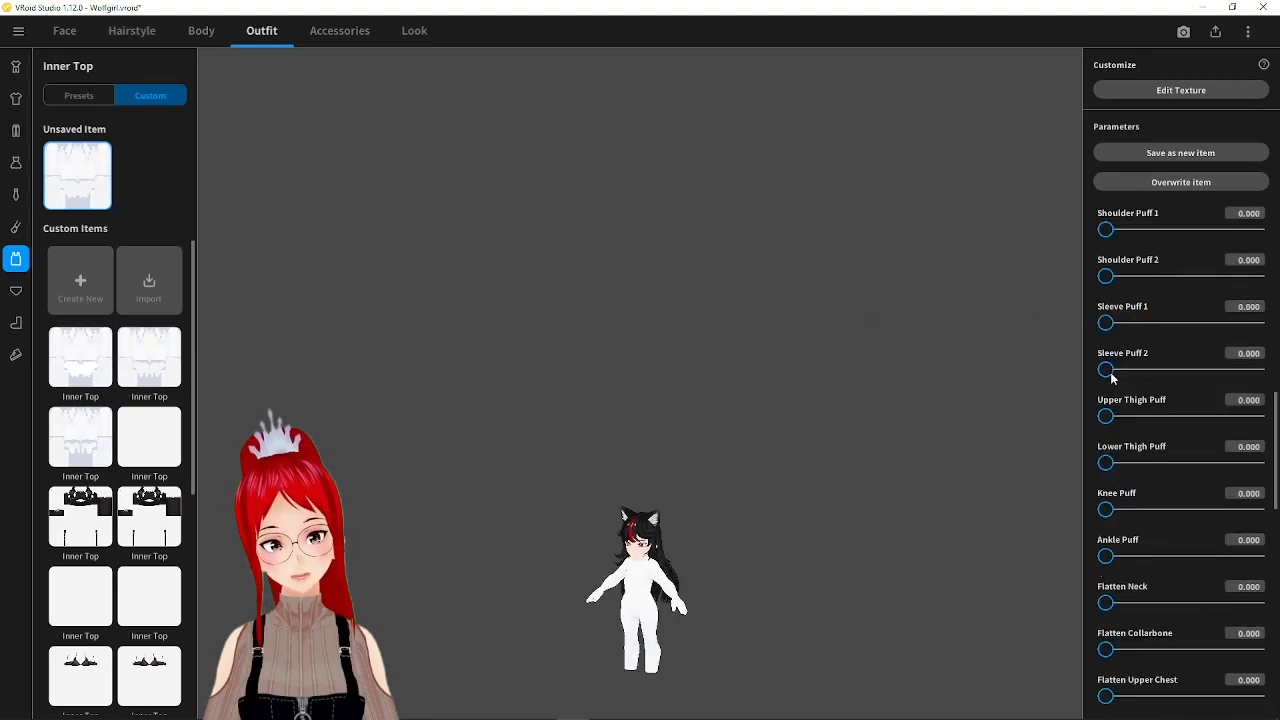
# Set the first shoulder puff to 100, first sleeve puff about halfway, and raise the second sleeve puff
pyautogui.moveTo(1108, 368); pyautogui.dragTo(1214, 368)
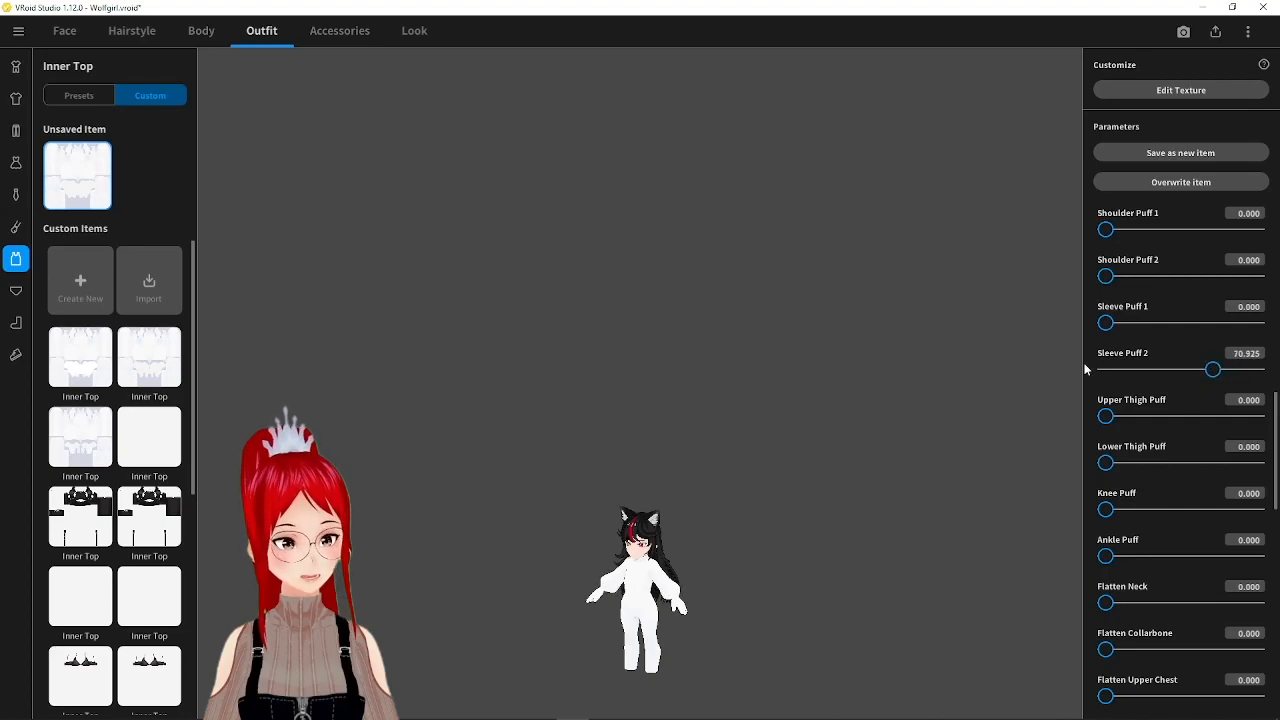
pyautogui.moveTo(1104, 322); pyautogui.dragTo(1192, 322)
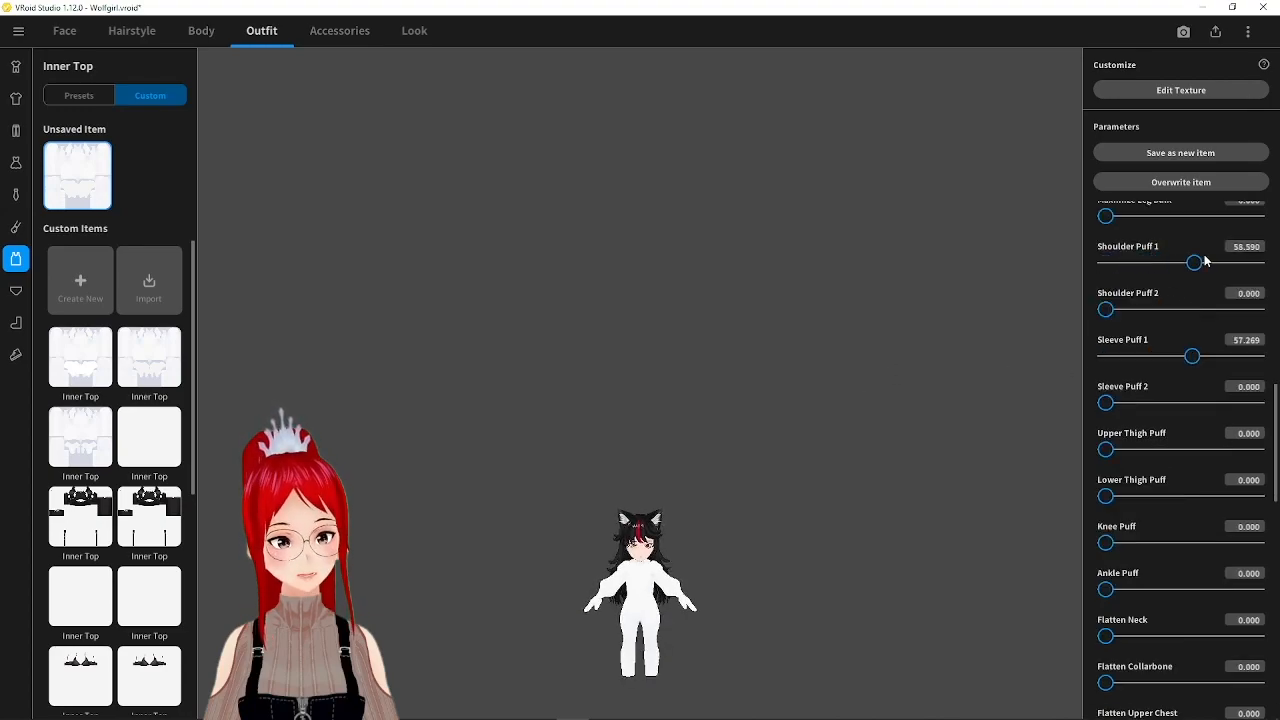
pyautogui.moveTo(1198, 262); pyautogui.dragTo(1258, 262)
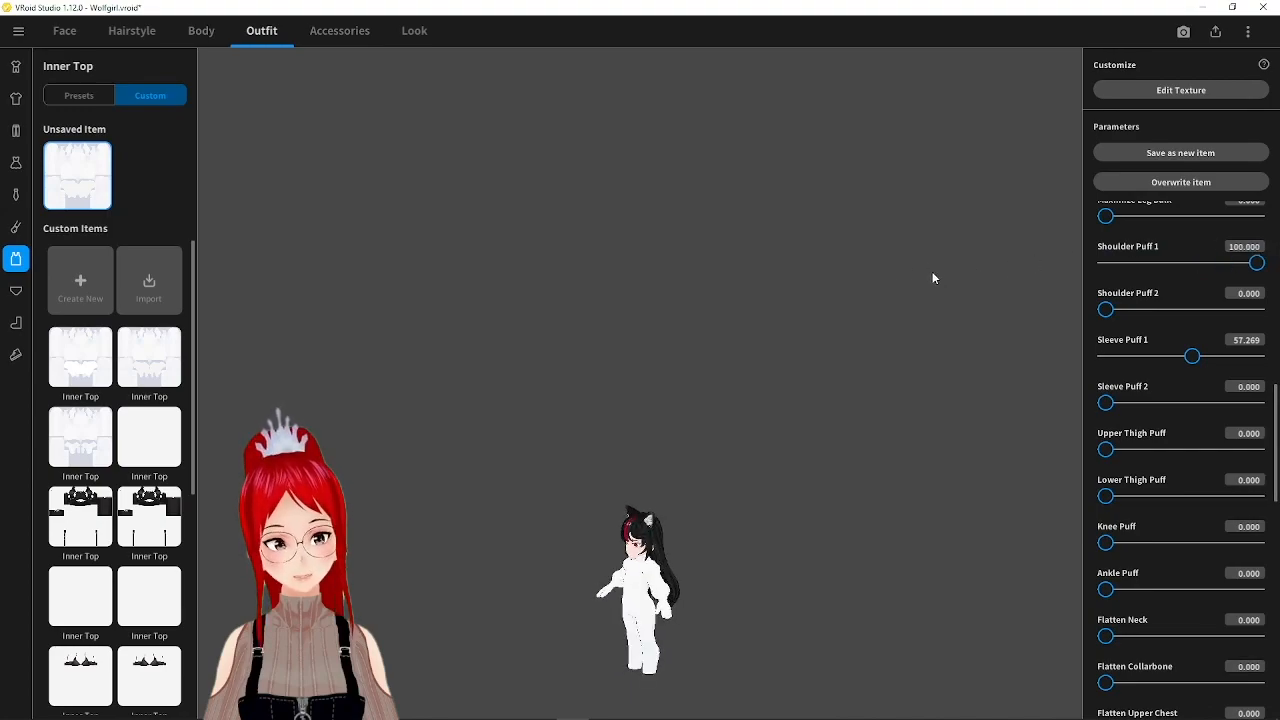
pyautogui.scroll(3)
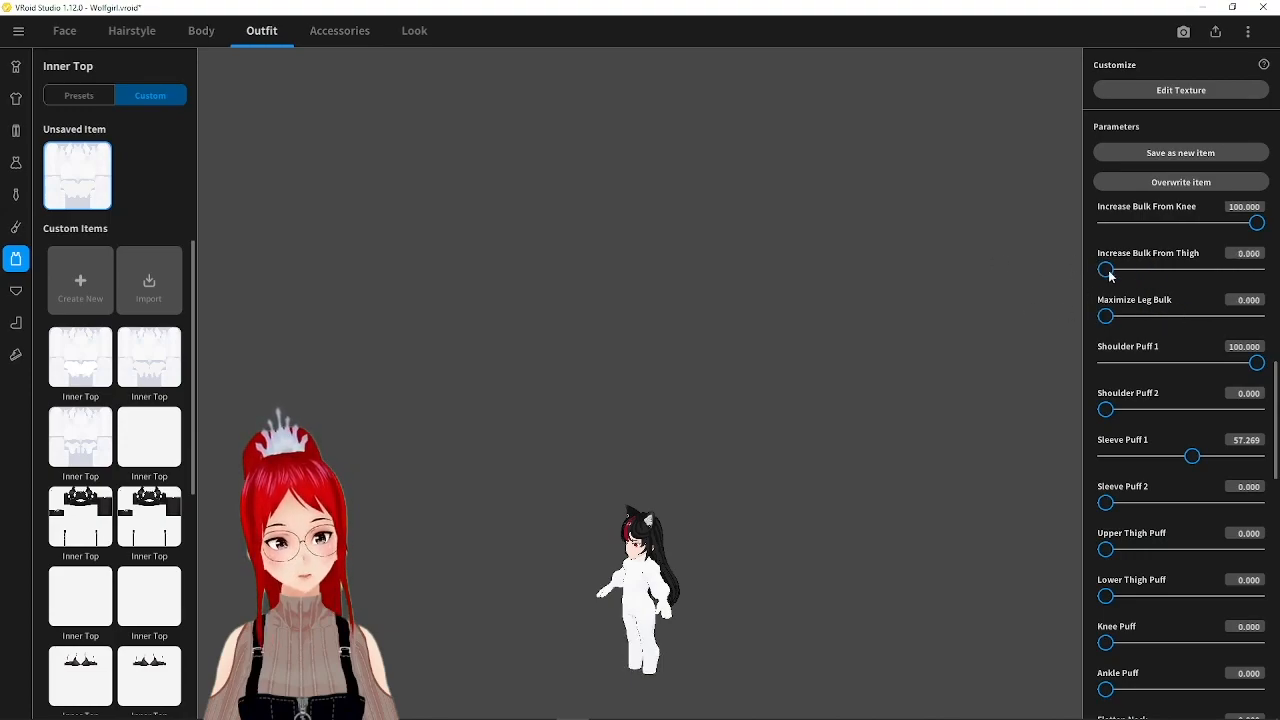
pyautogui.scroll(3)
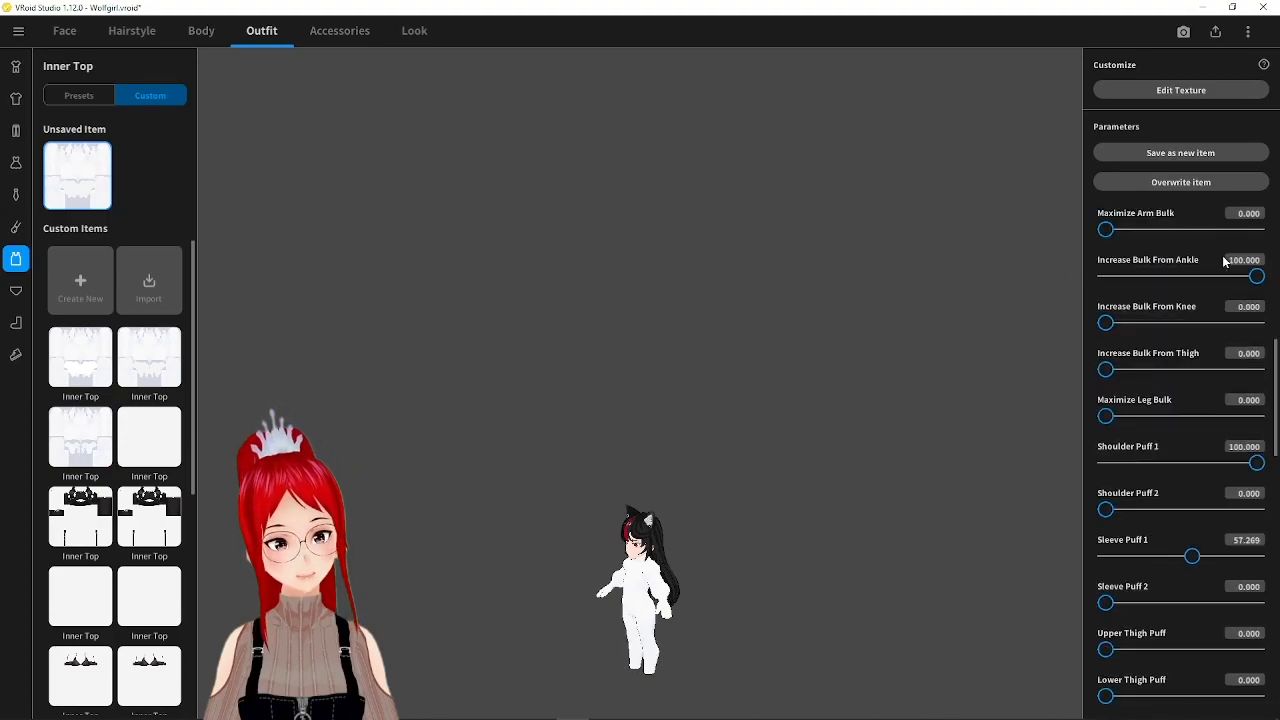
pyautogui.scroll(3)
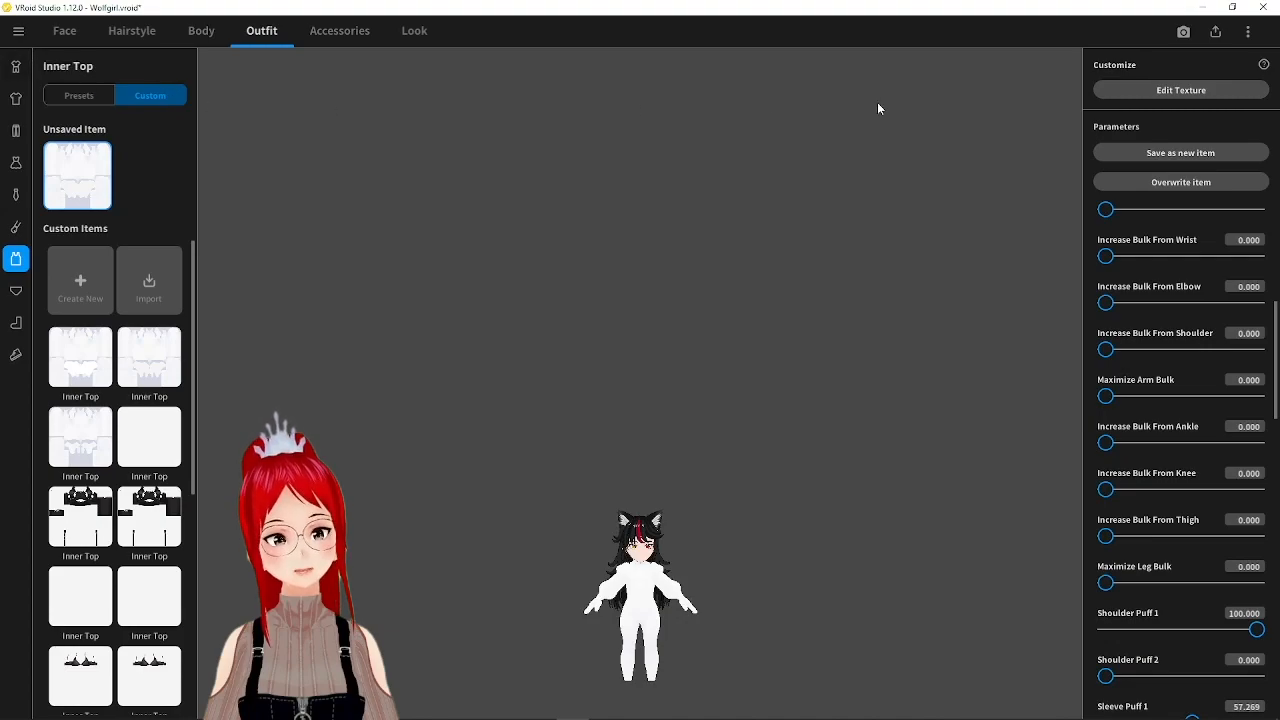
# On a new texture layer, fill a near-black high collar around the neck, then add layers for the jacket
pyautogui.click(1180, 90)
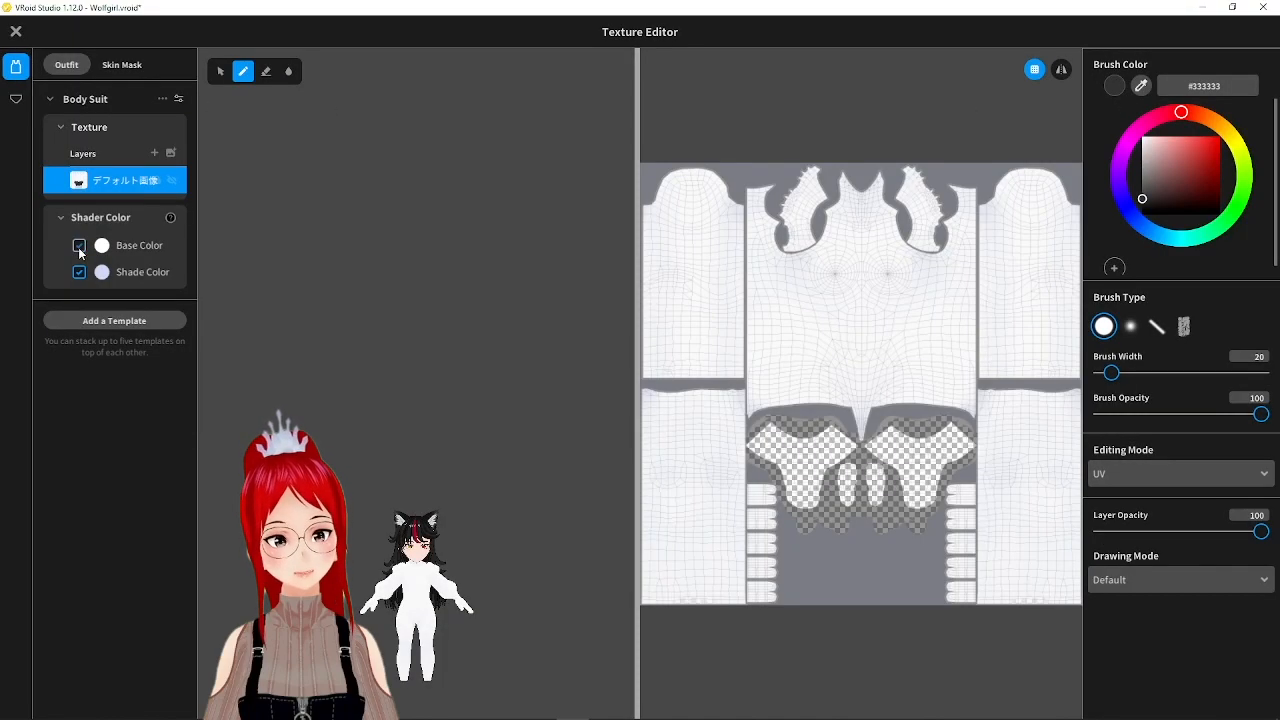
pyautogui.click(154, 152)
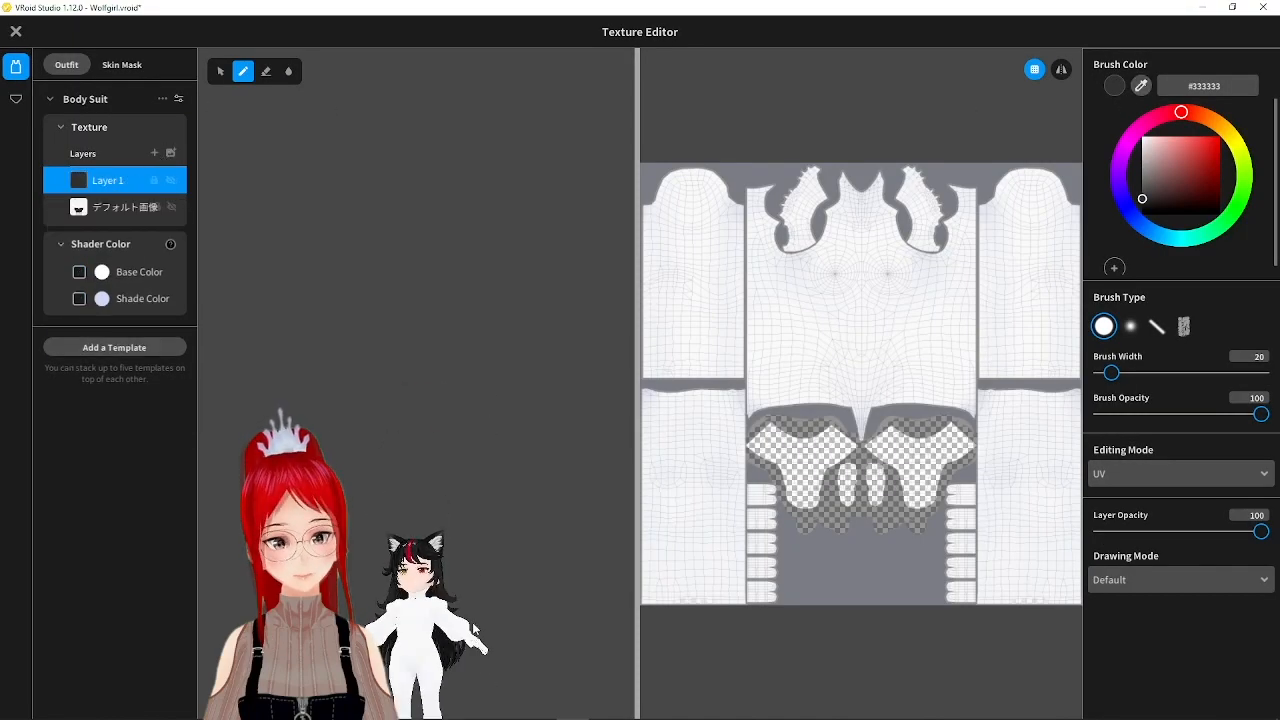
pyautogui.click(1142, 192)
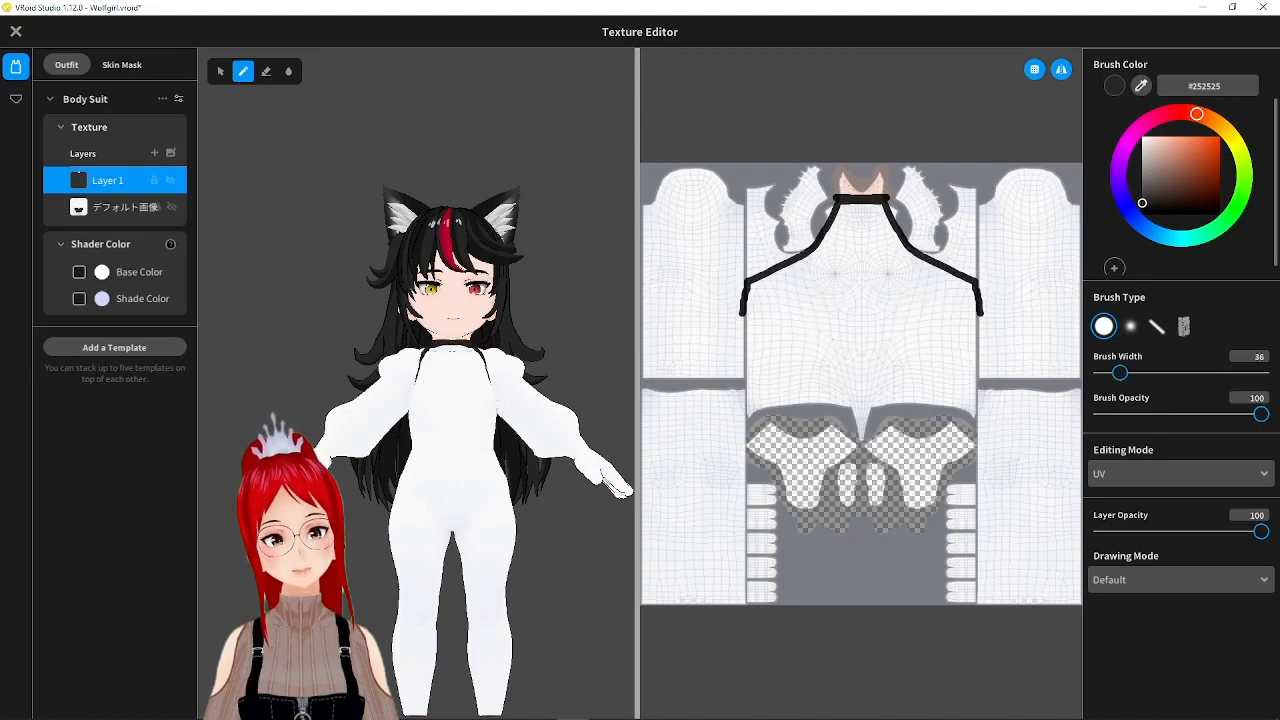
pyautogui.moveTo(1120, 372); pyautogui.dragTo(1136, 372)
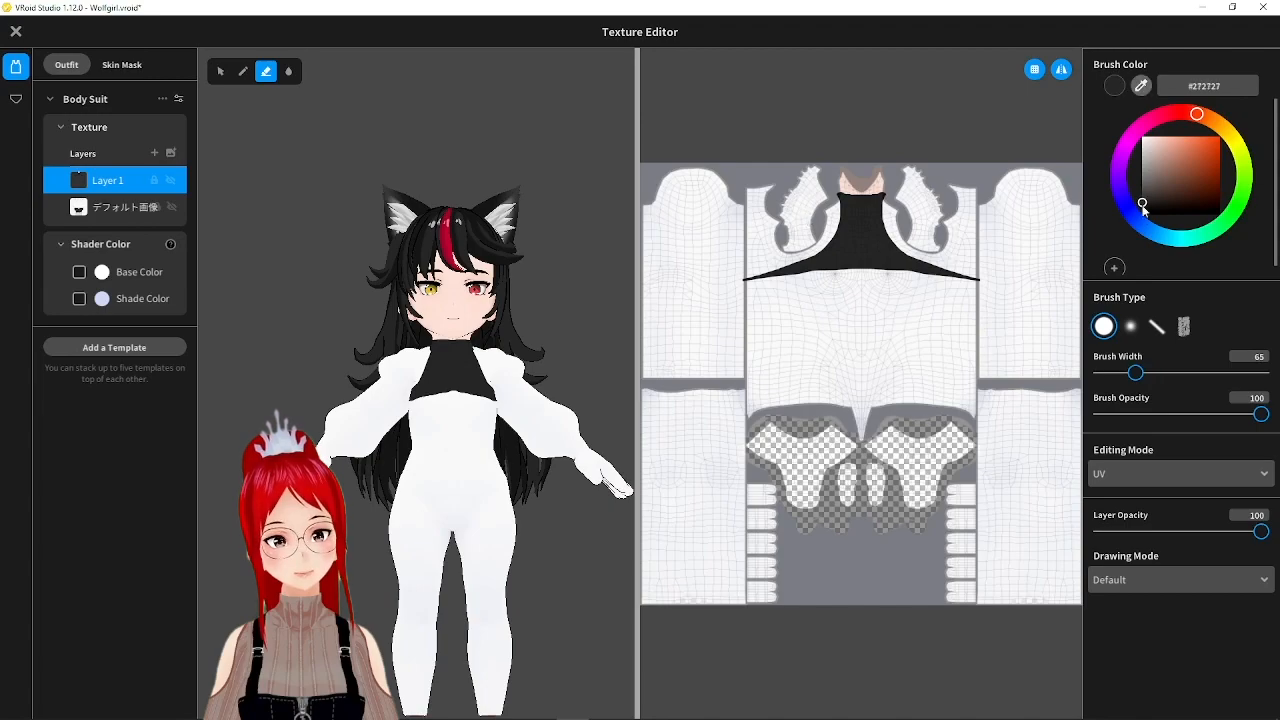
pyautogui.click(154, 152)
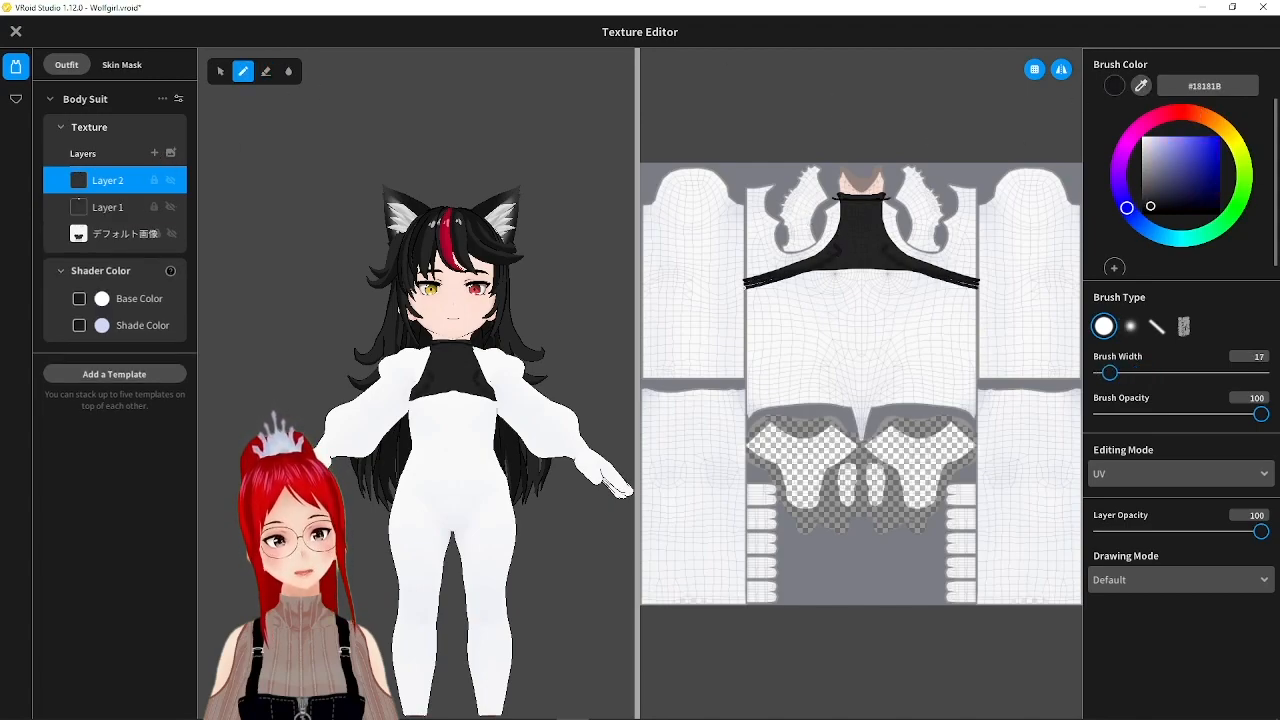
pyautogui.click(266, 72)
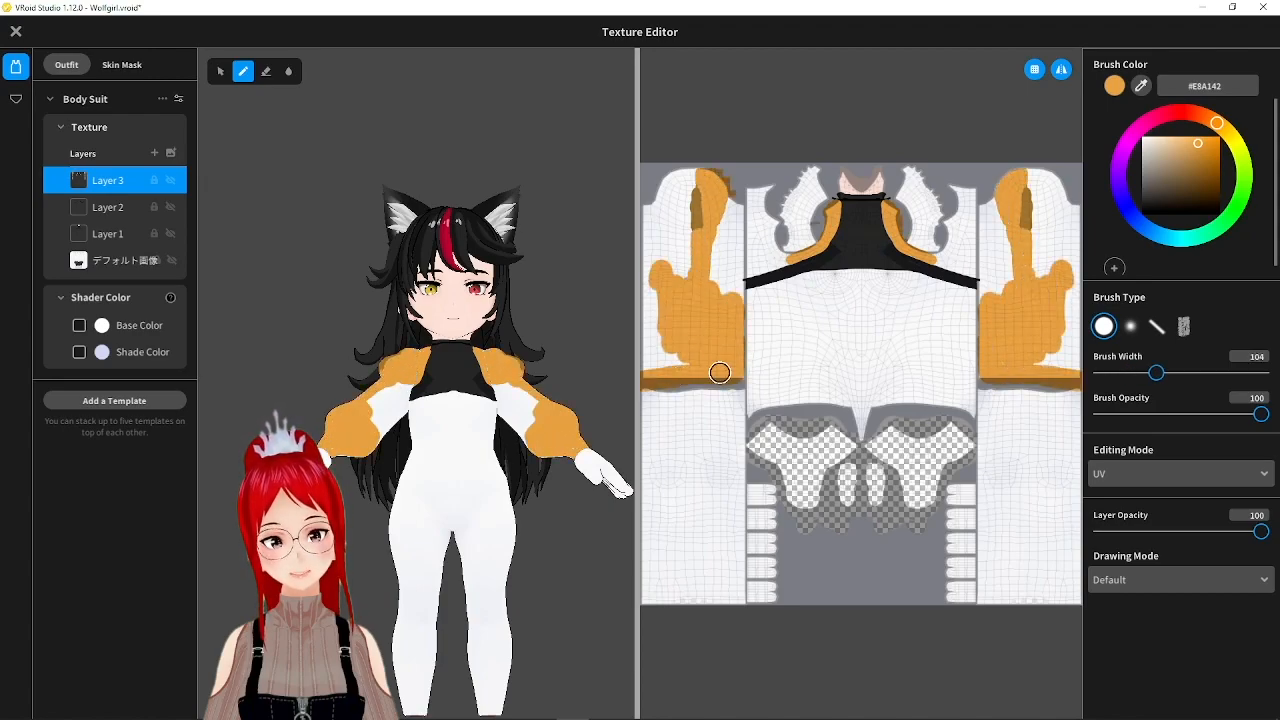
# Paint the sleeves orange and sketch brown detail lines with lighter brown shades
pyautogui.moveTo(1156, 372); pyautogui.dragTo(1116, 372)
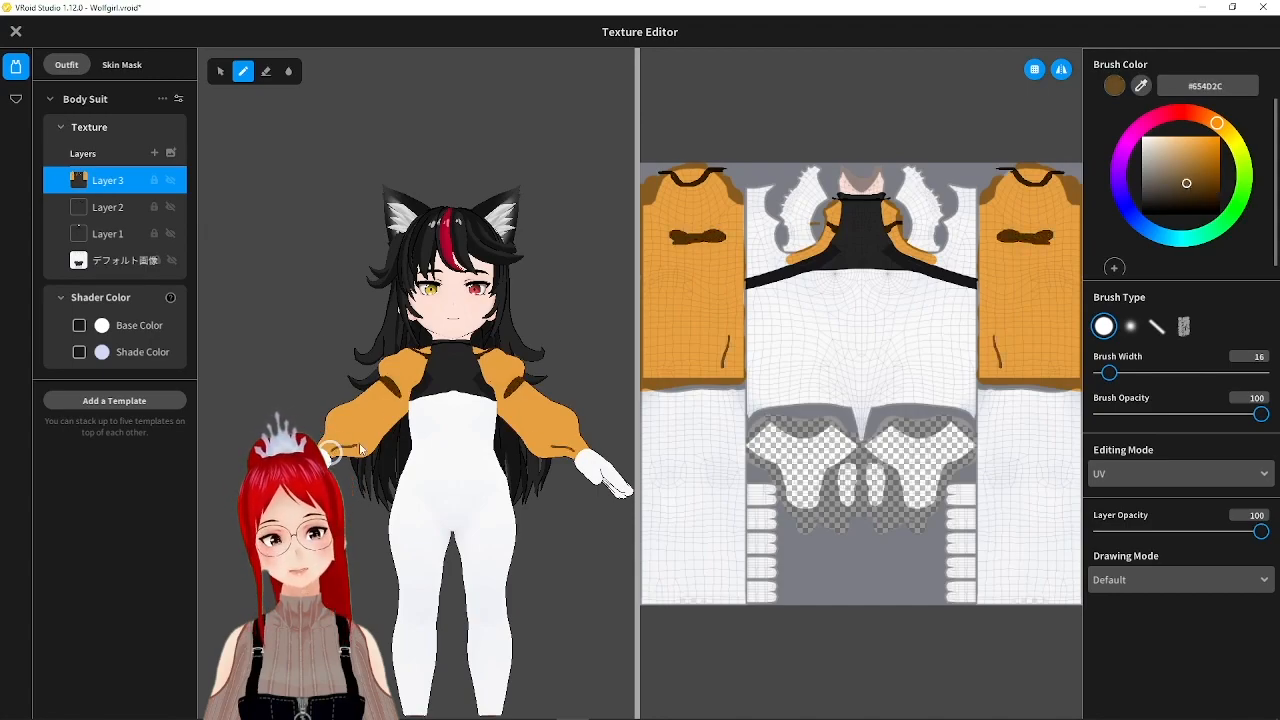
pyautogui.moveTo(1108, 372); pyautogui.dragTo(1134, 372)
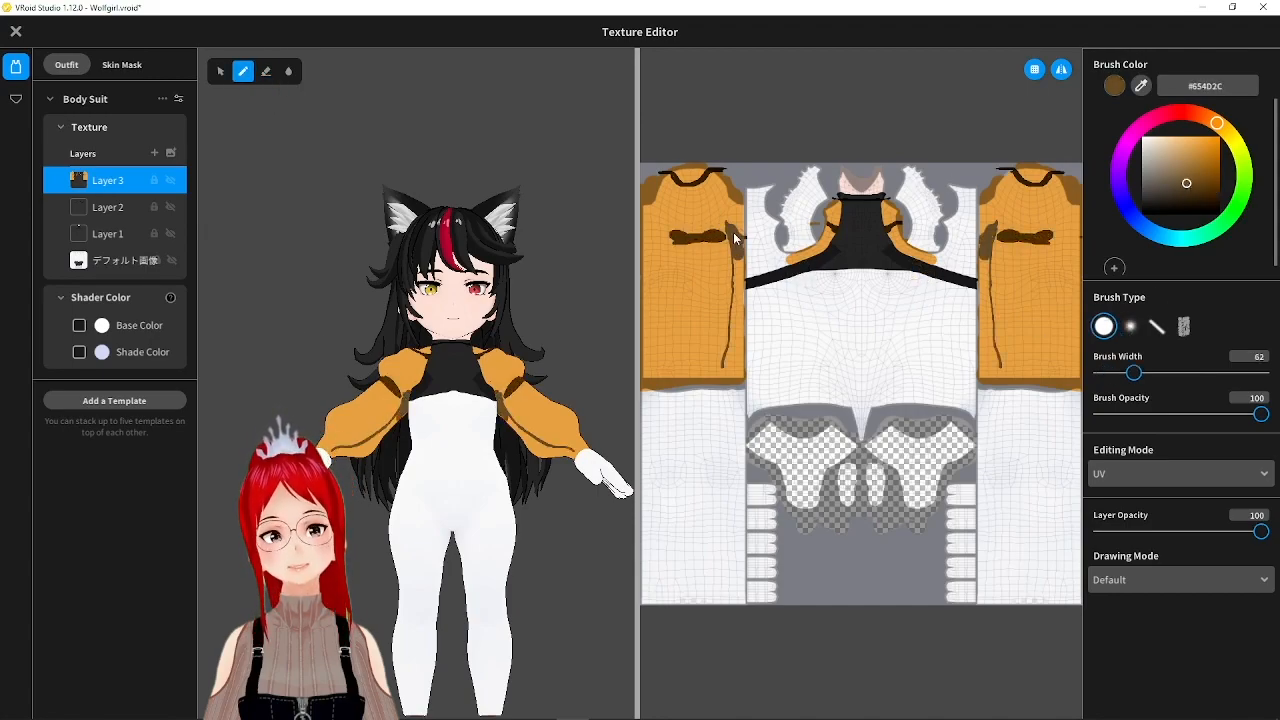
pyautogui.click(1186, 164)
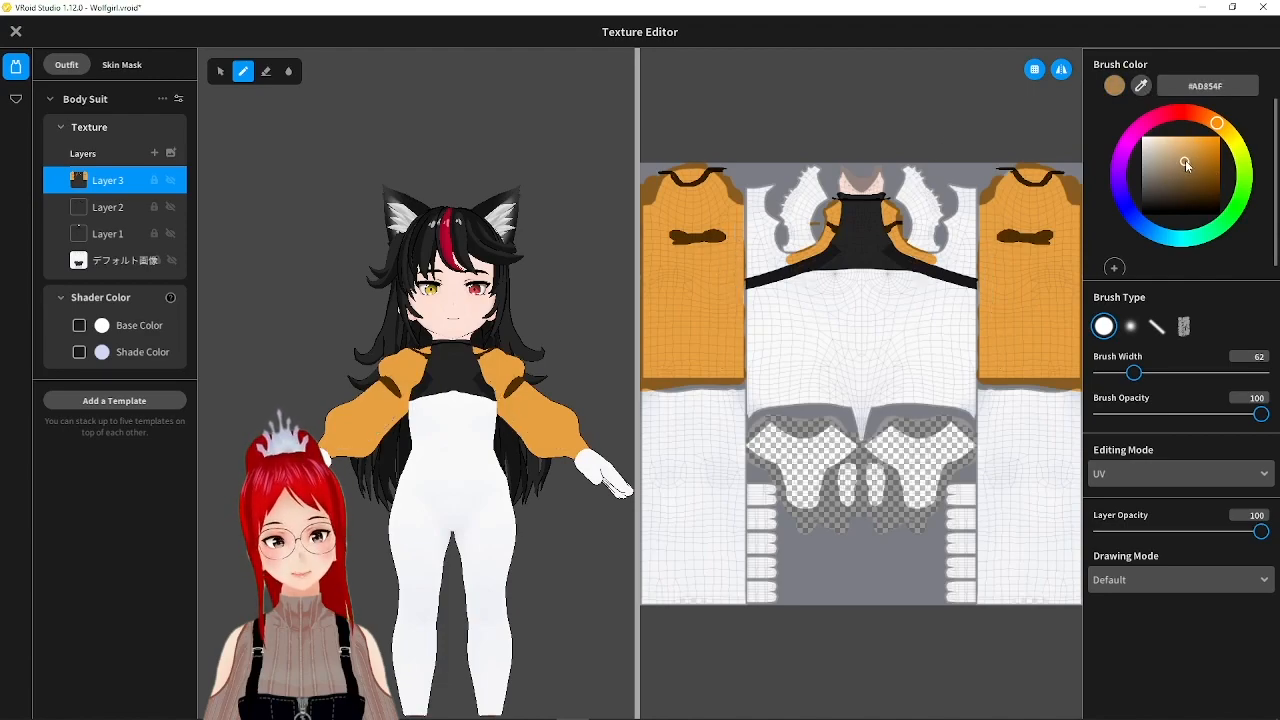
pyautogui.click(1156, 184)
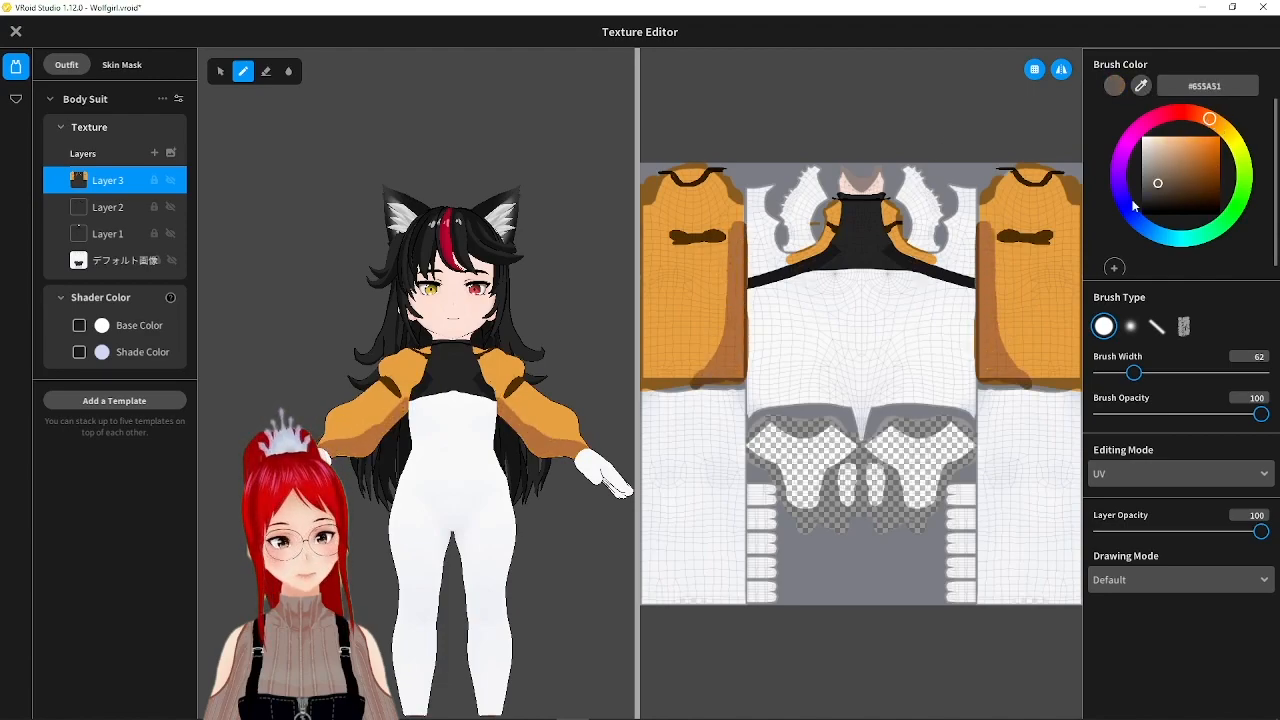
# Check the collar layer, sample a pale skin tone on the jacket layer and add a layer for the body
pyautogui.click(108, 232)
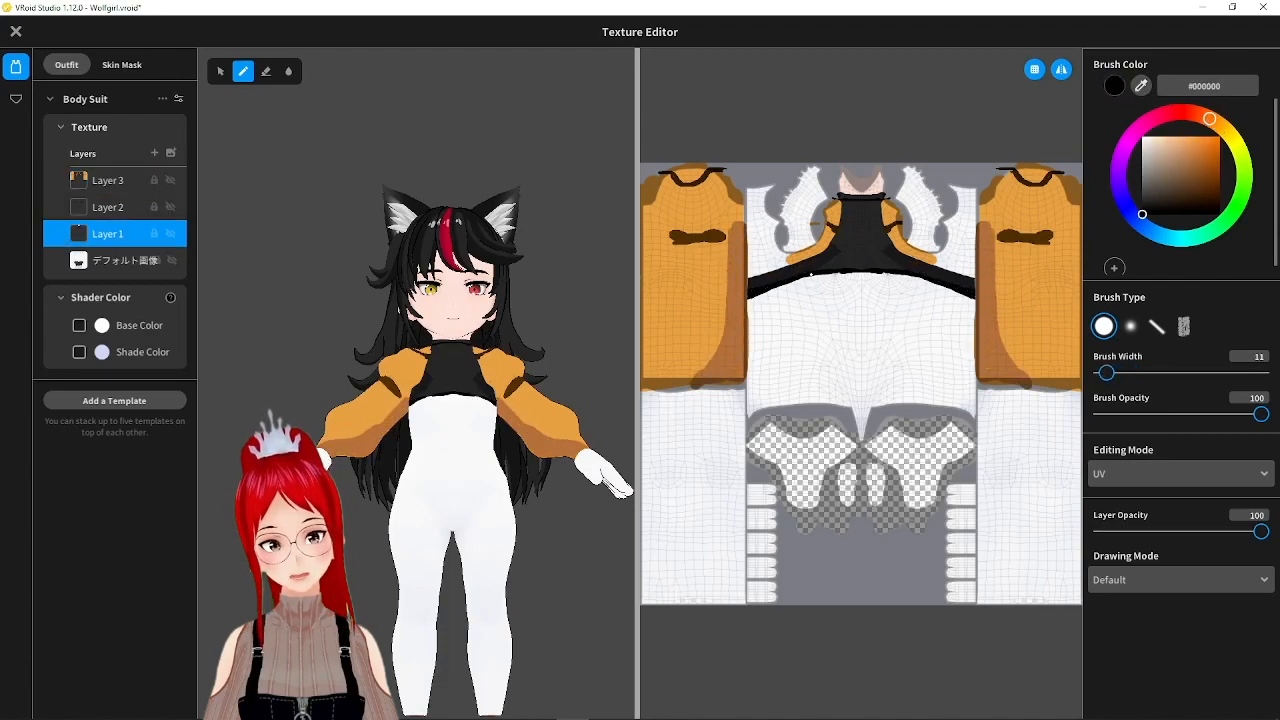
pyautogui.click(108, 180)
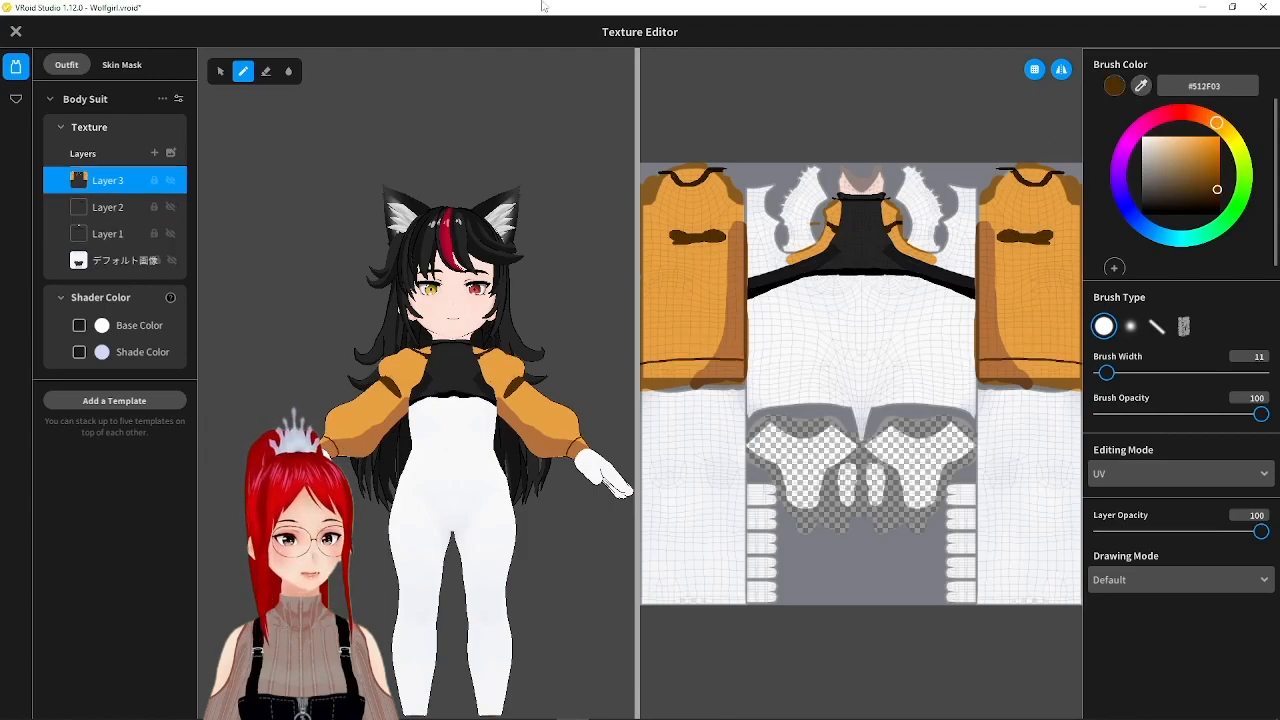
pyautogui.click(1160, 136)
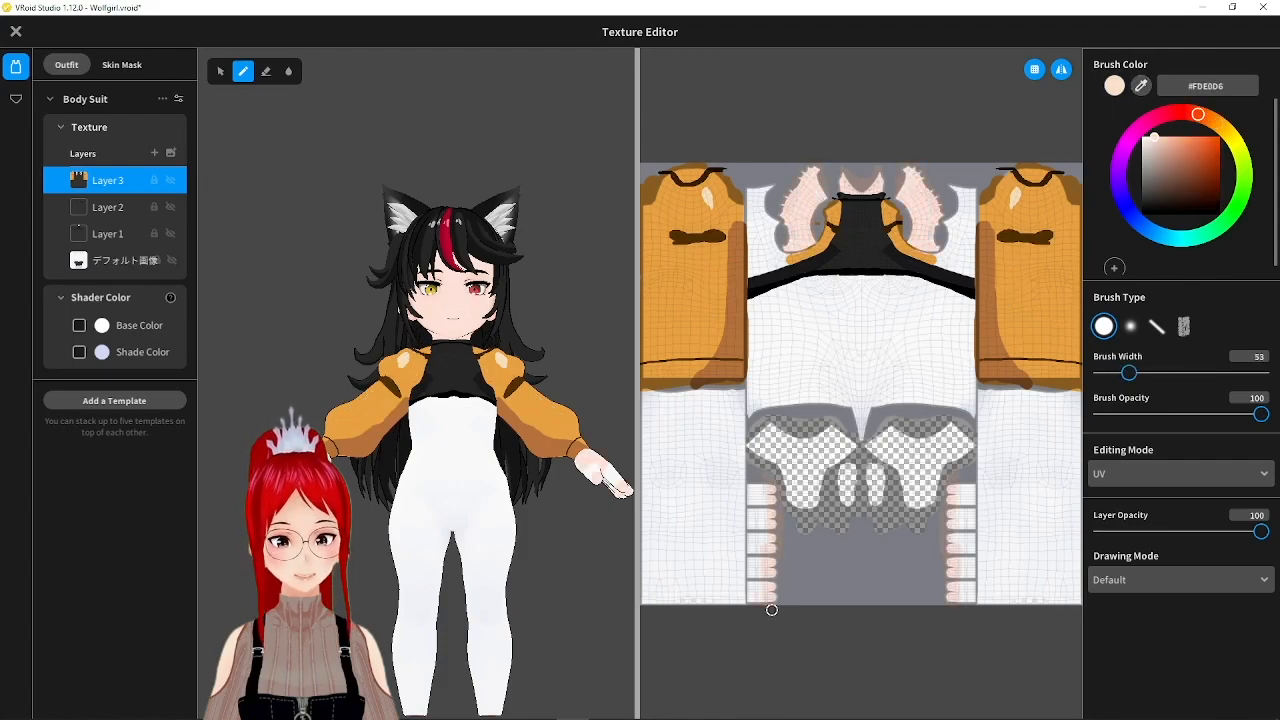
pyautogui.click(154, 152)
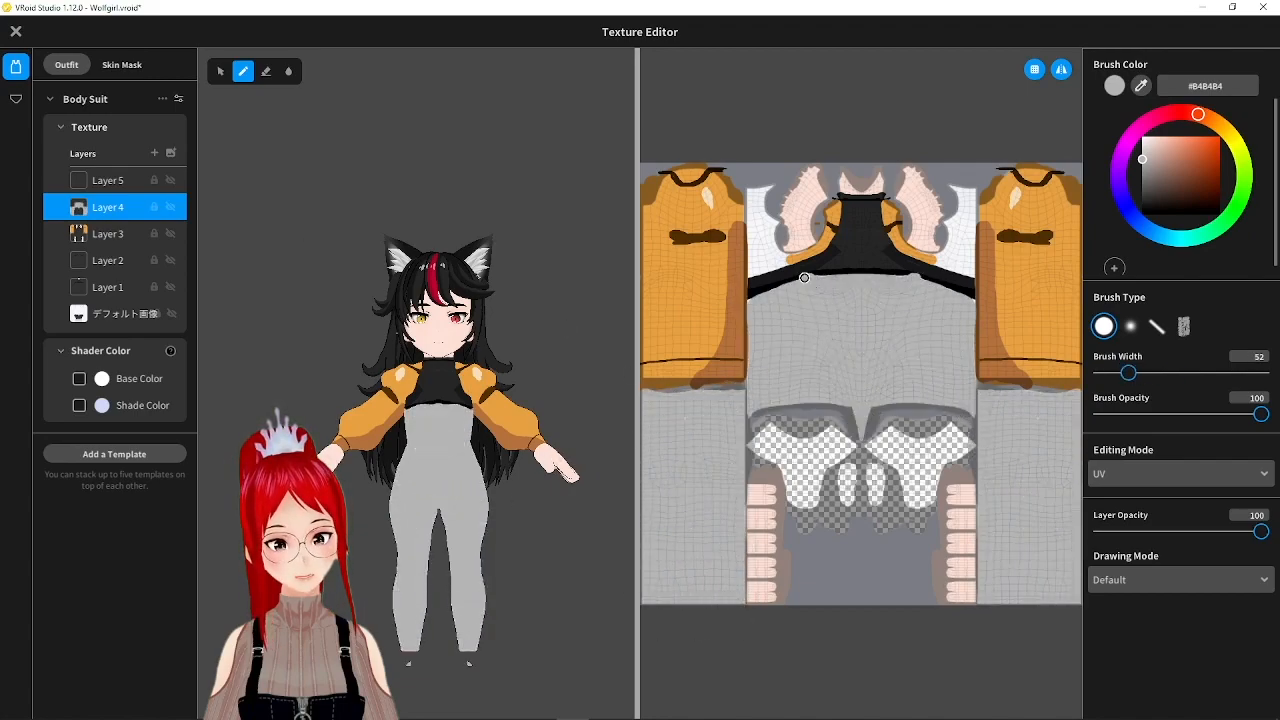
# Paint grey suit seams and orange boots across Layers 4 and 5, then leave the texture editor
pyautogui.click(108, 232)
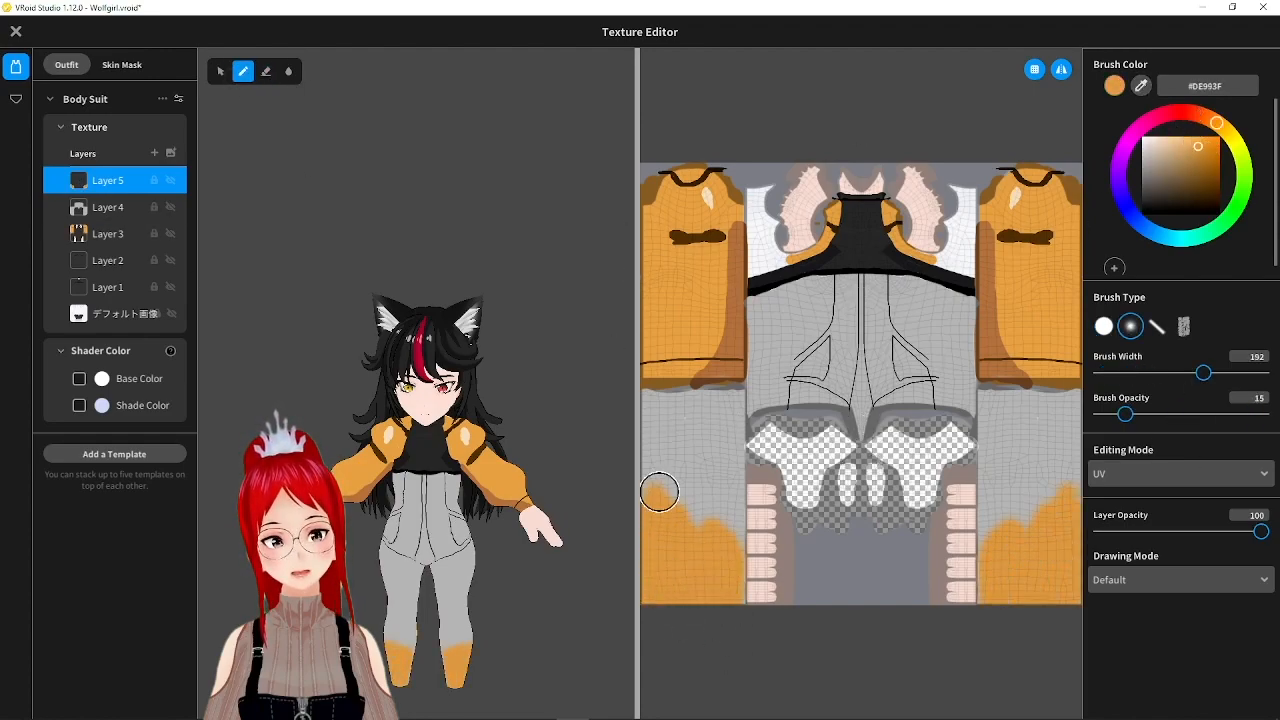
pyautogui.click(1172, 212)
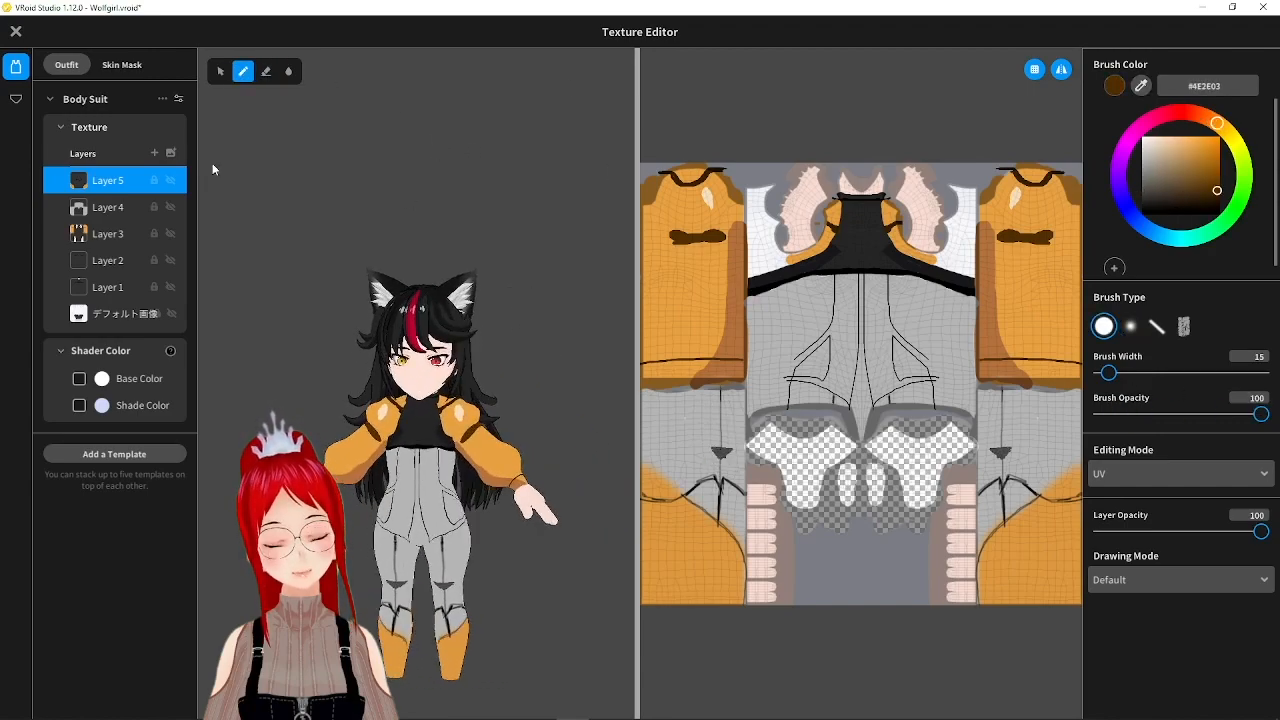
pyautogui.click(108, 232)
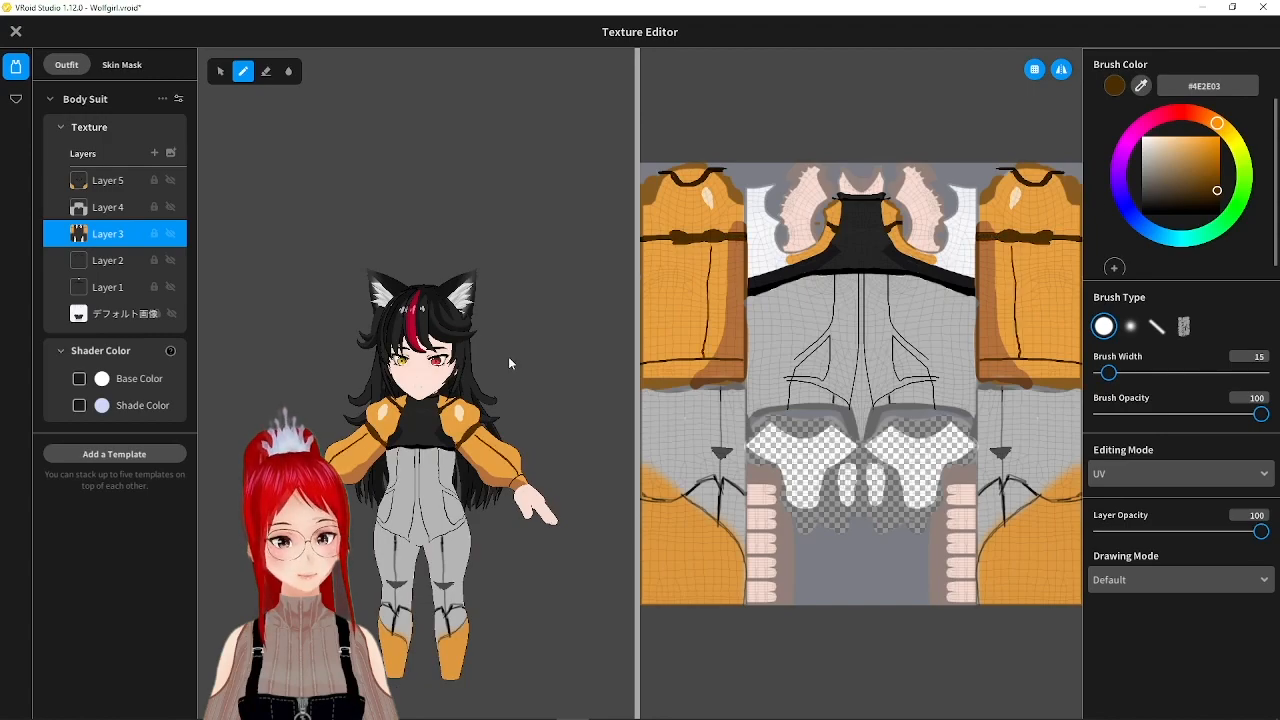
pyautogui.click(108, 260)
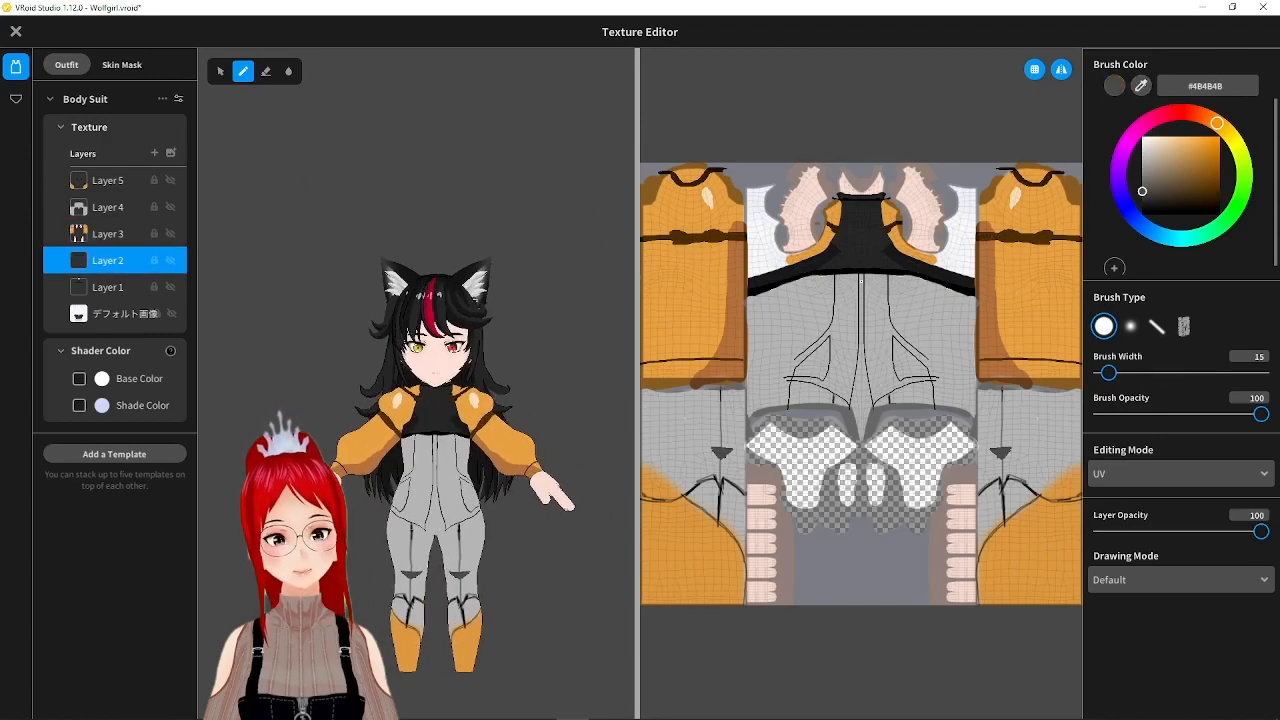
pyautogui.click(108, 206)
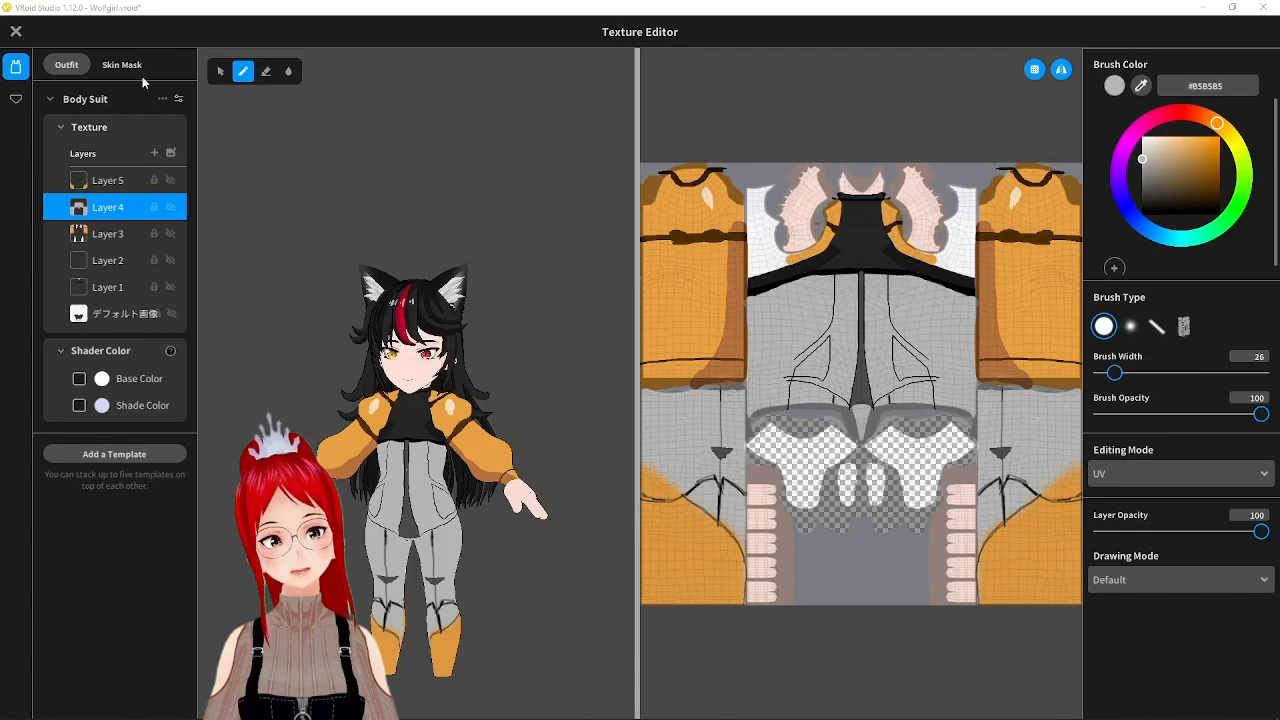
pyautogui.moveTo(168, 50)
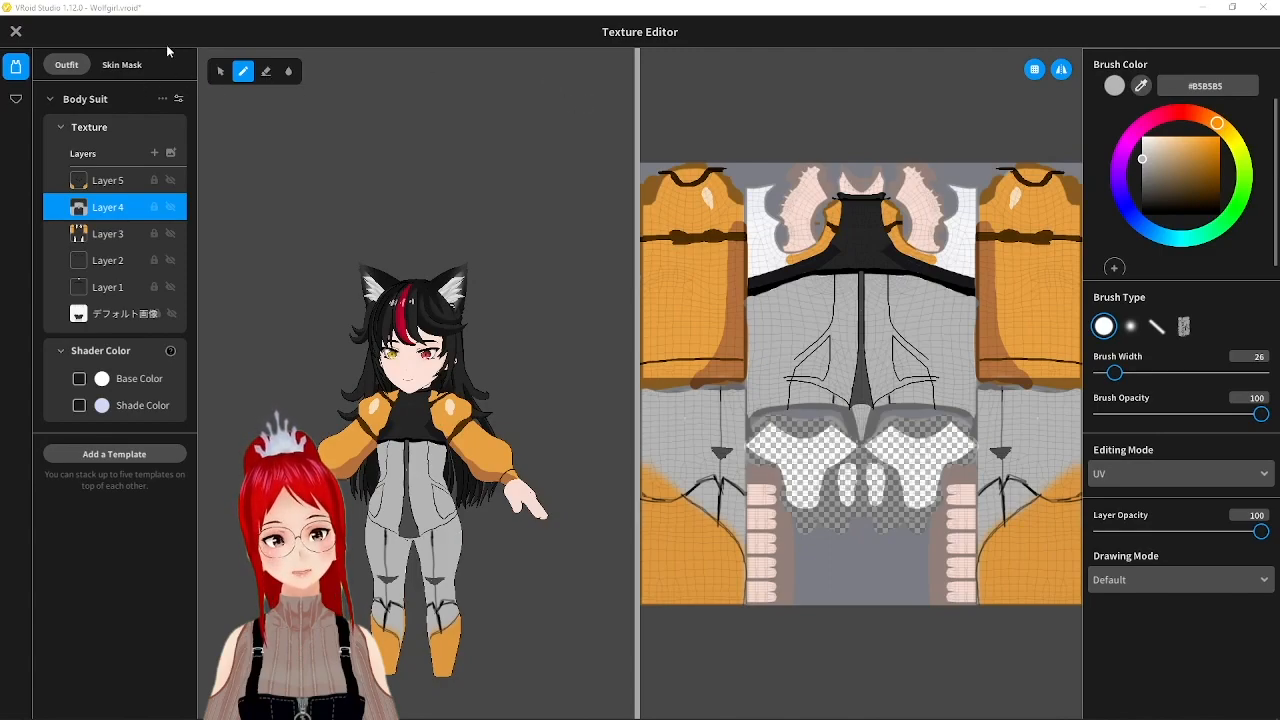
pyautogui.click(16, 32)
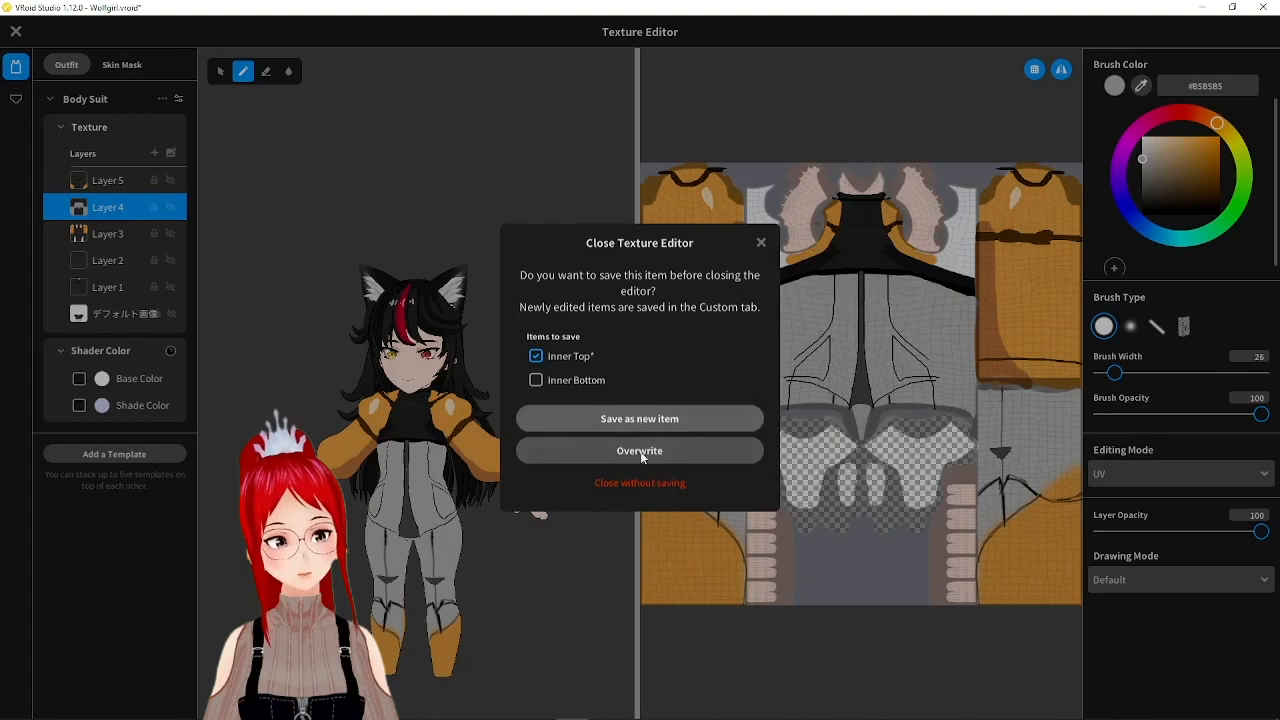
# Keep the painted inner top, then make the eyes taller and lower them on the face
pyautogui.click(640, 450)
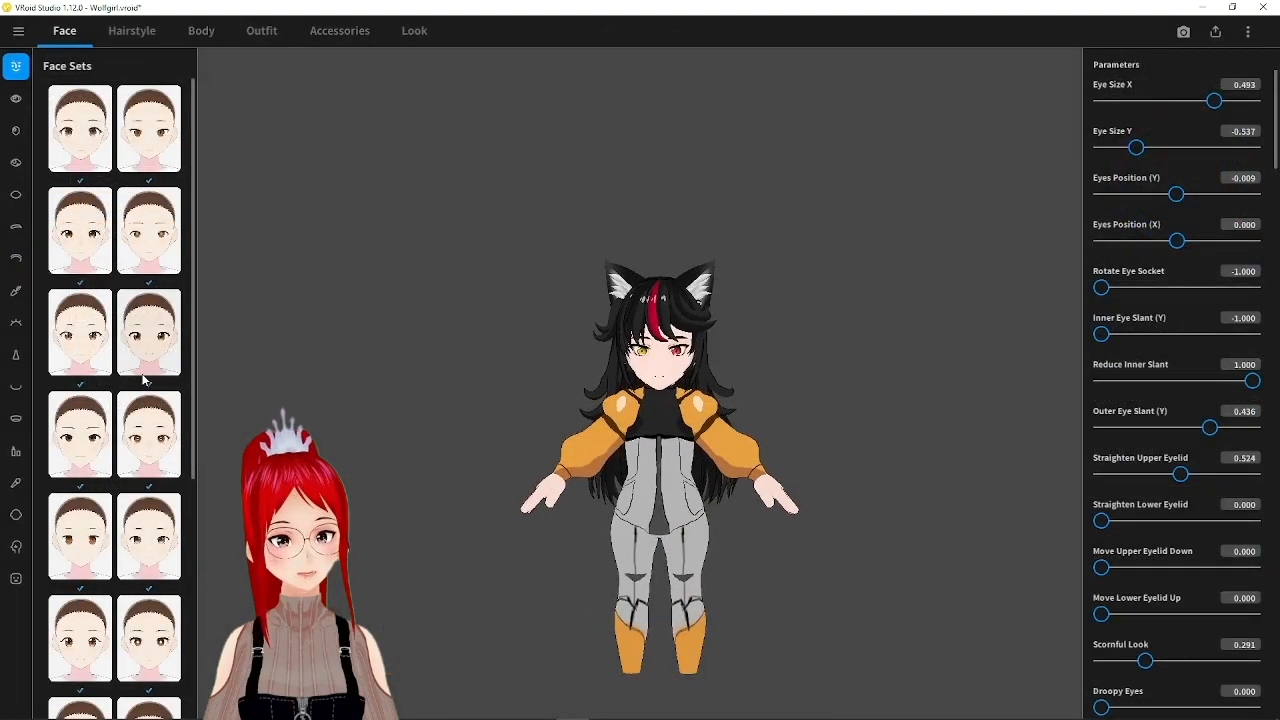
pyautogui.moveTo(1212, 100); pyautogui.dragTo(1192, 100)
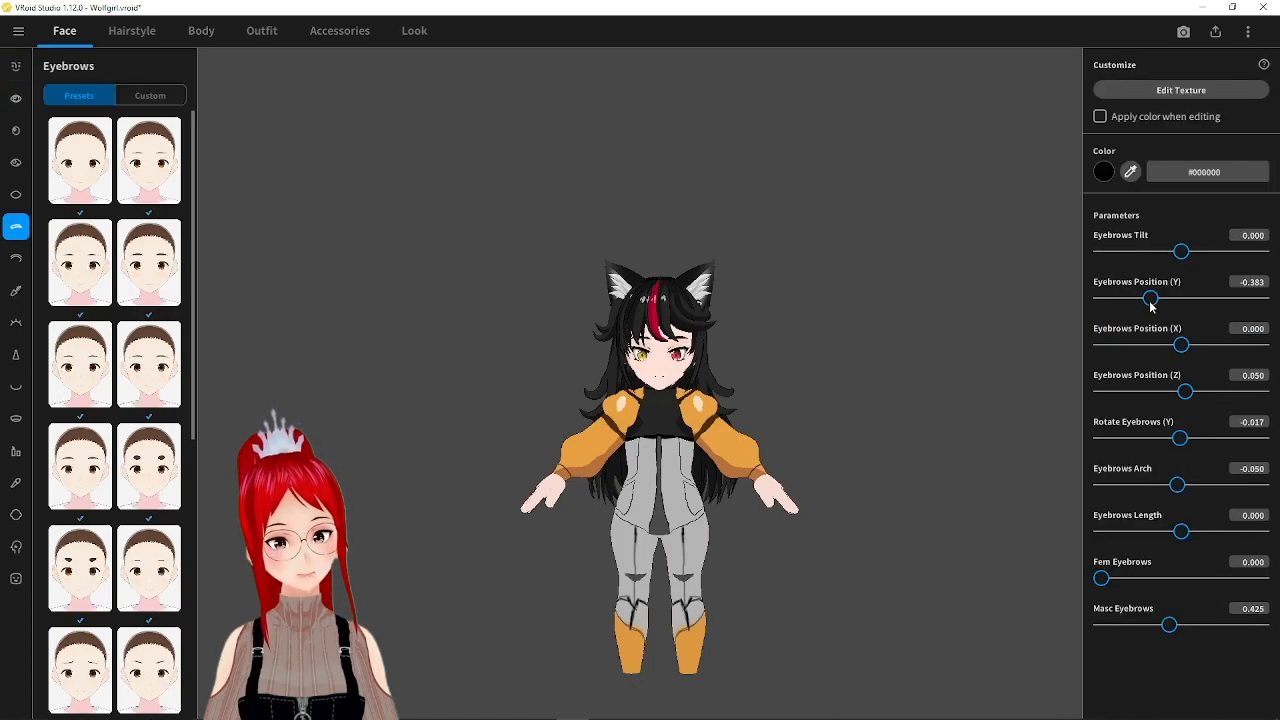
pyautogui.moveTo(1152, 298); pyautogui.dragTo(1100, 298)
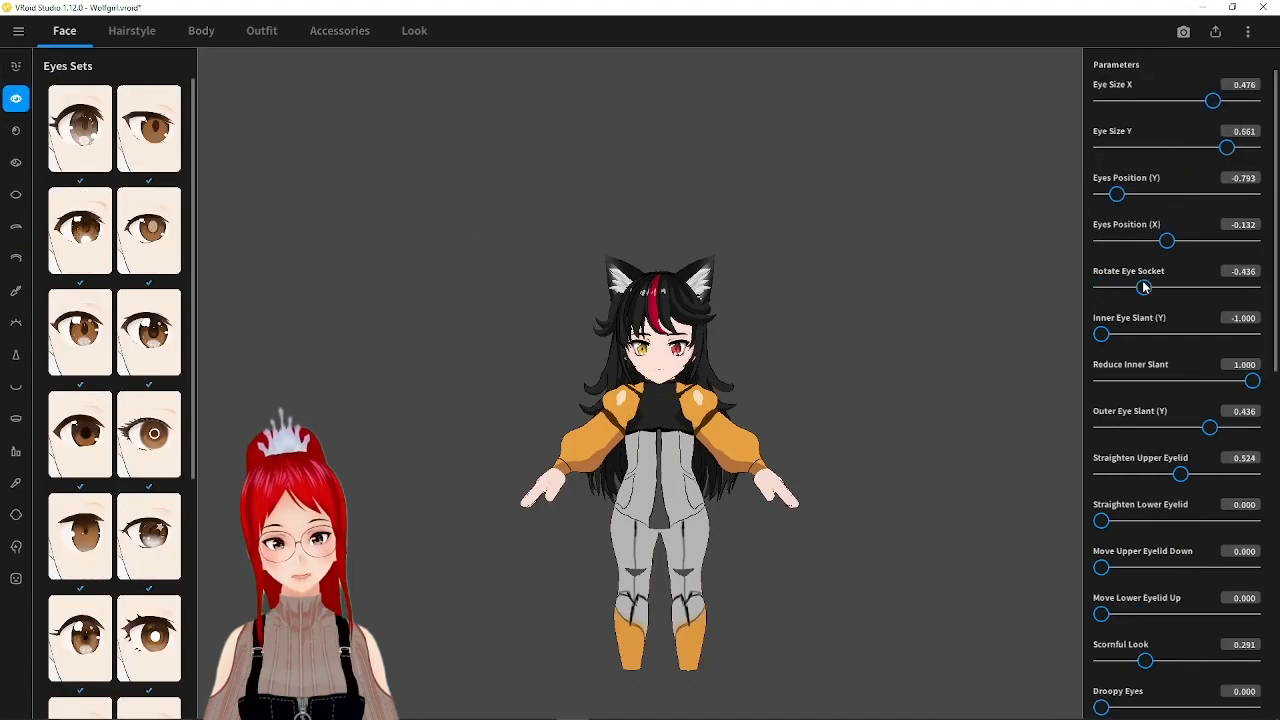
# Widen the head in Body settings, export, and load the Mini_wolf_V1 avatar in VSeeFace
pyautogui.click(200, 30)
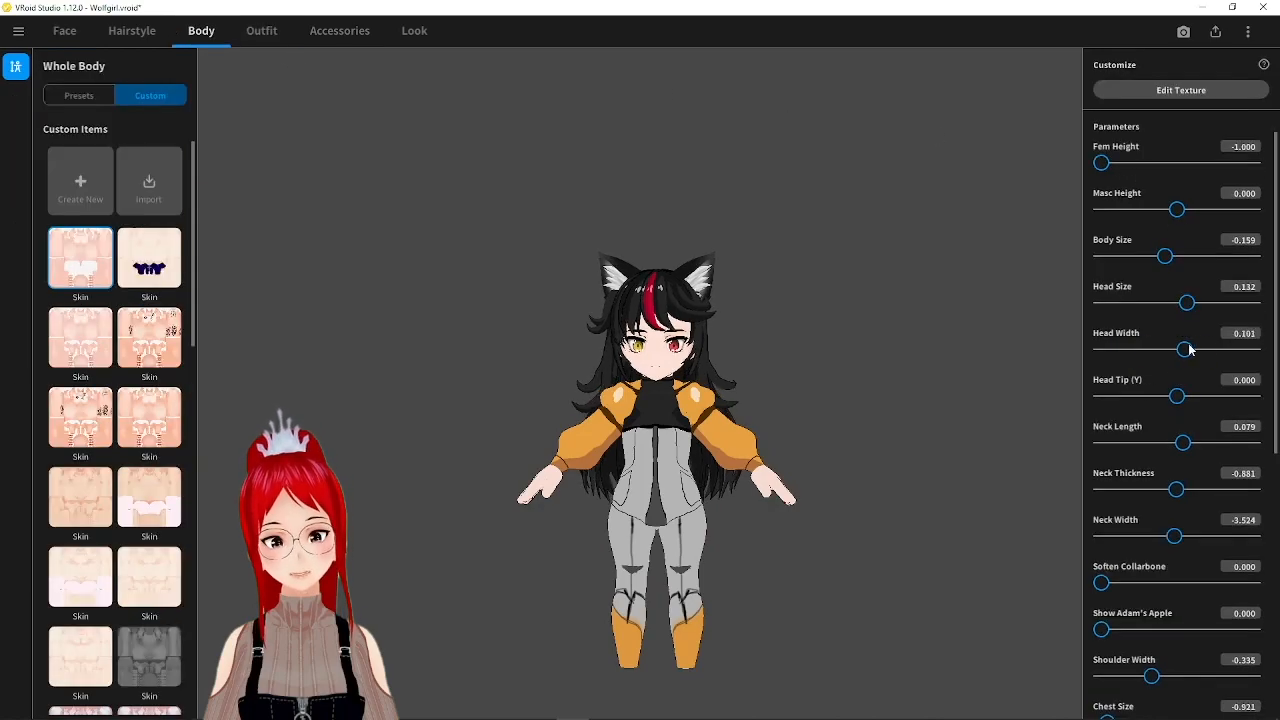
pyautogui.moveTo(1188, 348); pyautogui.dragTo(1212, 348)
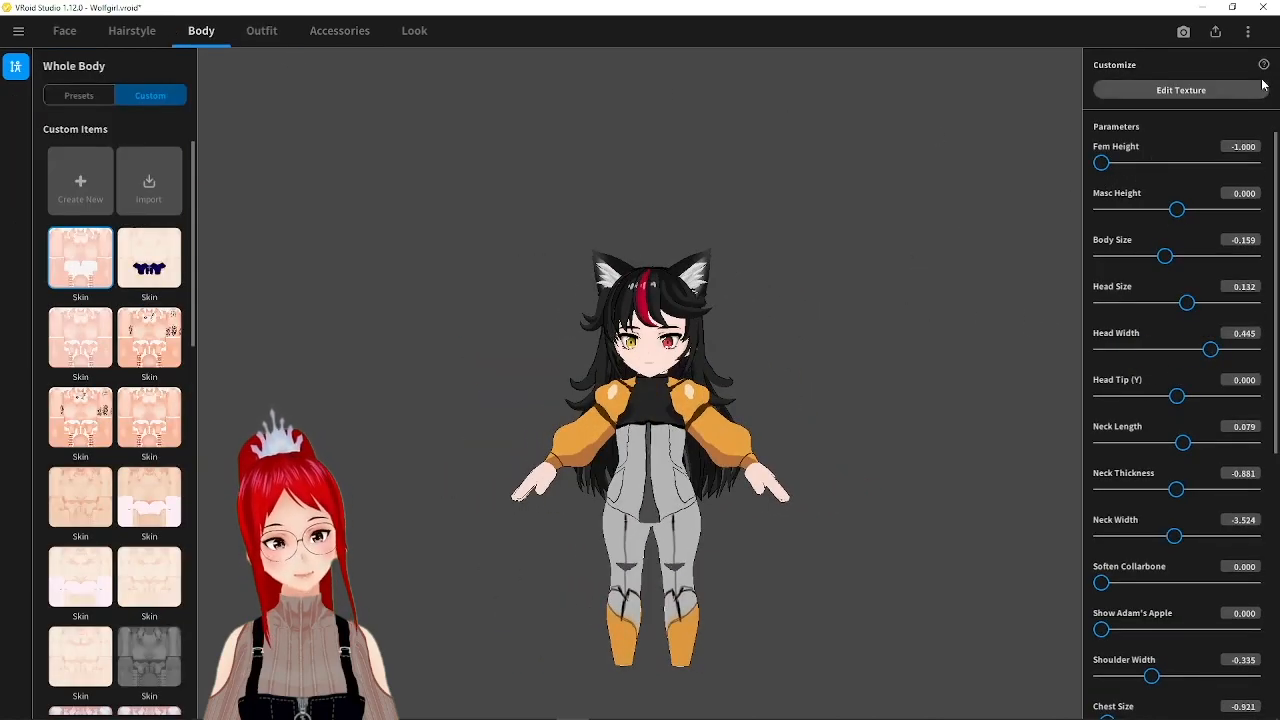
pyautogui.click(1216, 32)
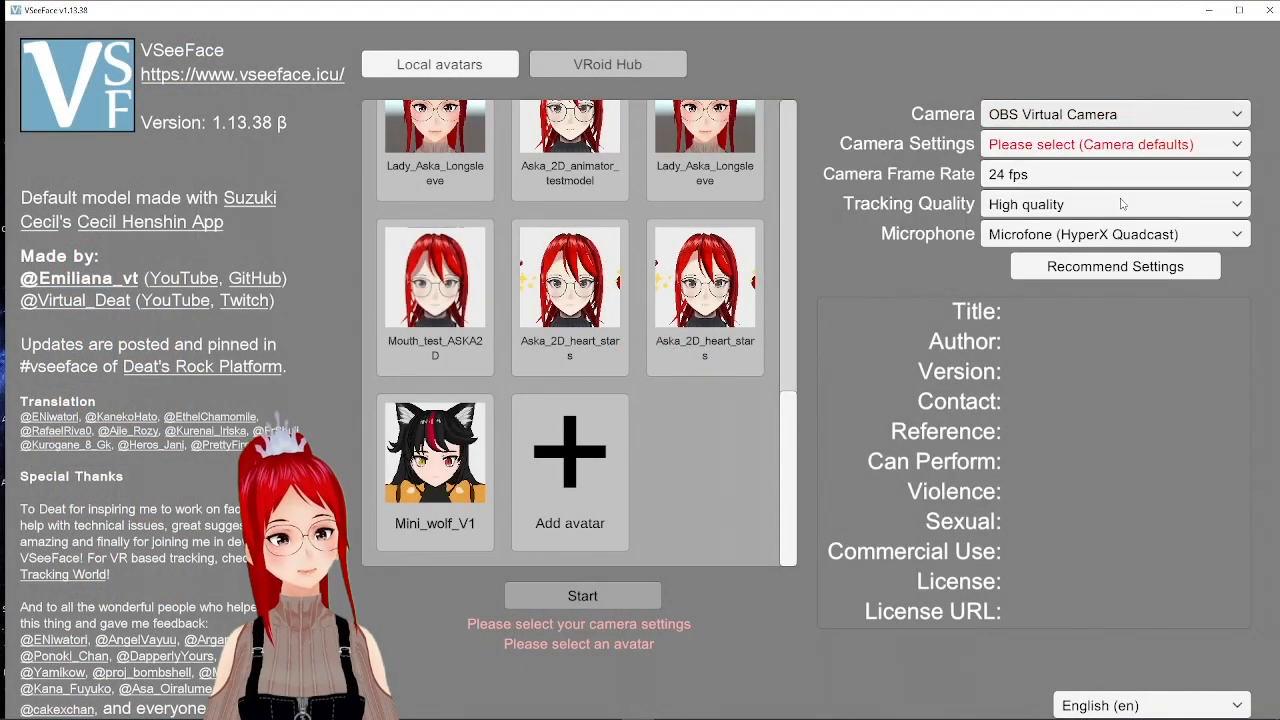
pyautogui.click(582, 596)
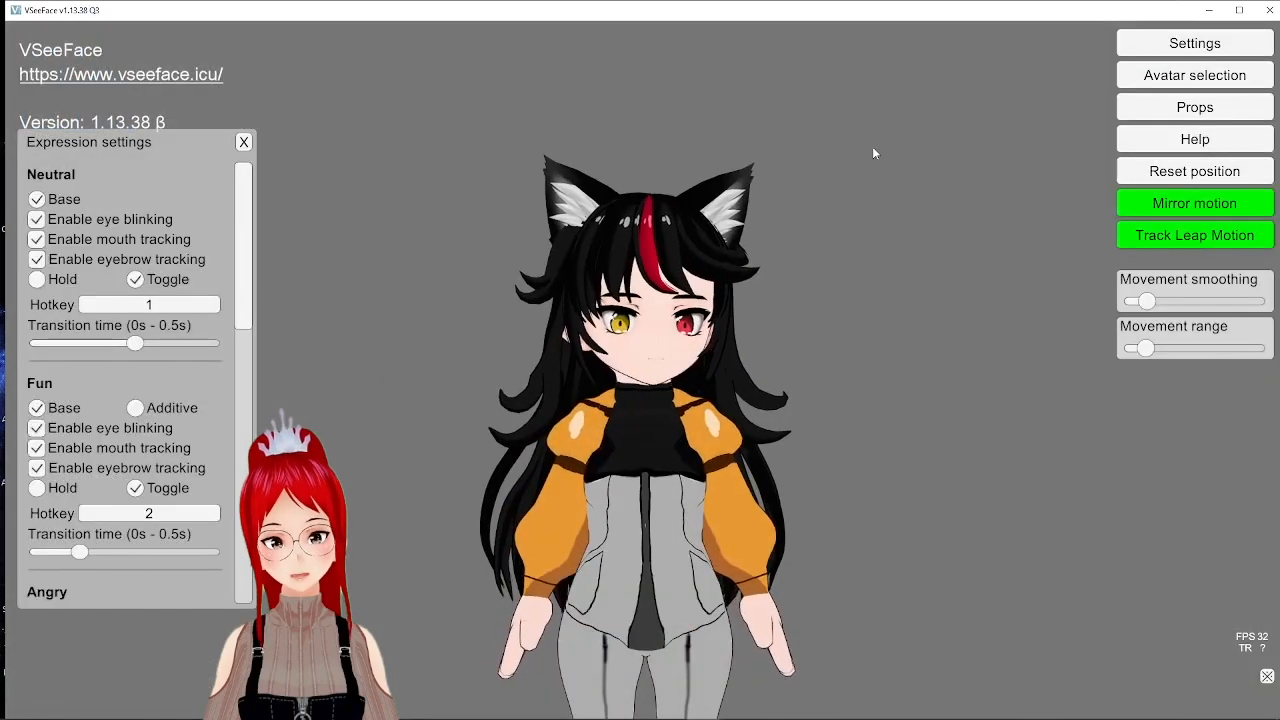